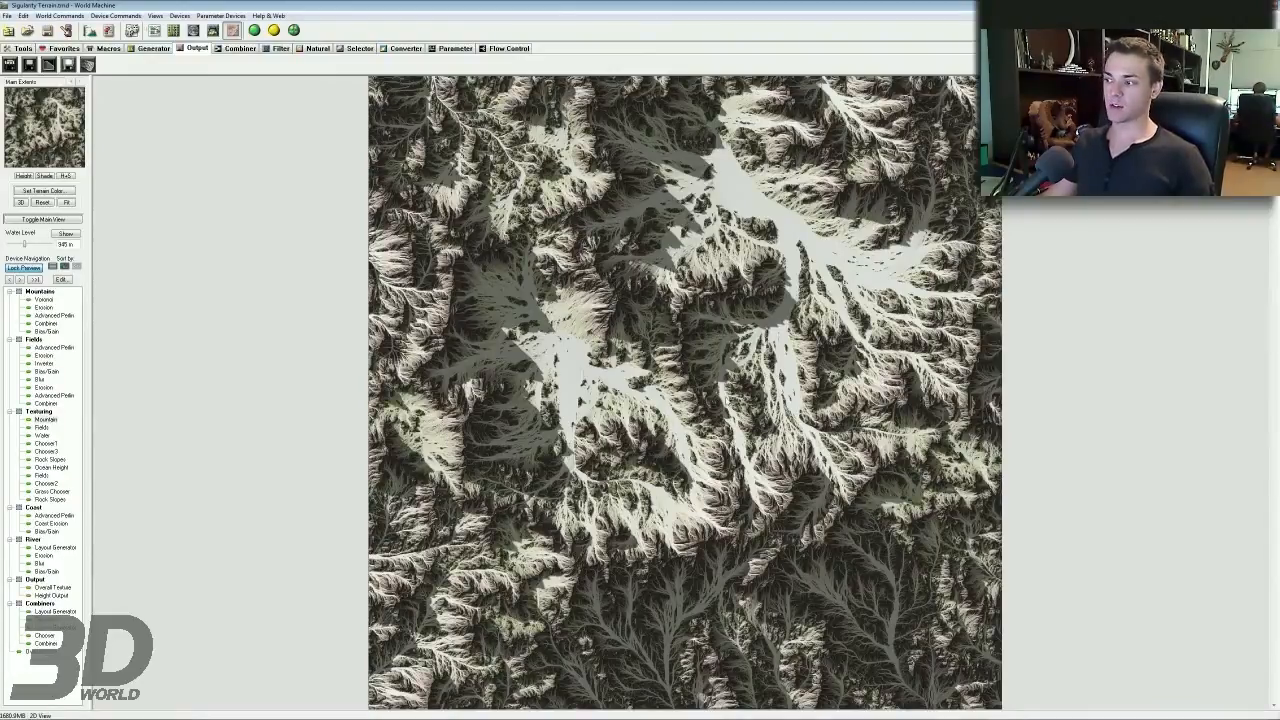
{"action": "mouse_move", "coordinate": [648, 296]}
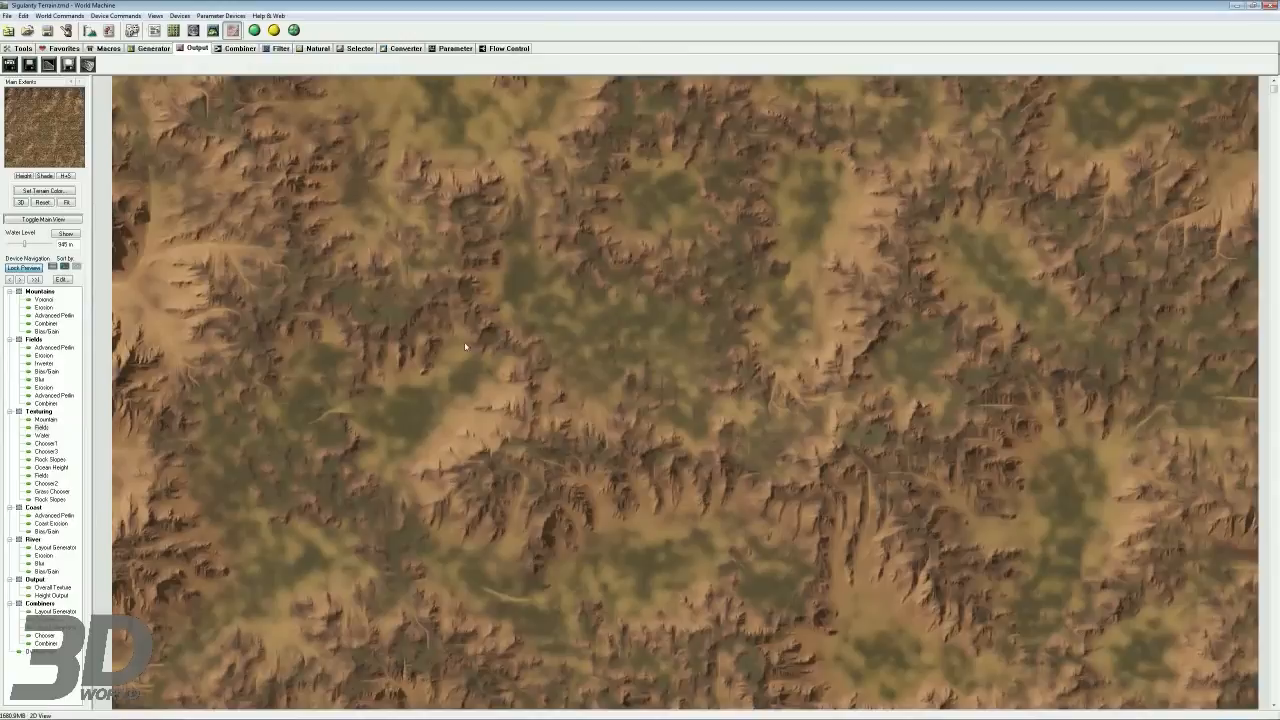
{"action": "mouse_move", "coordinate": [607, 240]}
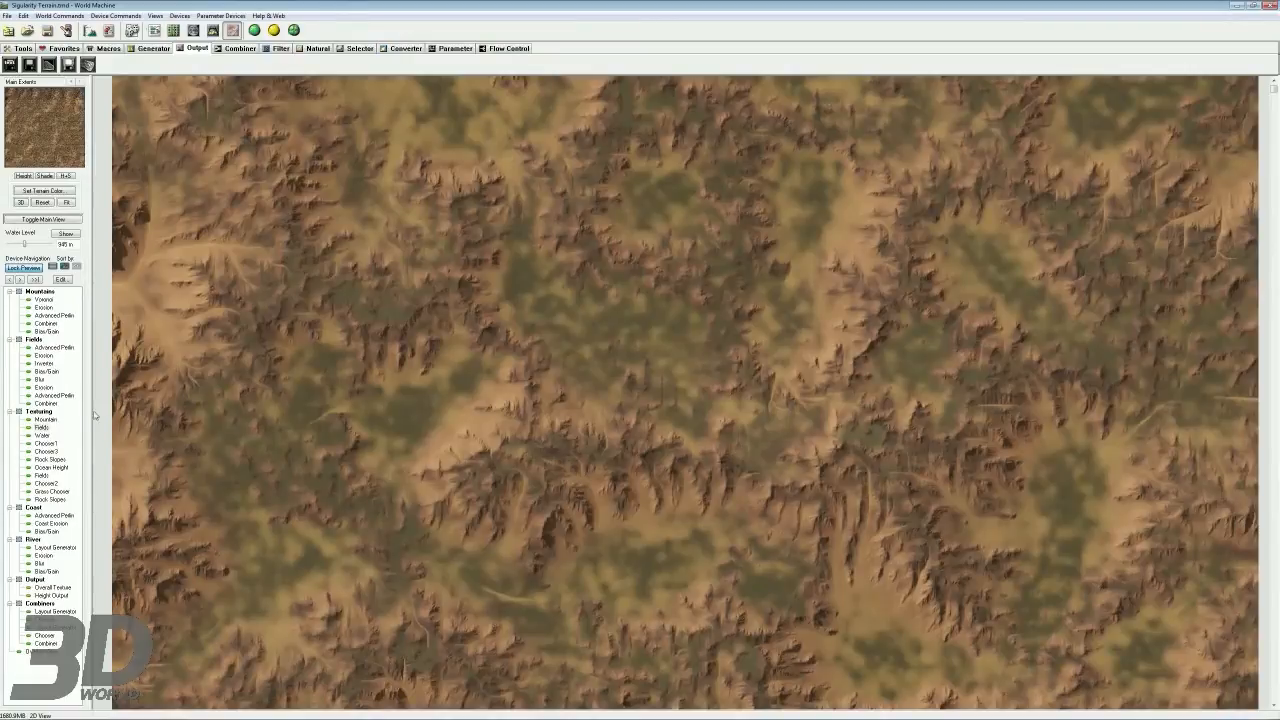
Preview the Water macro's bluish texture in the 2D view.
{"action": "left_click", "coordinate": [42, 435]}
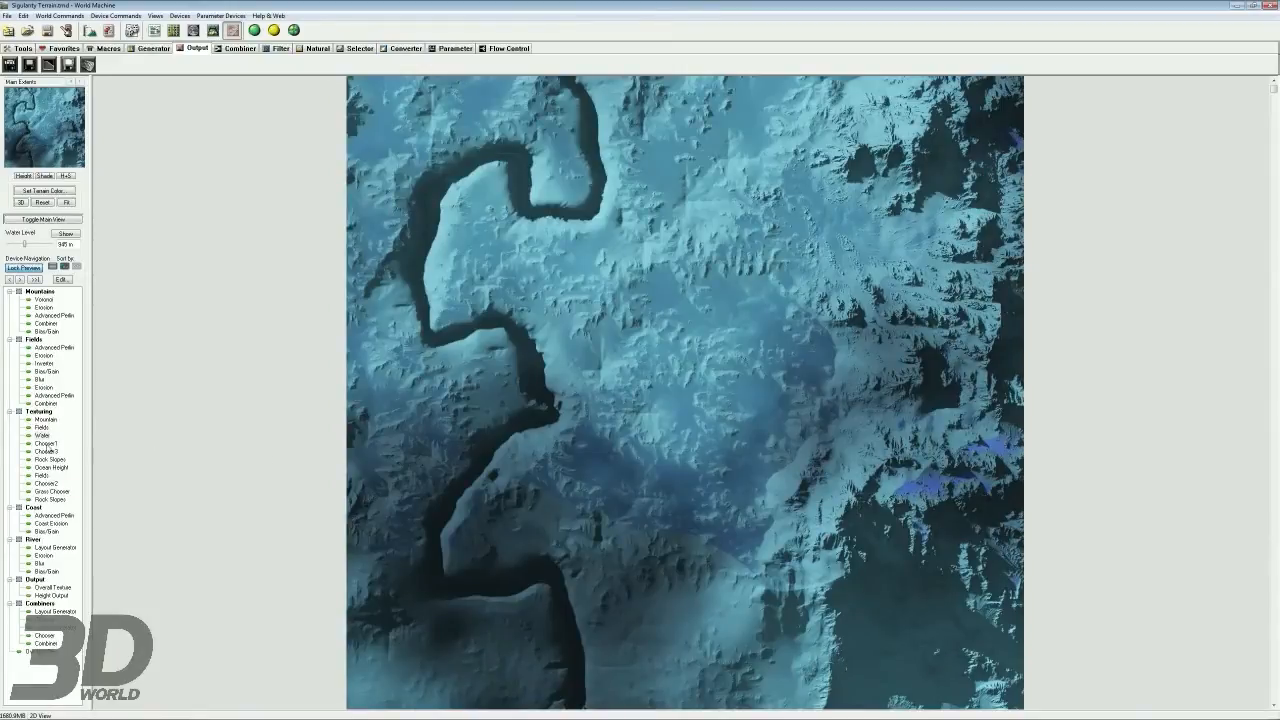
Compare Chooser1, Mountain, Chooser3 and Chooser2 previews, then show the Device Workview.
{"action": "left_click", "coordinate": [44, 443]}
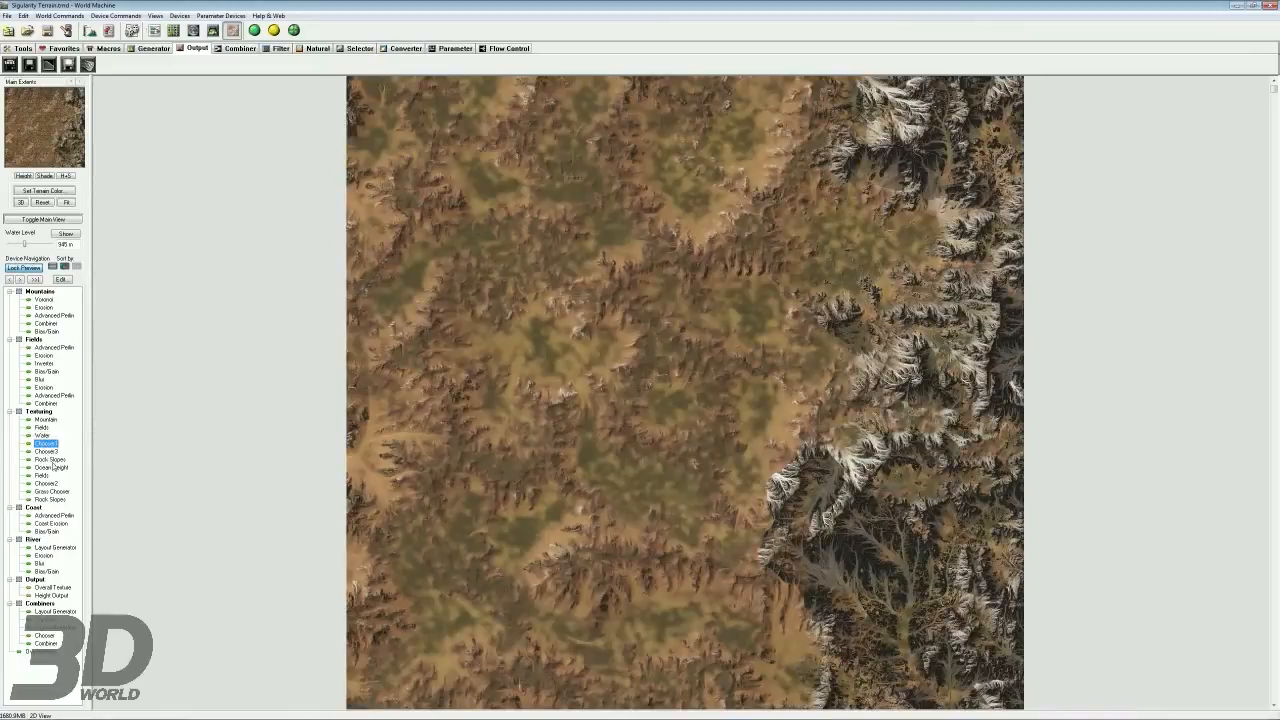
{"action": "mouse_move", "coordinate": [838, 186]}
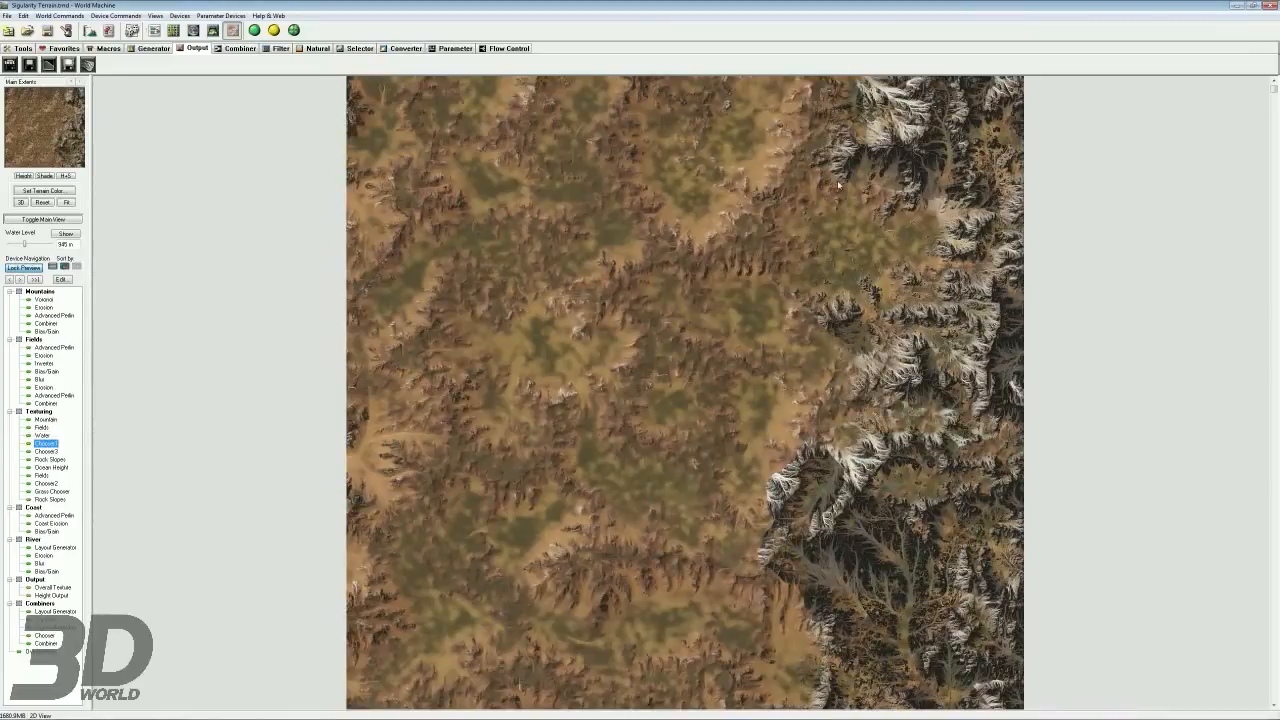
{"action": "mouse_move", "coordinate": [892, 340]}
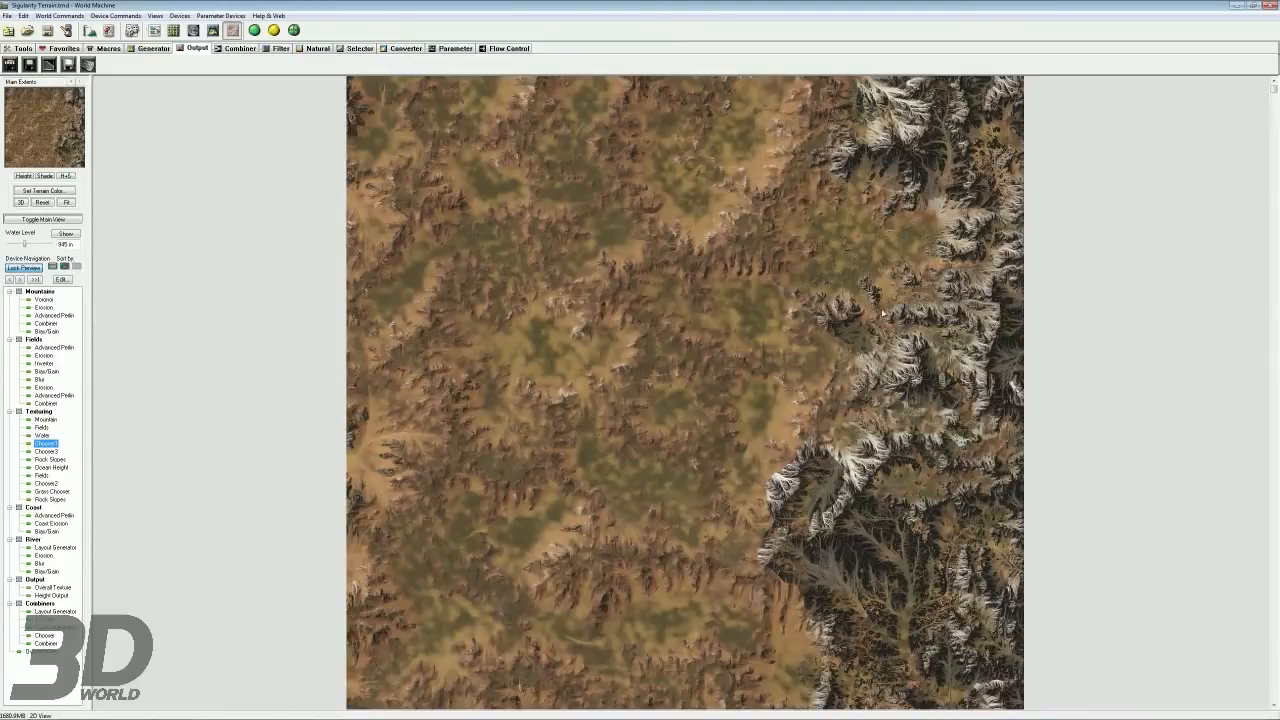
{"action": "mouse_move", "coordinate": [149, 447]}
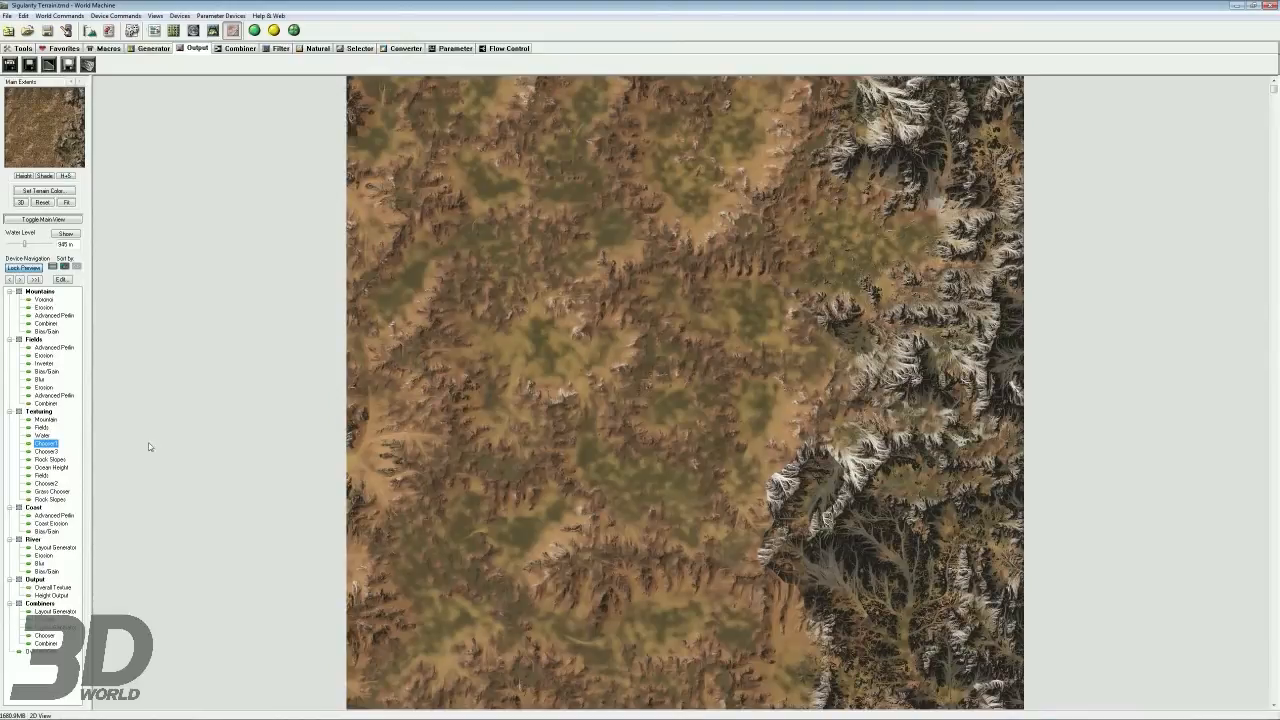
{"action": "left_click", "coordinate": [45, 419]}
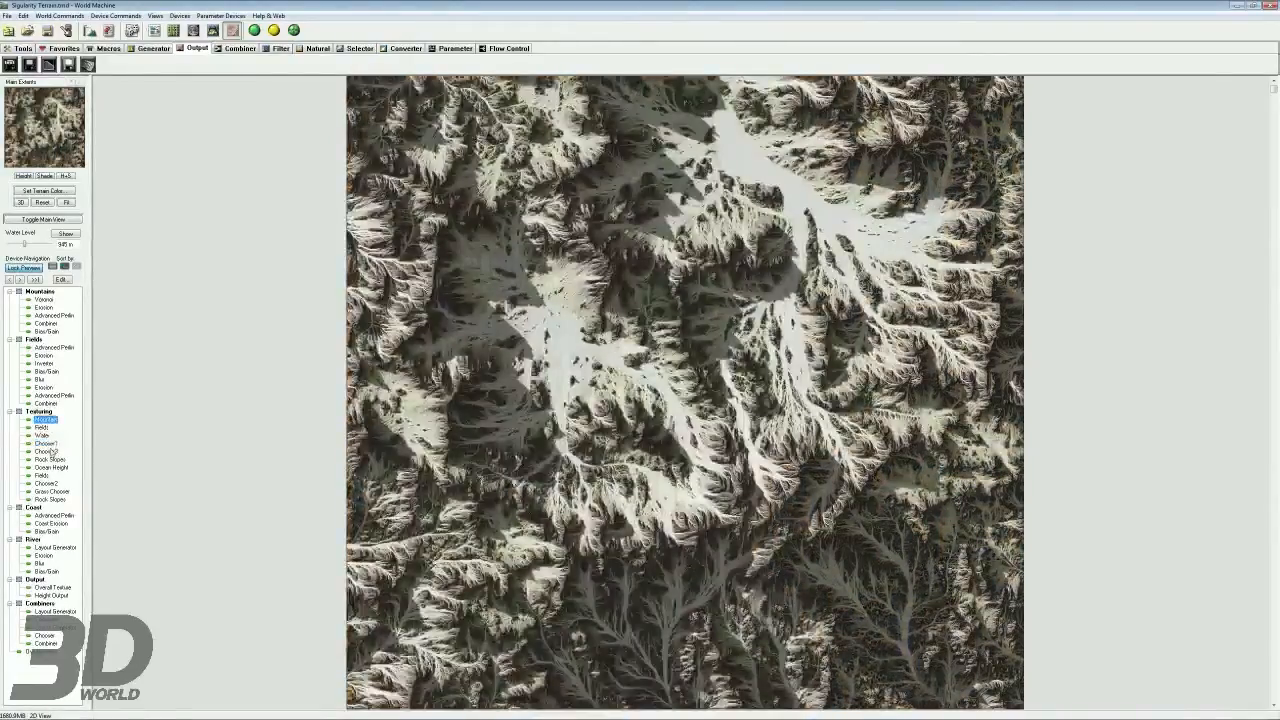
{"action": "left_click", "coordinate": [44, 443]}
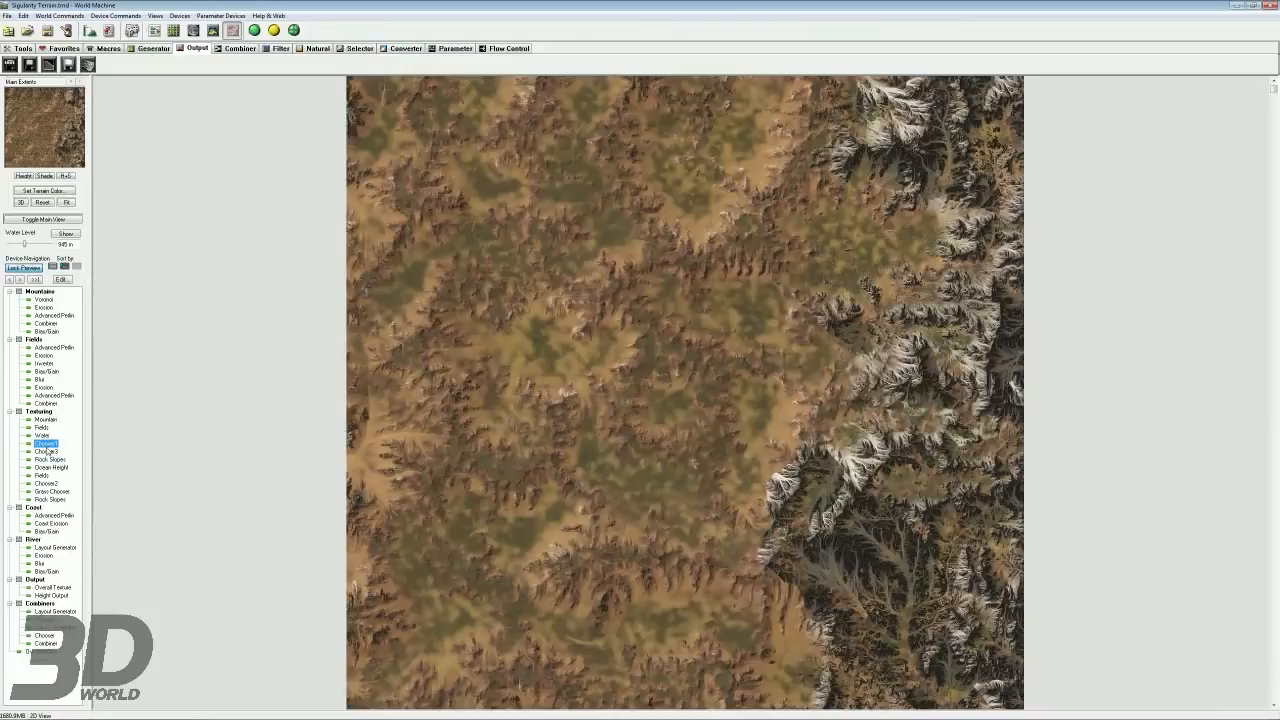
{"action": "left_click", "coordinate": [45, 450]}
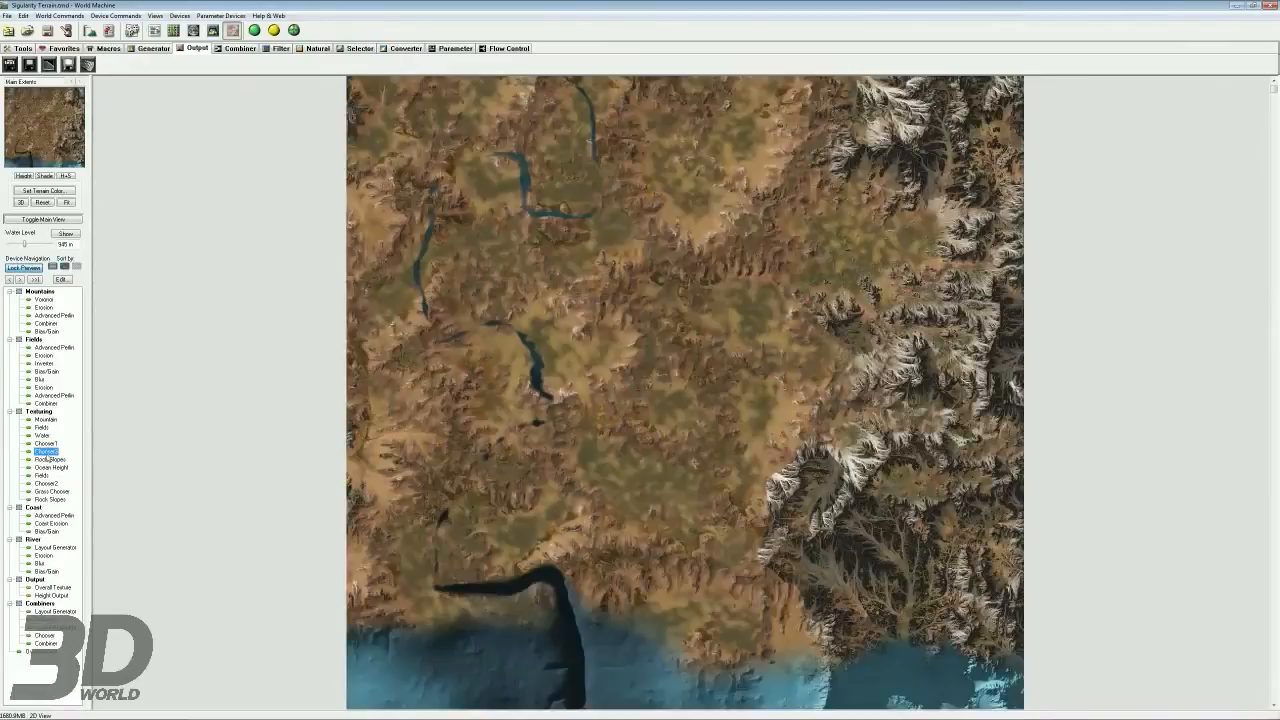
{"action": "left_click", "coordinate": [45, 483]}
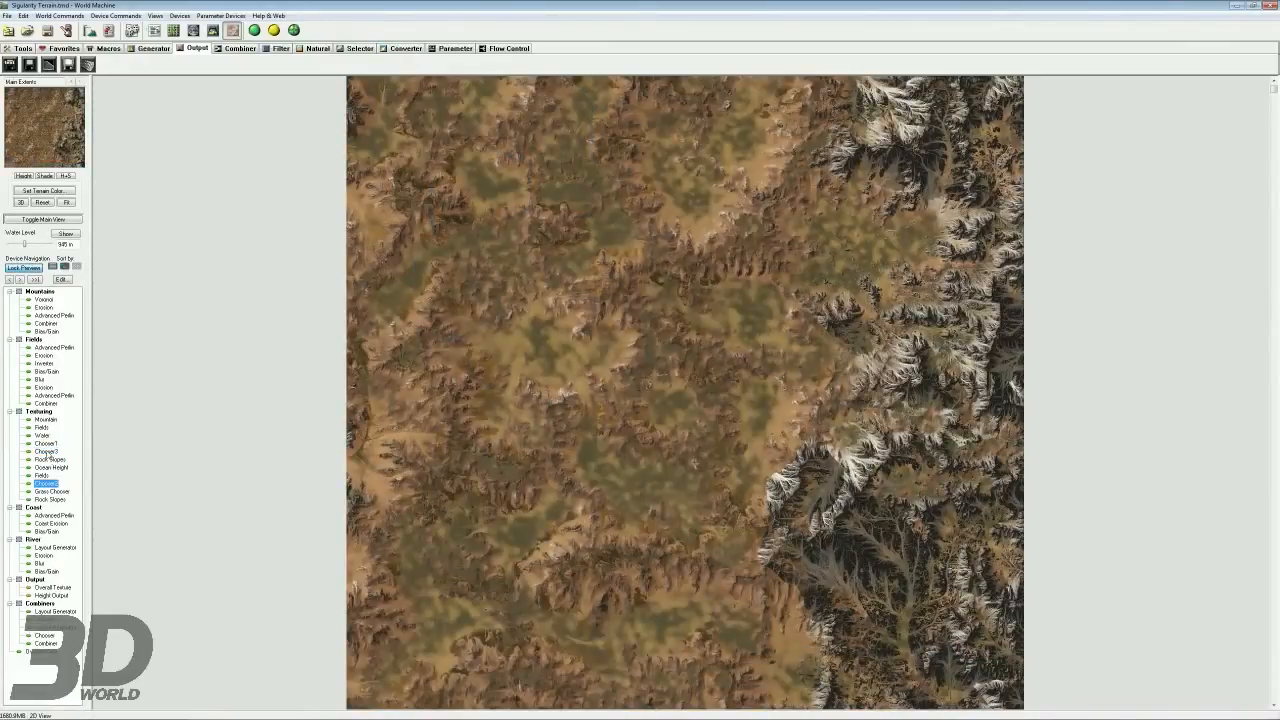
{"action": "left_click", "coordinate": [44, 451]}
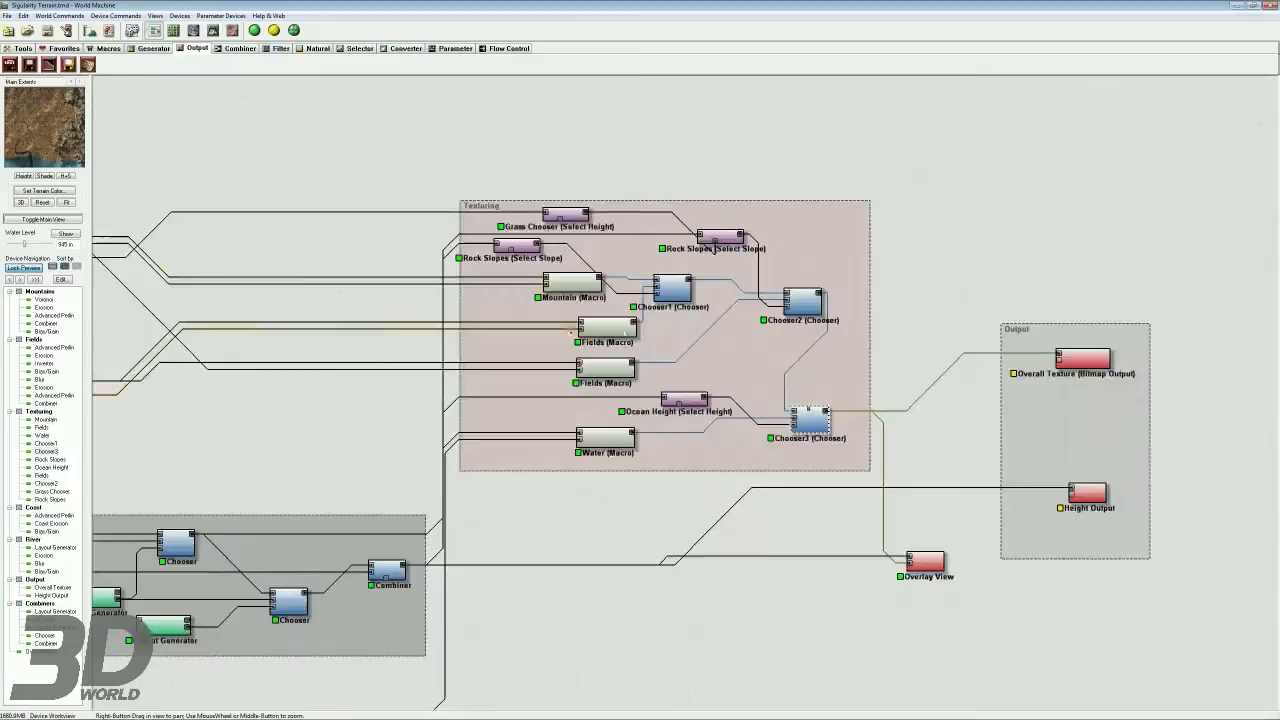
Zoom into the Texturing group and preview the Grass Chooser height selector mask.
{"action": "scroll", "scroll_direction": "up", "scroll_amount": 3}
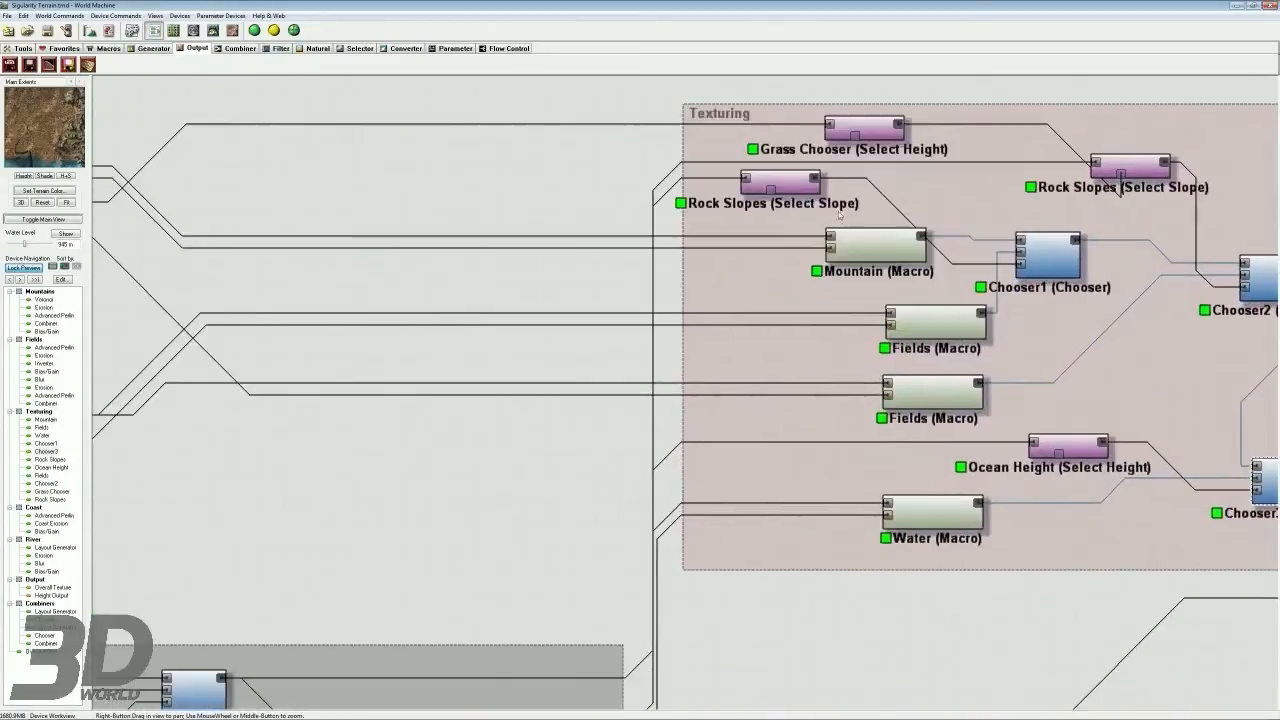
{"action": "scroll", "scroll_direction": "down", "scroll_amount": 3}
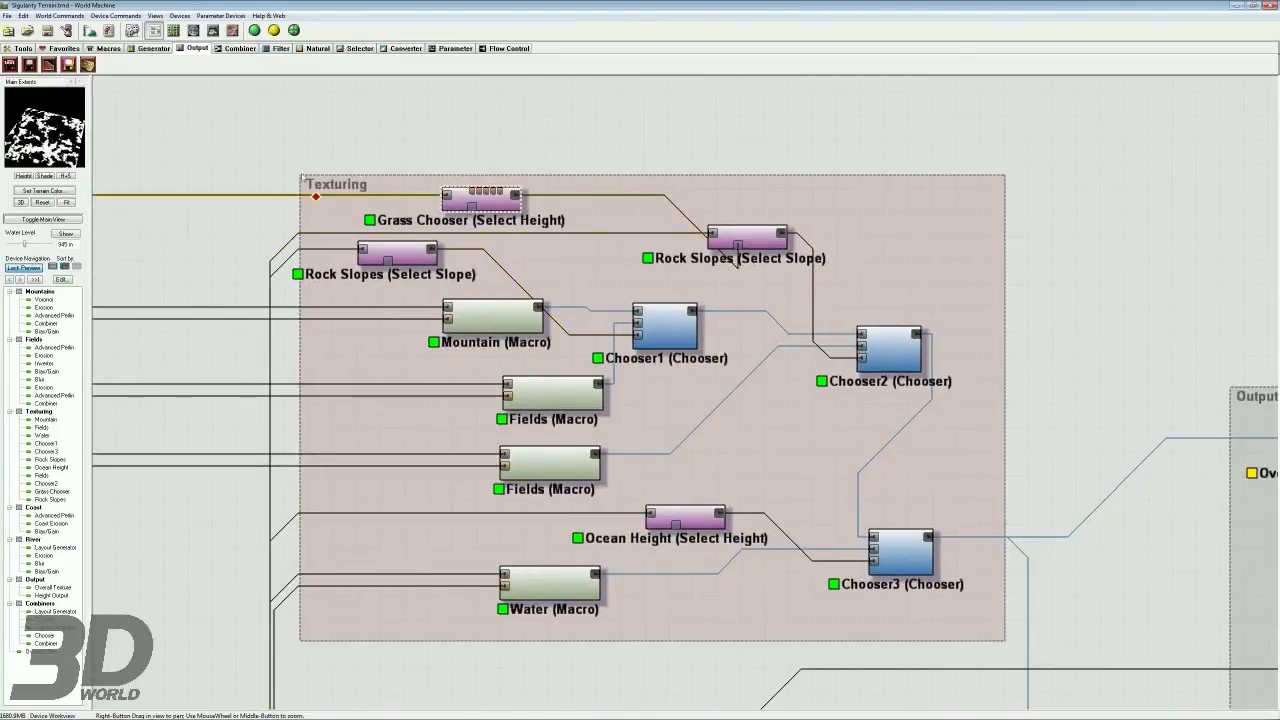
{"action": "left_click", "coordinate": [278, 48]}
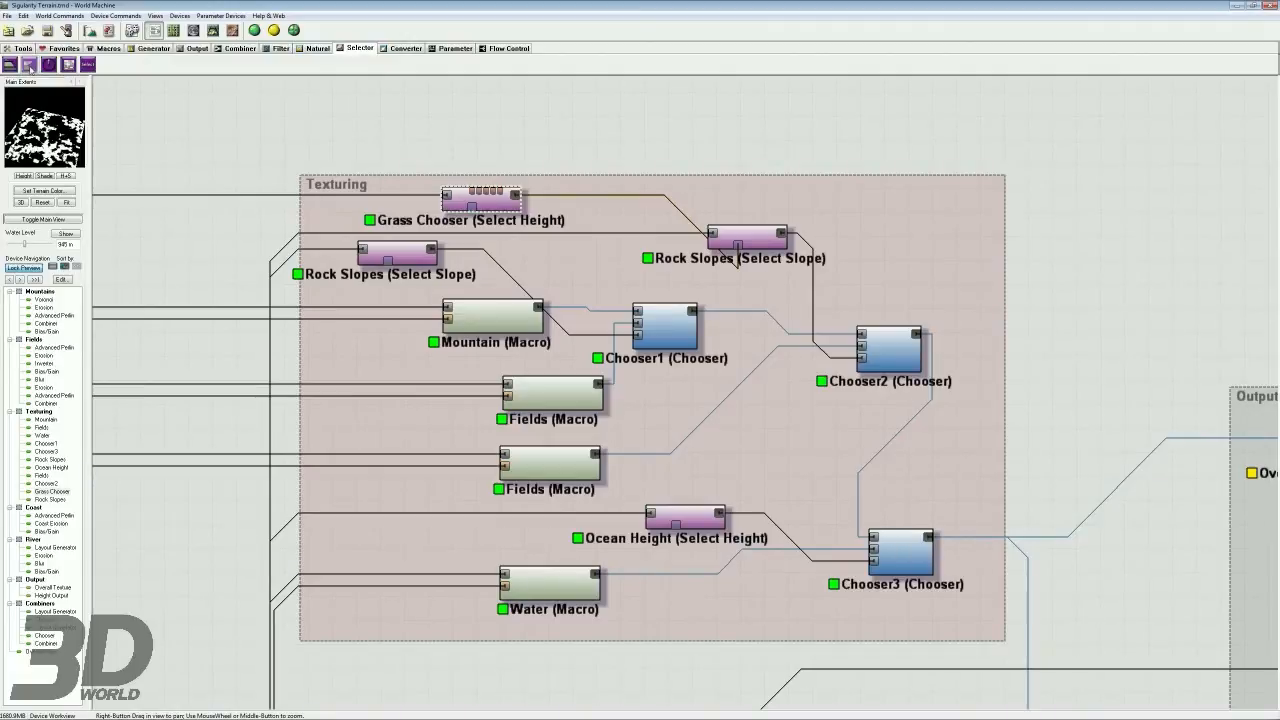
{"action": "left_click", "coordinate": [481, 198]}
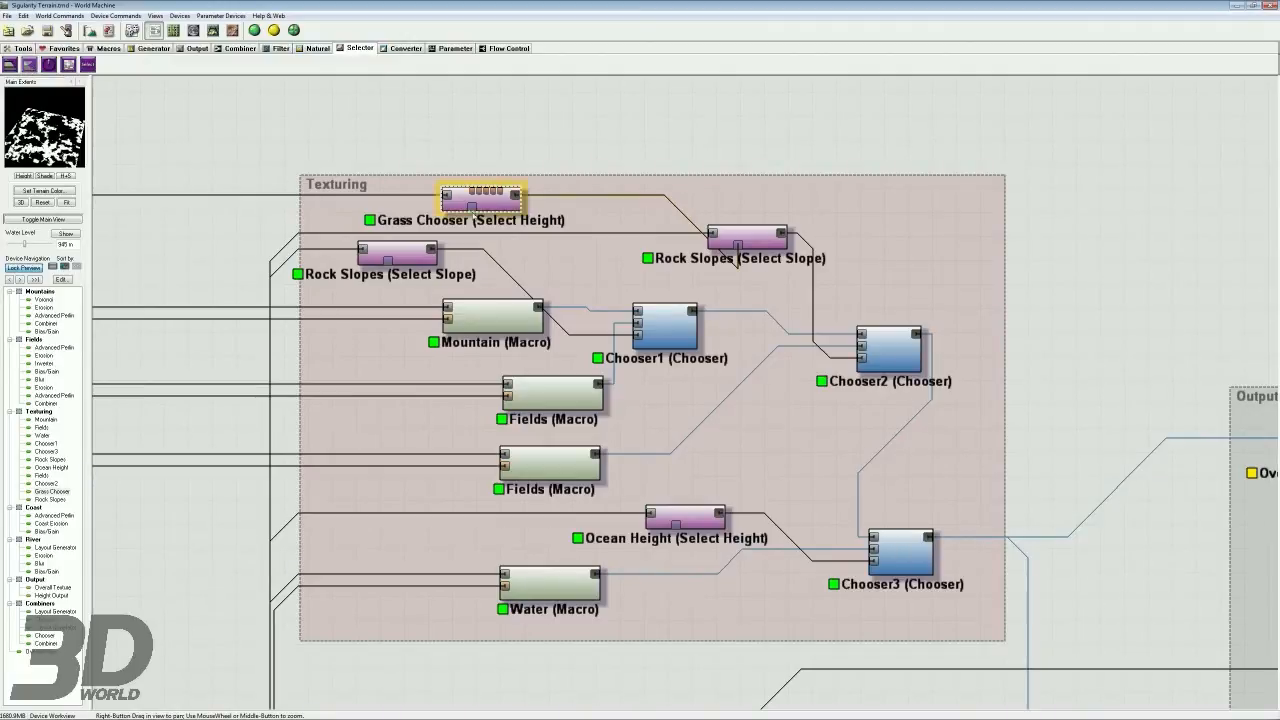
{"action": "double_click", "coordinate": [481, 197]}
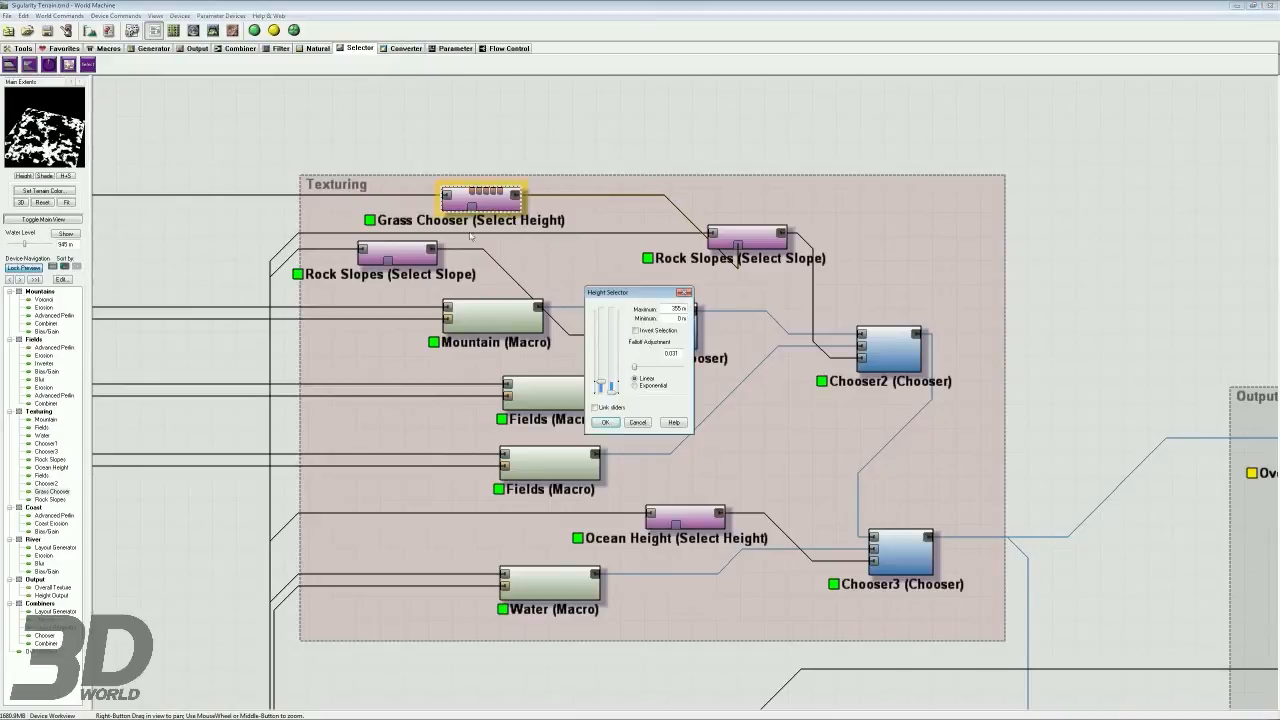
{"action": "left_click_drag", "start_coordinate": [607, 292], "coordinate": [124, 86]}
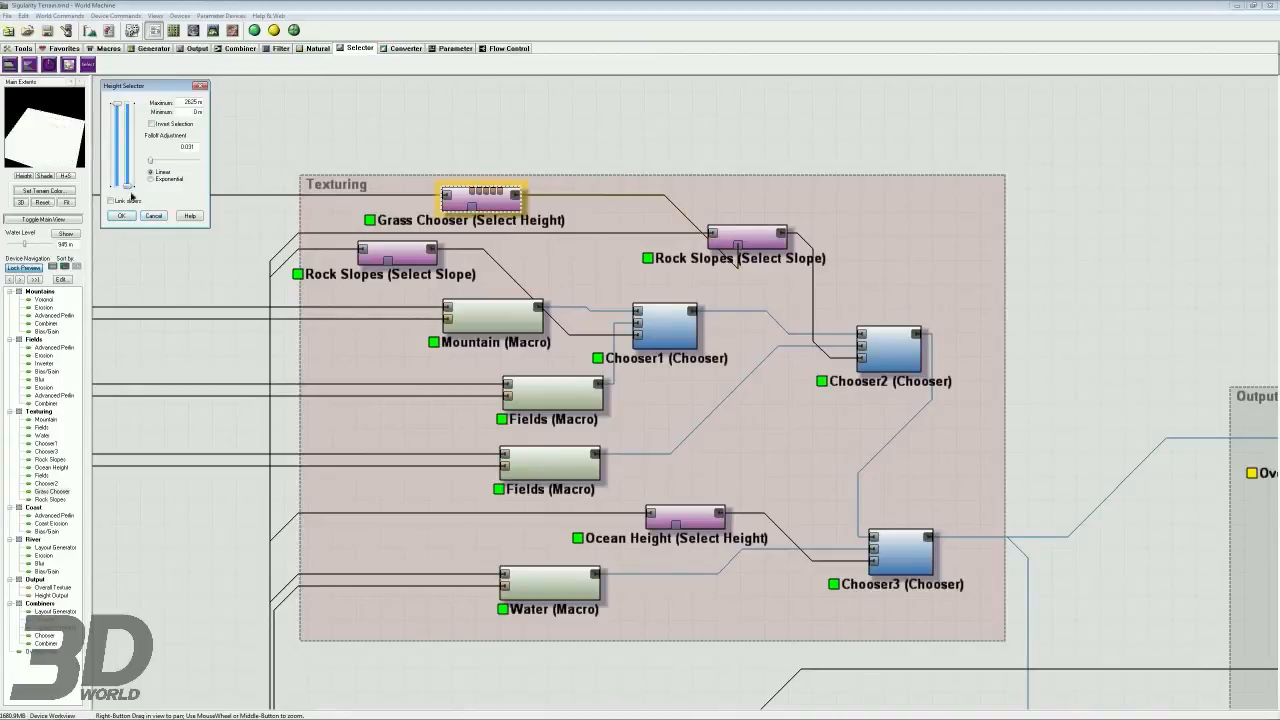
{"action": "left_click", "coordinate": [153, 216]}
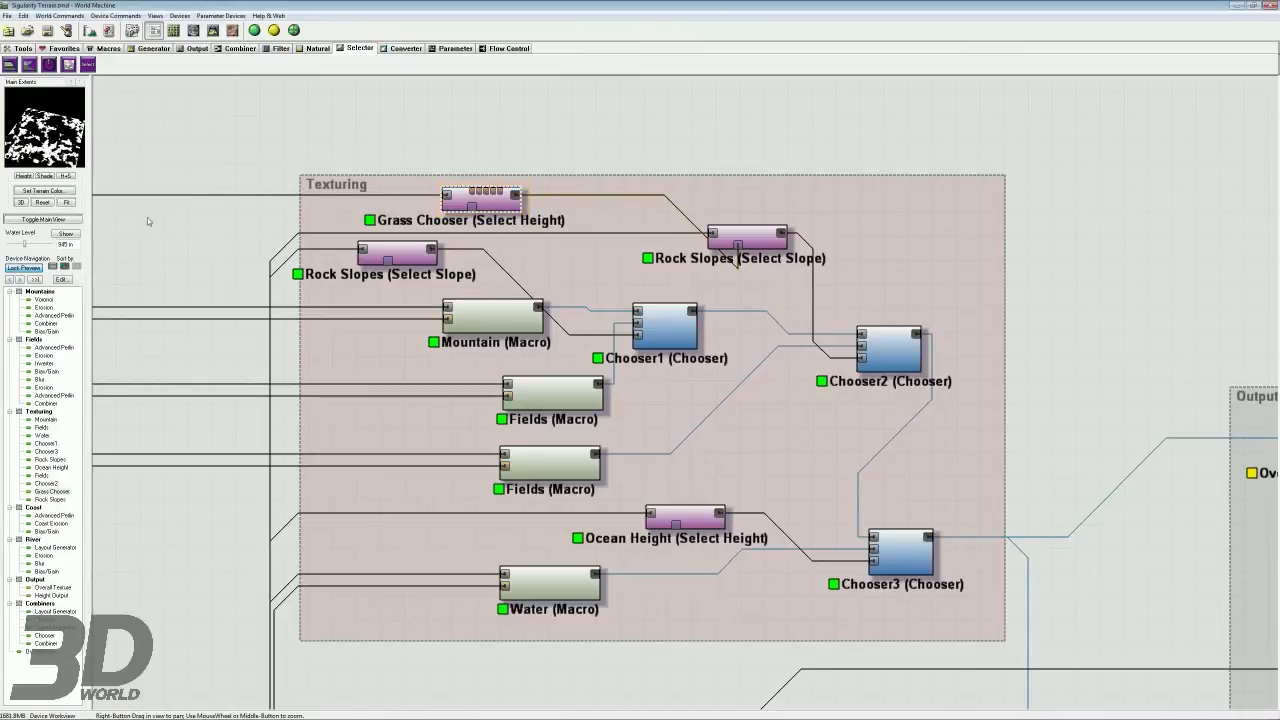
Preview the Rock Slopes slope mask, then return to the textured terrain view.
{"action": "left_click", "coordinate": [397, 253]}
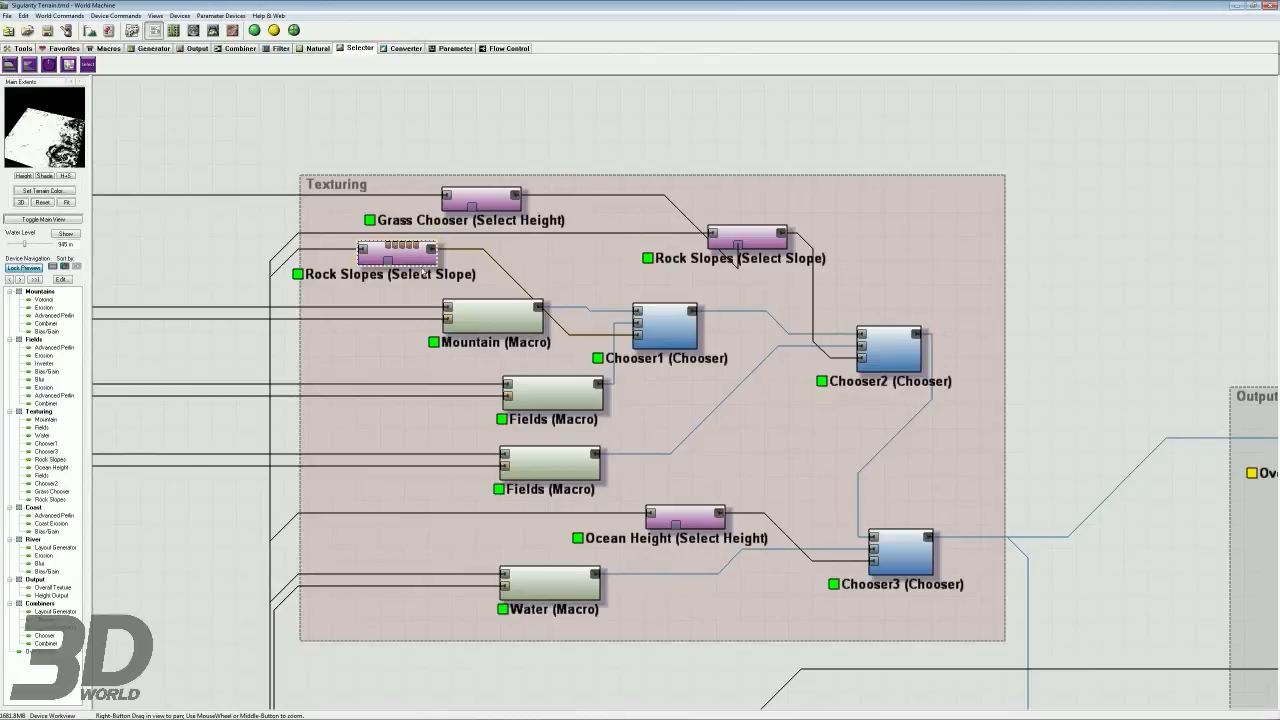
{"action": "left_click", "coordinate": [490, 320]}
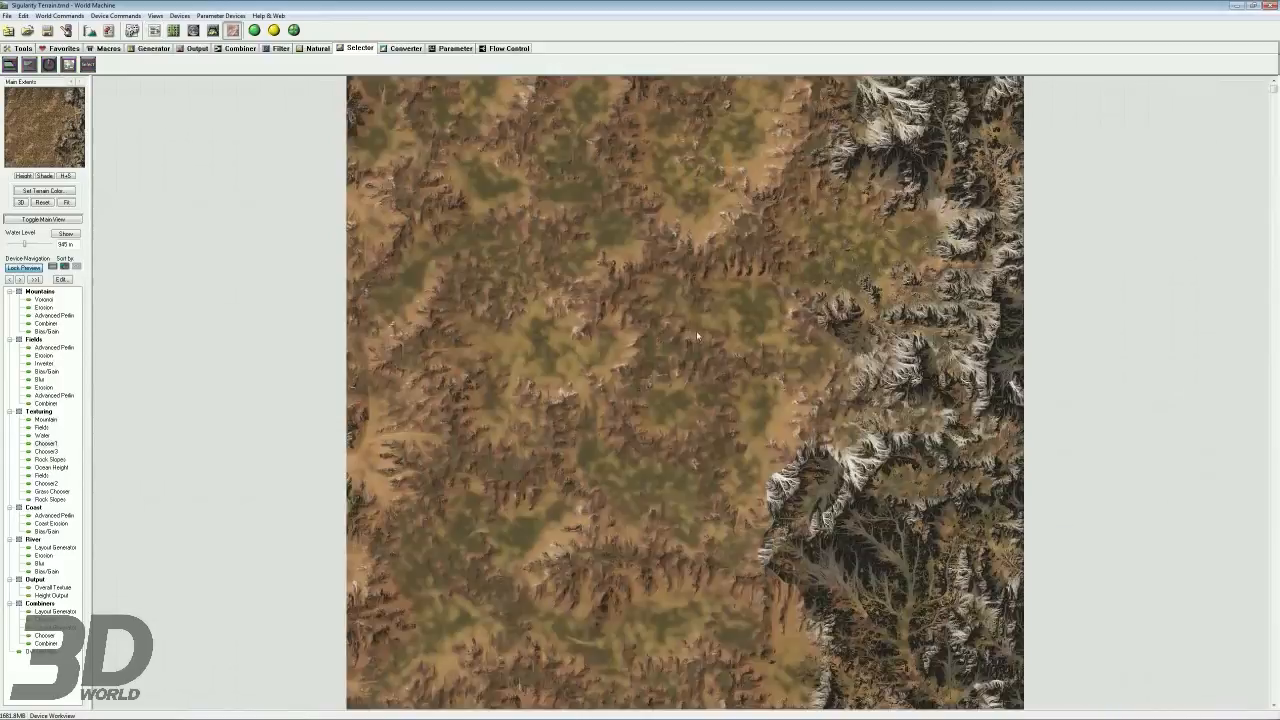
{"action": "mouse_move", "coordinate": [376, 381]}
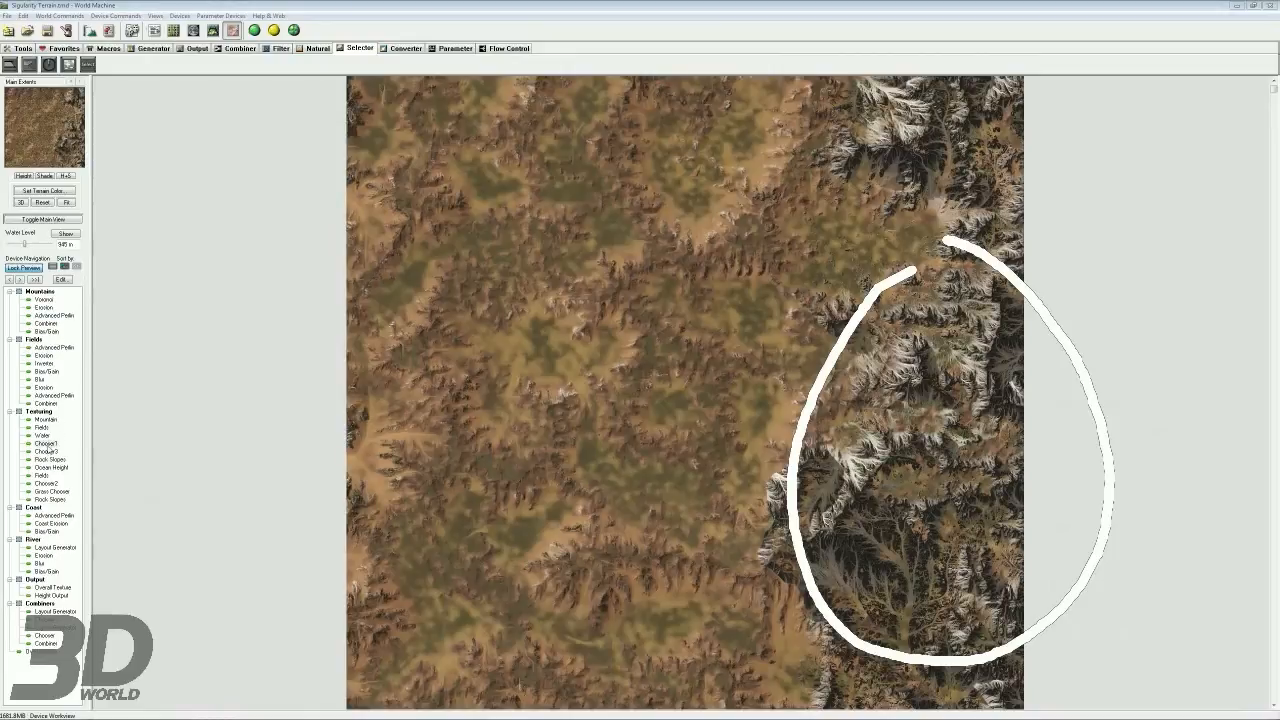
Zoom in on the eroded mountain slopes and preview the Mountain macro's rocky texture.
{"action": "left_click", "coordinate": [44, 443]}
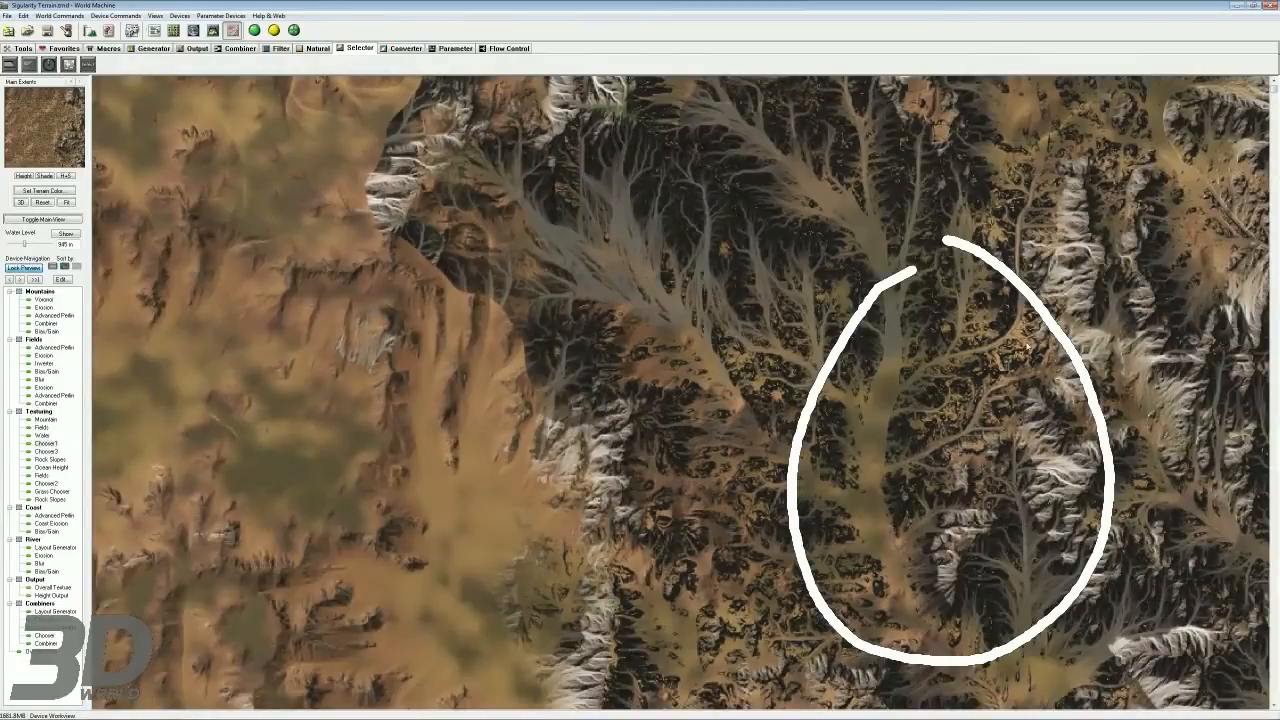
{"action": "mouse_move", "coordinate": [883, 406]}
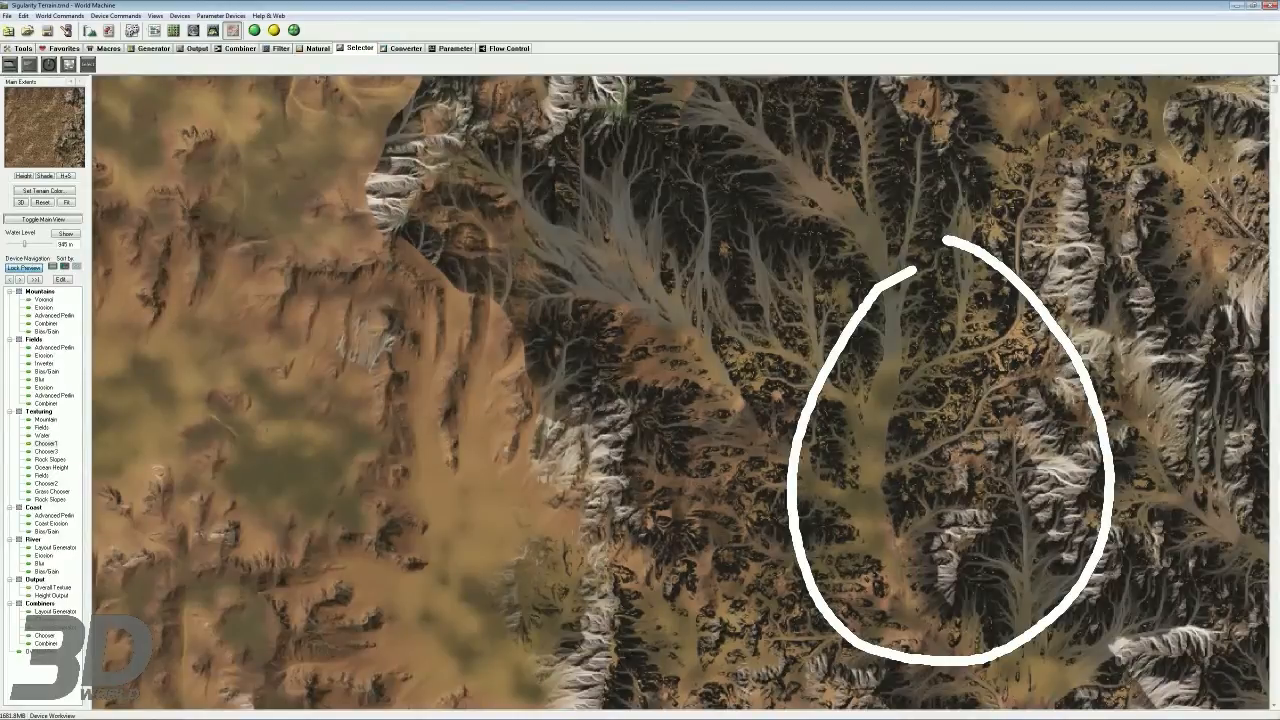
{"action": "left_click_drag", "start_coordinate": [892, 315], "coordinate": [895, 520]}
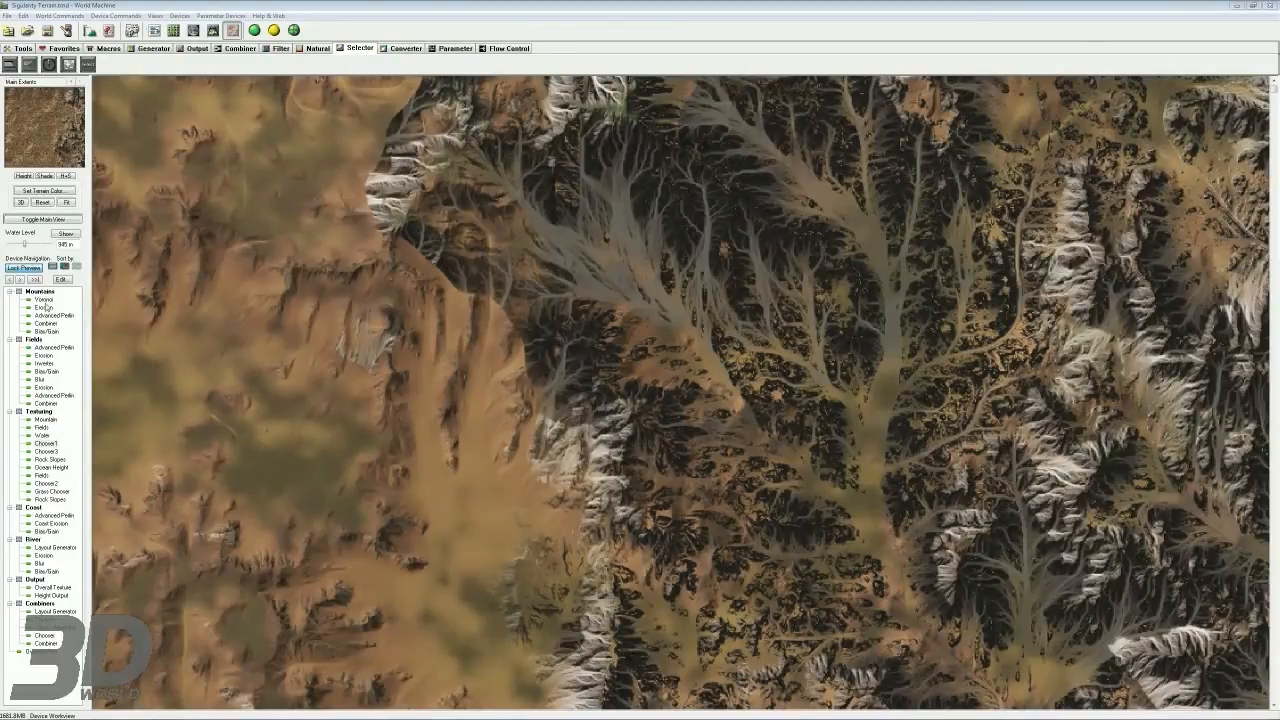
{"action": "left_click", "coordinate": [45, 419]}
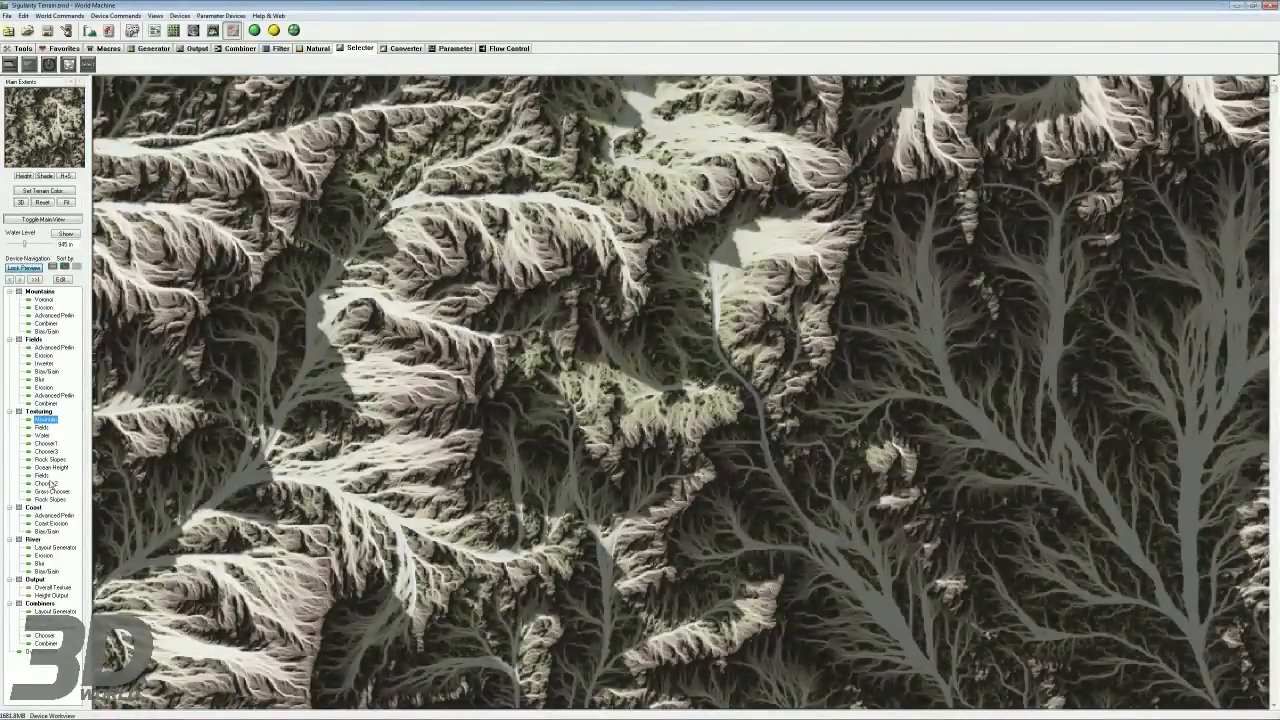
Switch back to the Device Workview showing the Texturing group and its choosers.
{"action": "left_click", "coordinate": [44, 451]}
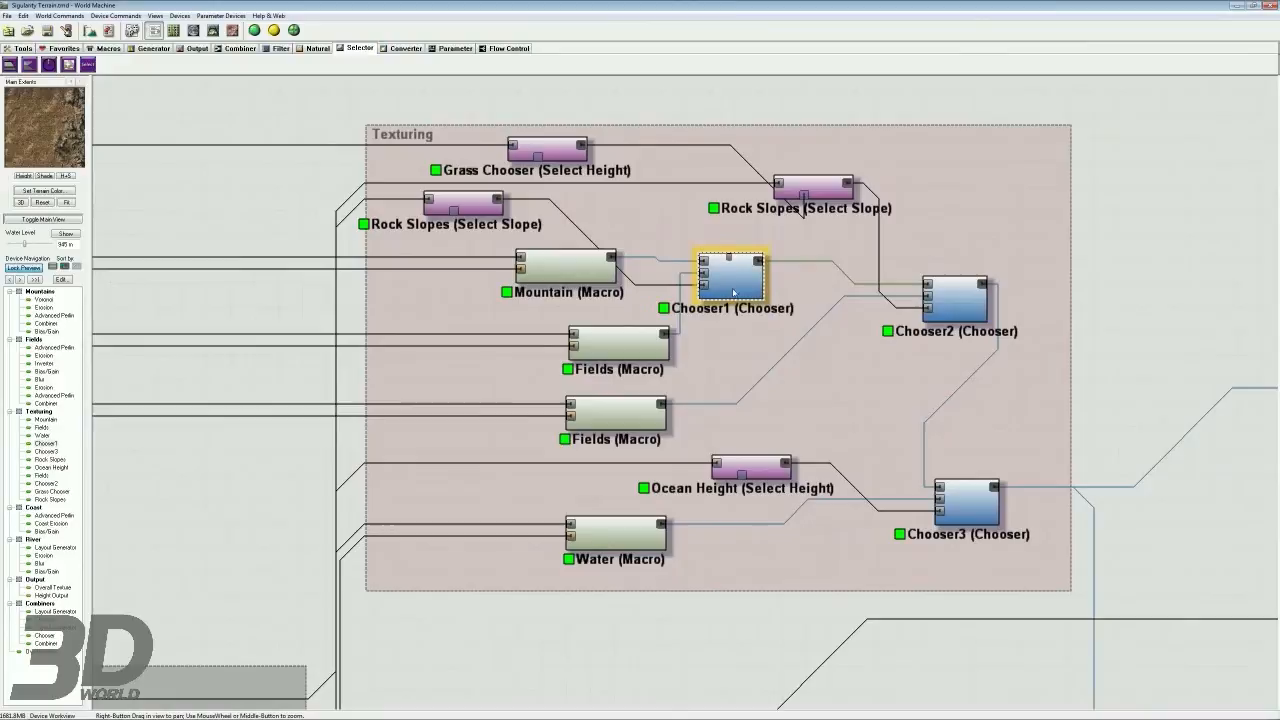
{"action": "scroll", "scroll_direction": "down", "scroll_amount": 3}
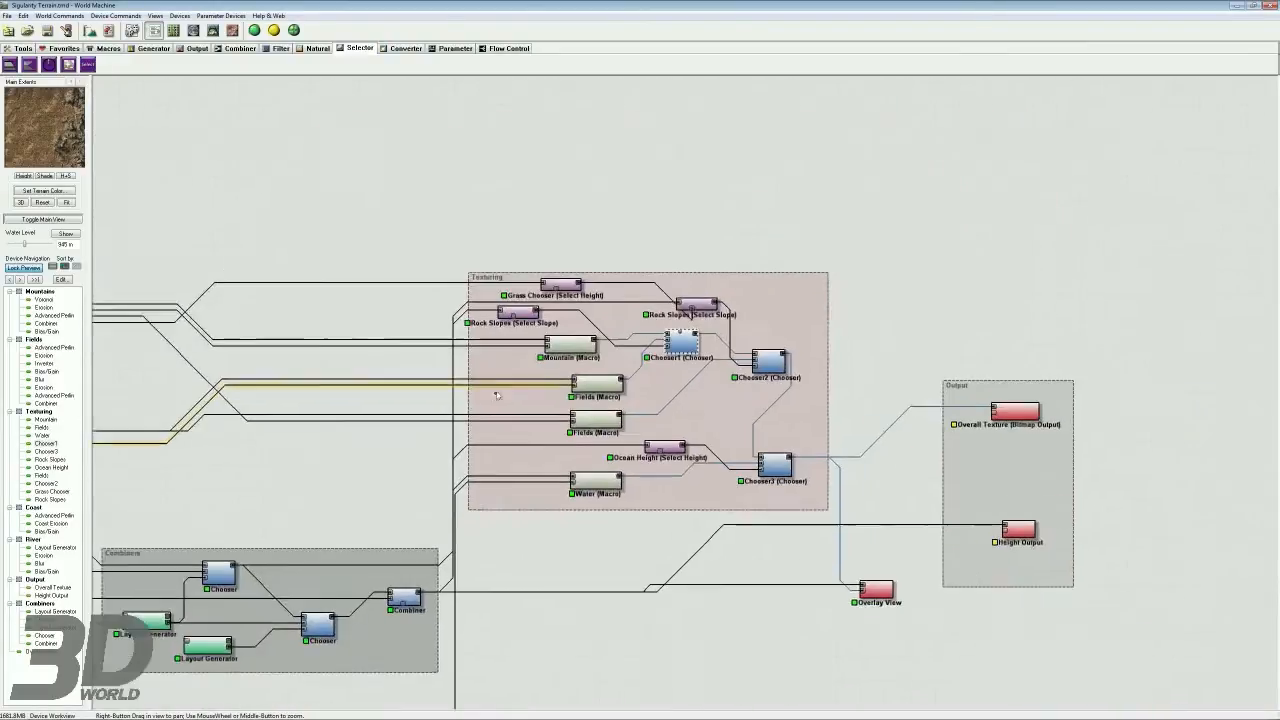
{"action": "scroll", "scroll_direction": "up", "scroll_amount": 3}
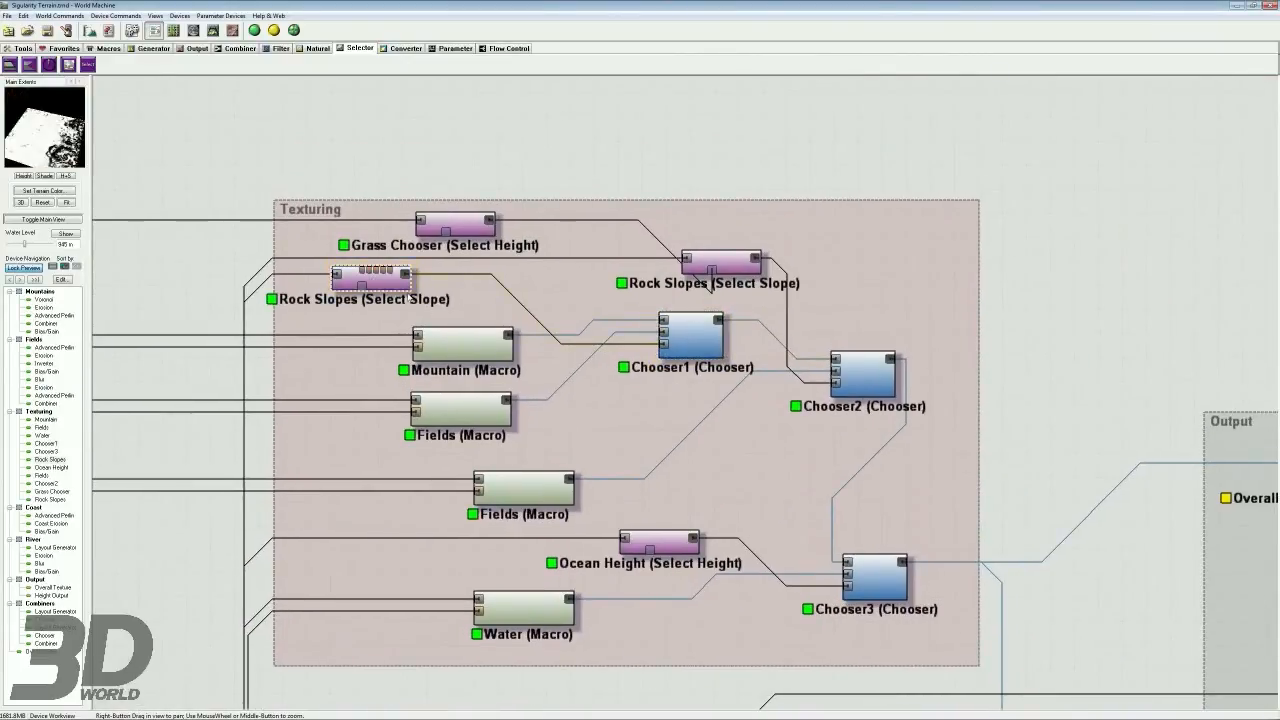
Set the Rock Slopes selector range to Minimum 0.000 and Maximum 0.490.
{"action": "double_click", "coordinate": [372, 276]}
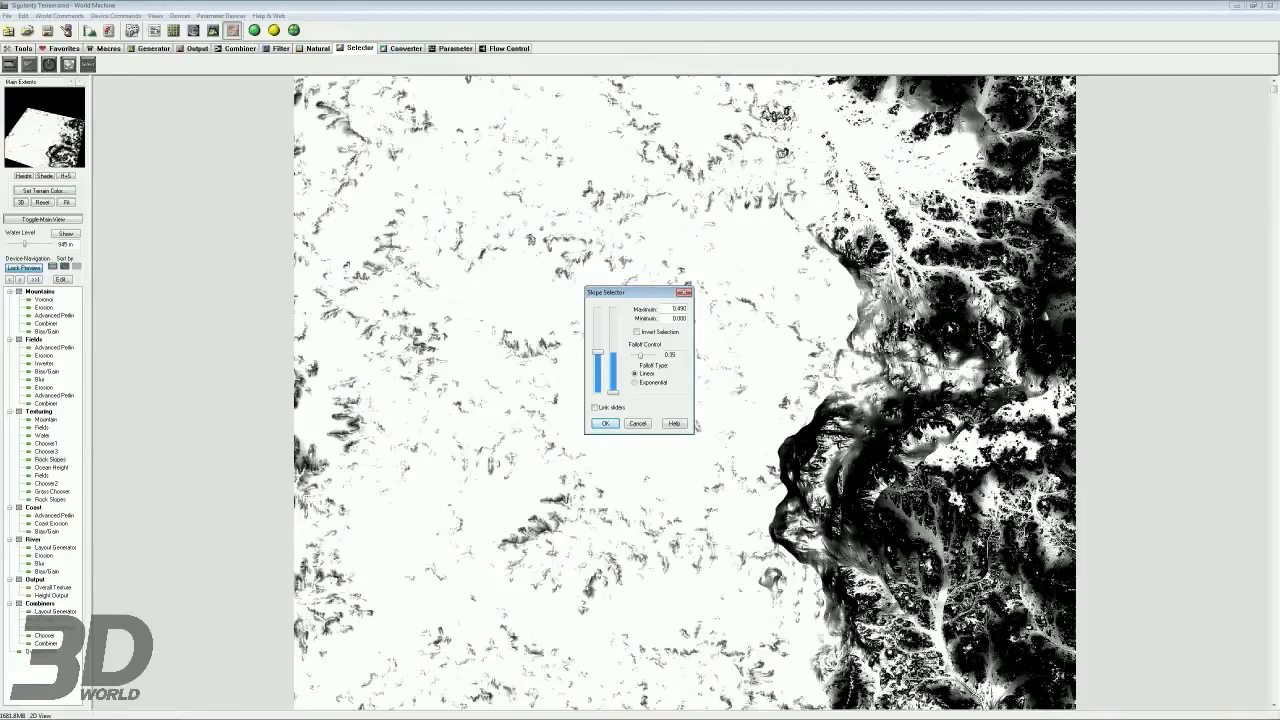
{"action": "left_click", "coordinate": [604, 423]}
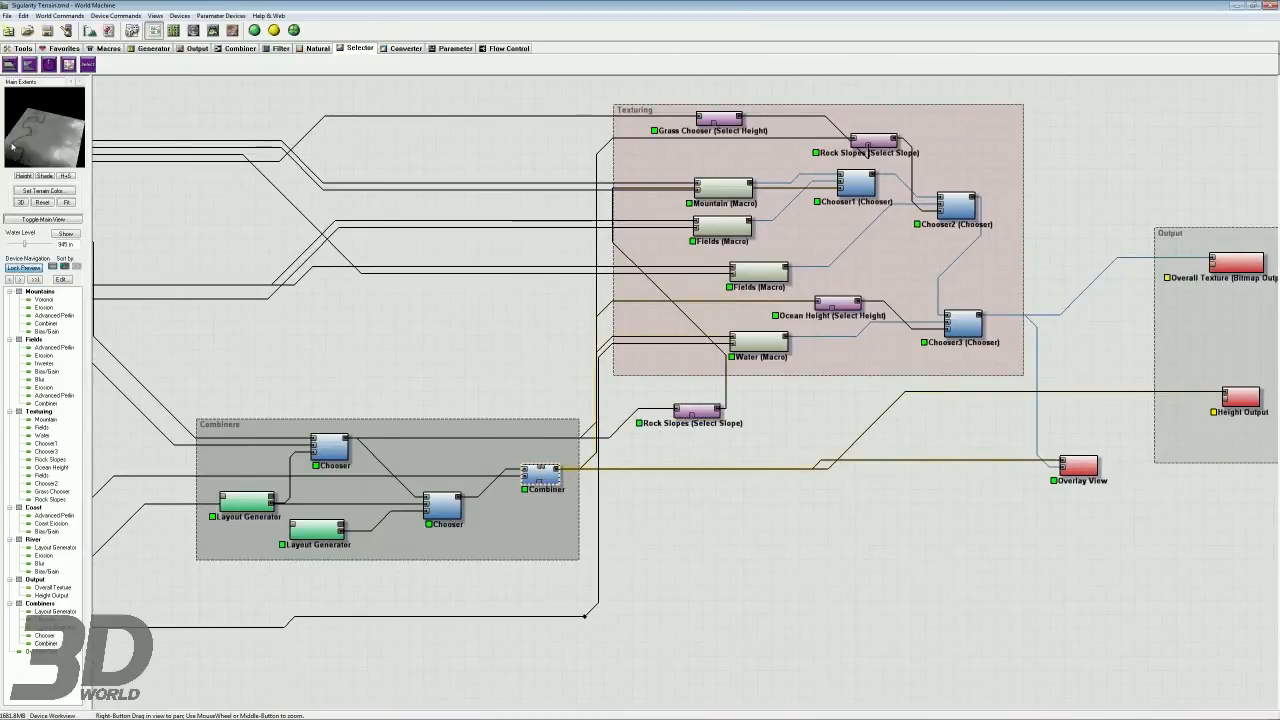
{"action": "left_click", "coordinate": [697, 411]}
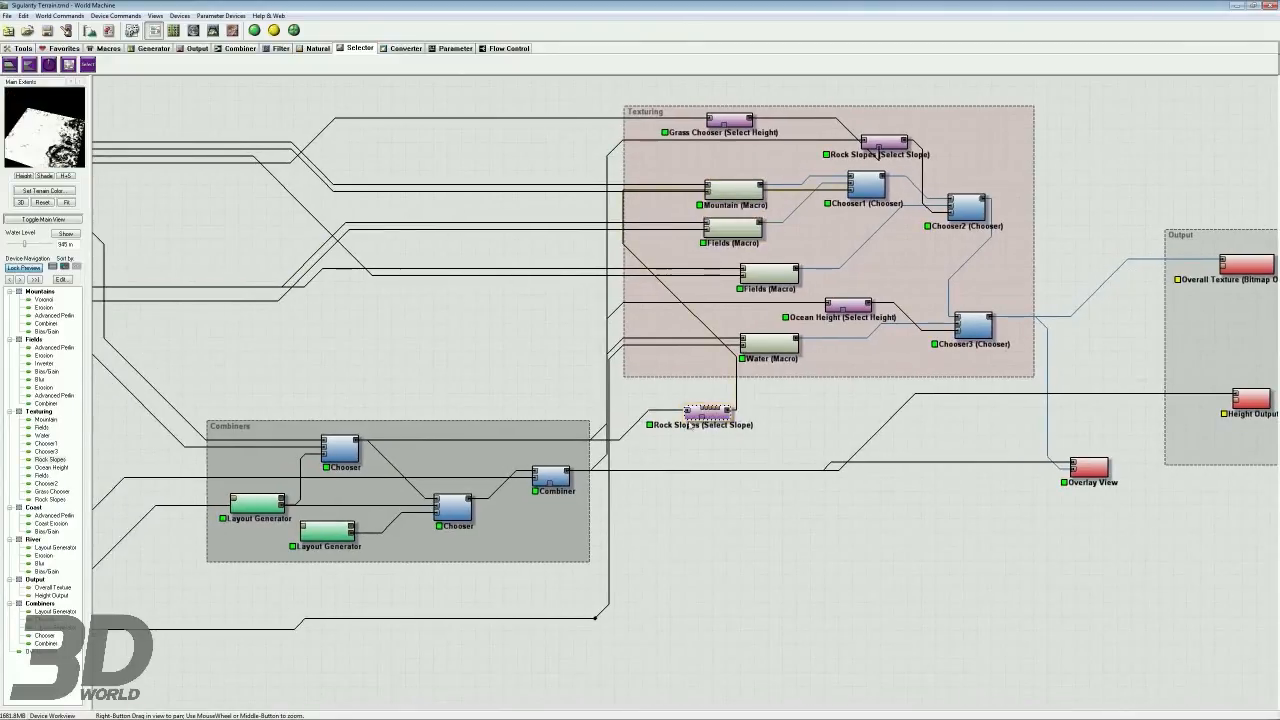
{"action": "mouse_move", "coordinate": [855, 188]}
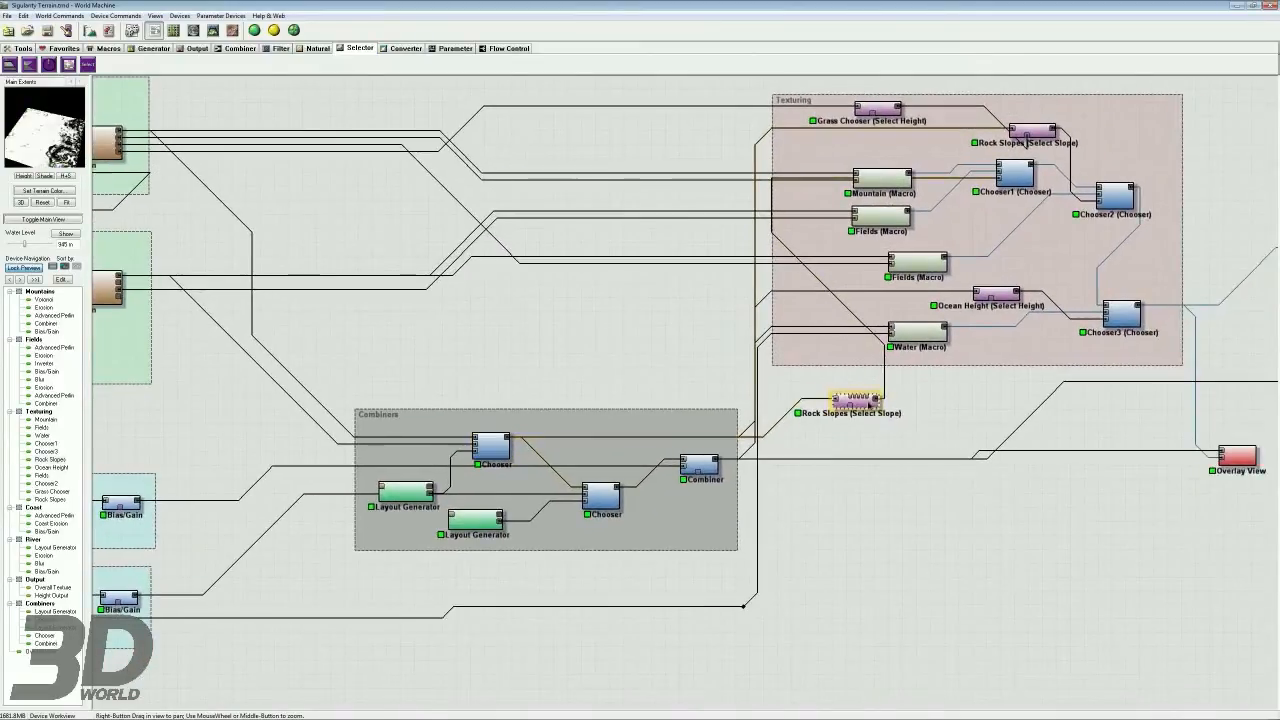
{"action": "left_click", "coordinate": [490, 448]}
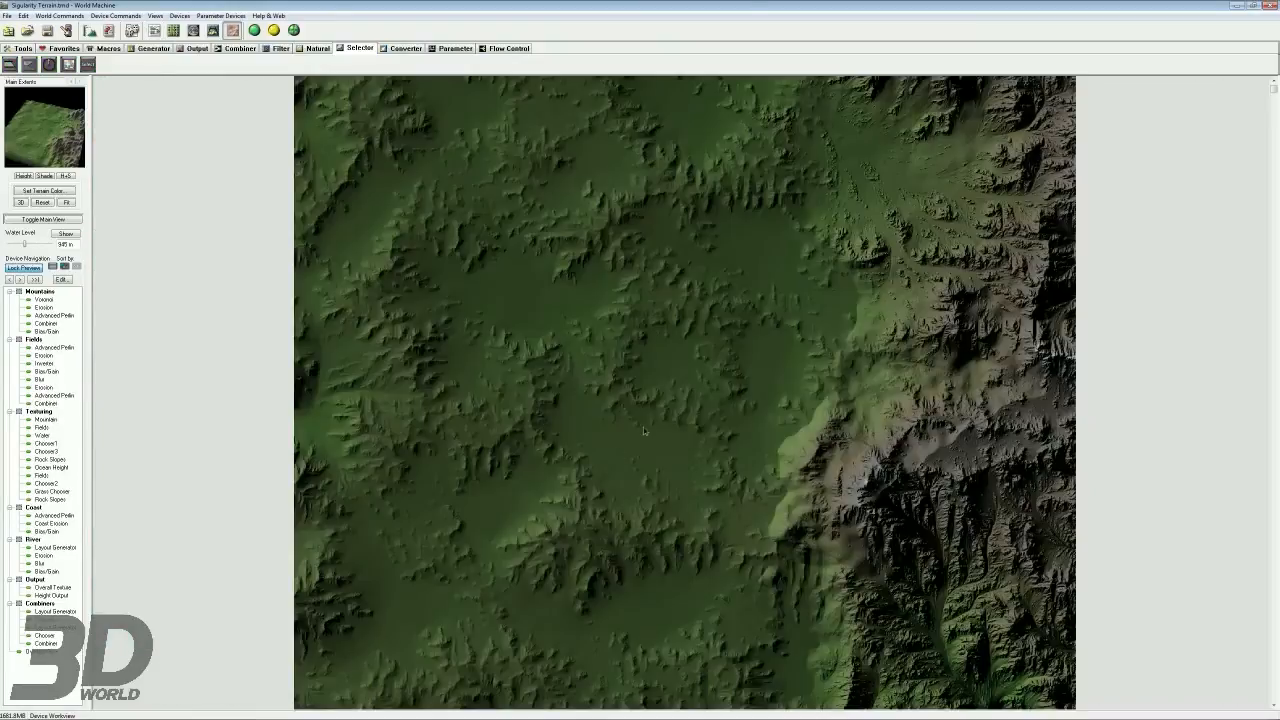
{"action": "left_click", "coordinate": [22, 202]}
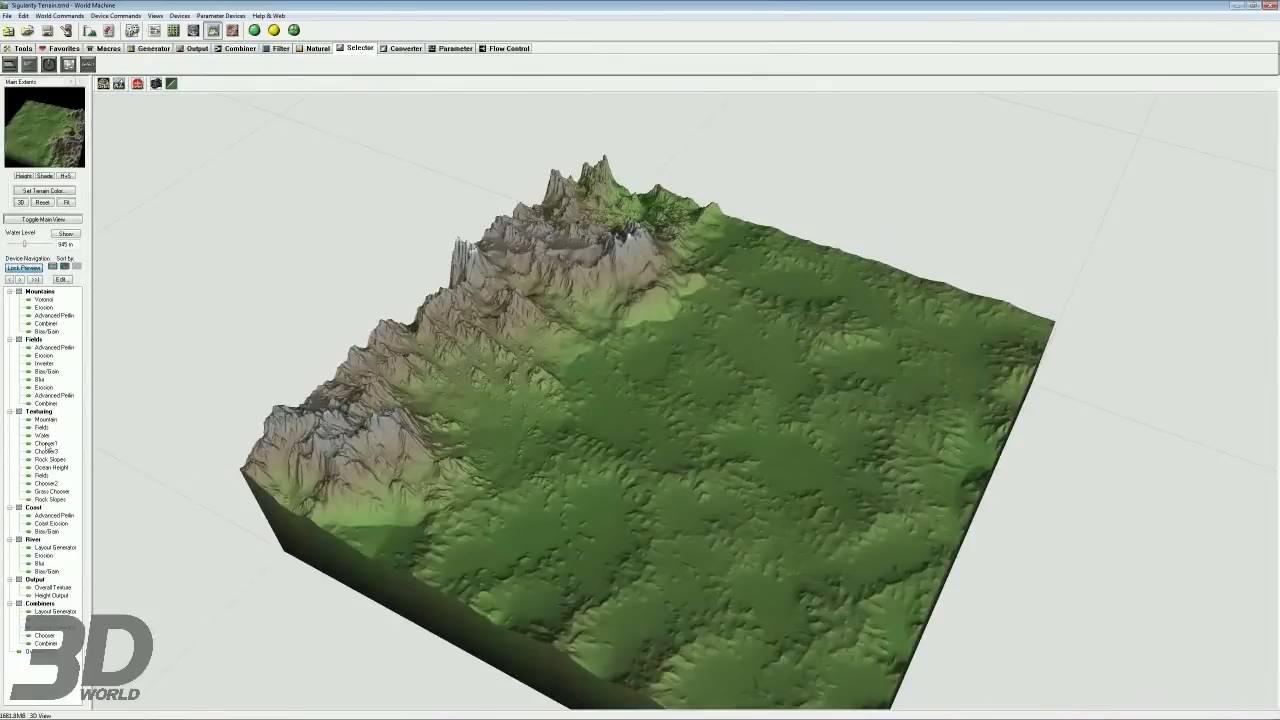
{"action": "left_click", "coordinate": [44, 443]}
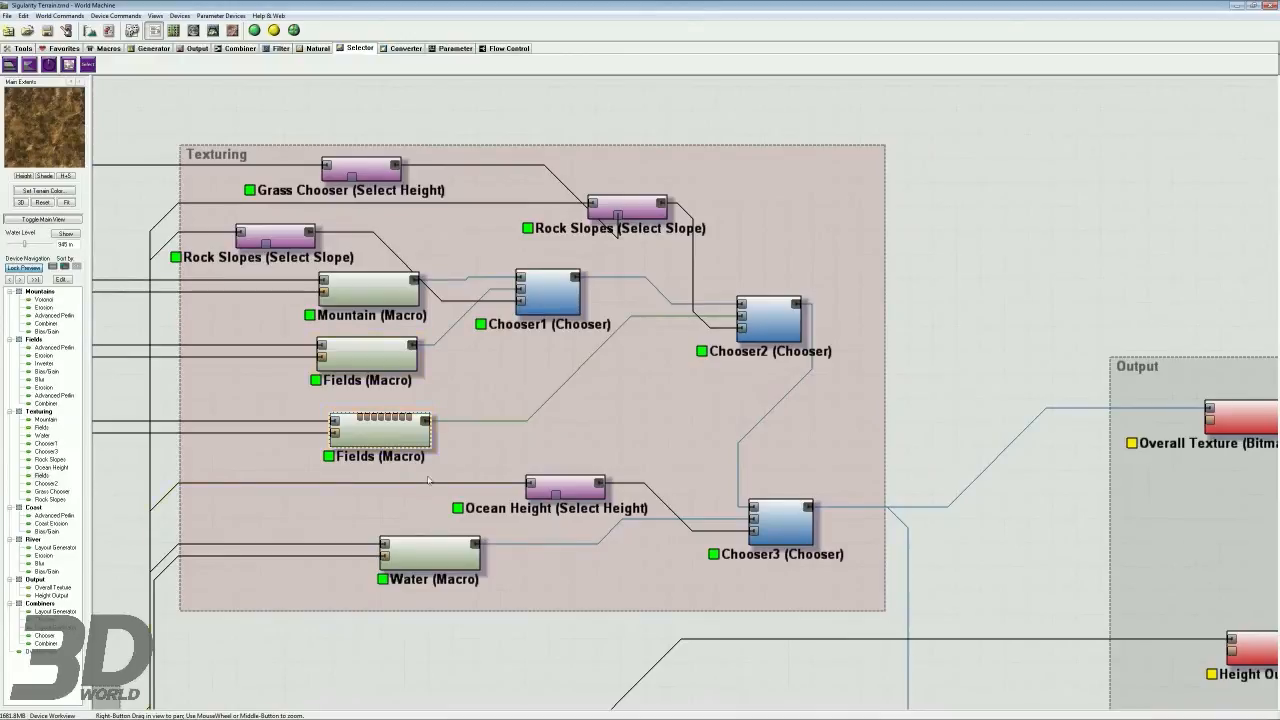
{"action": "left_click", "coordinate": [768, 320]}
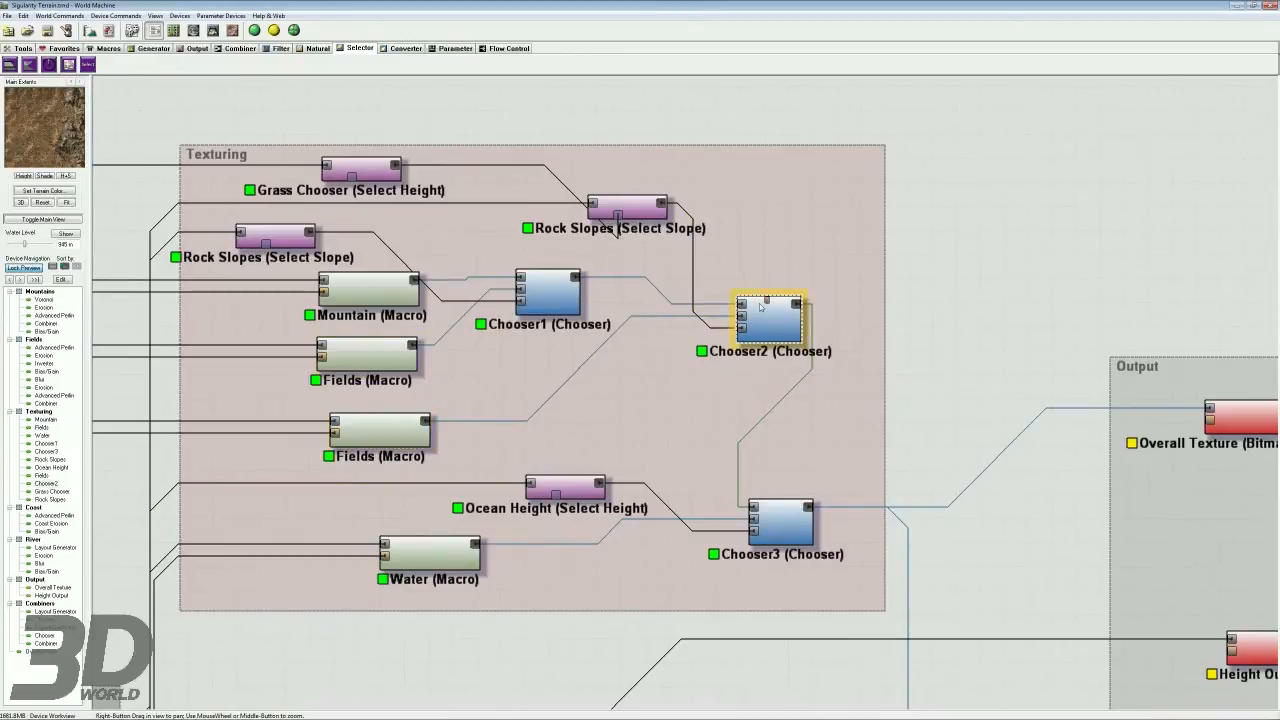
{"action": "left_click", "coordinate": [628, 207]}
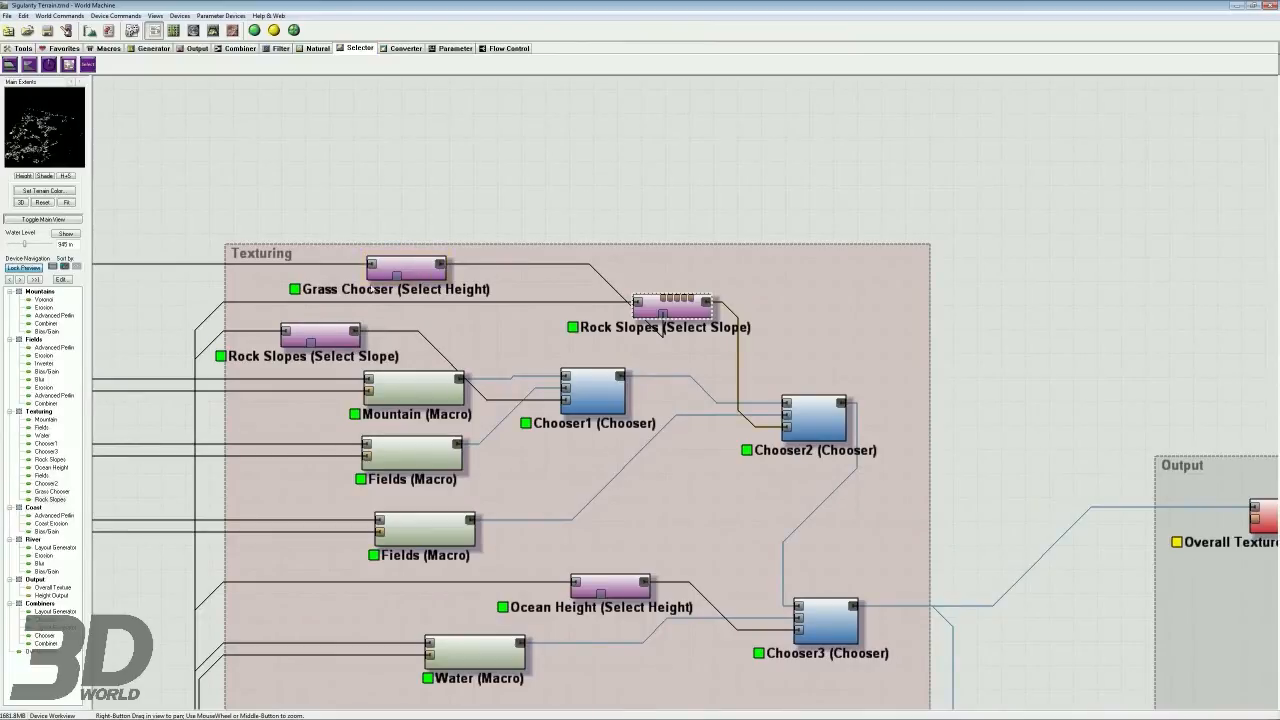
{"action": "mouse_move", "coordinate": [765, 342]}
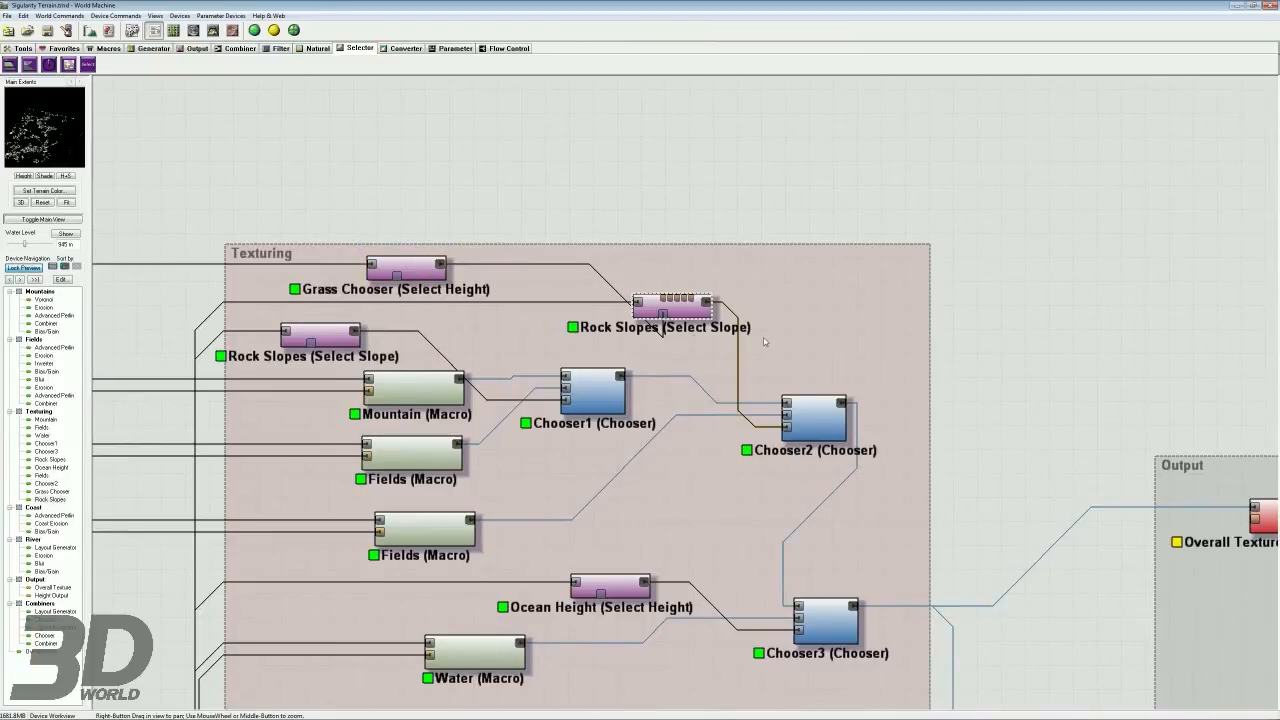
{"action": "left_click", "coordinate": [405, 270]}
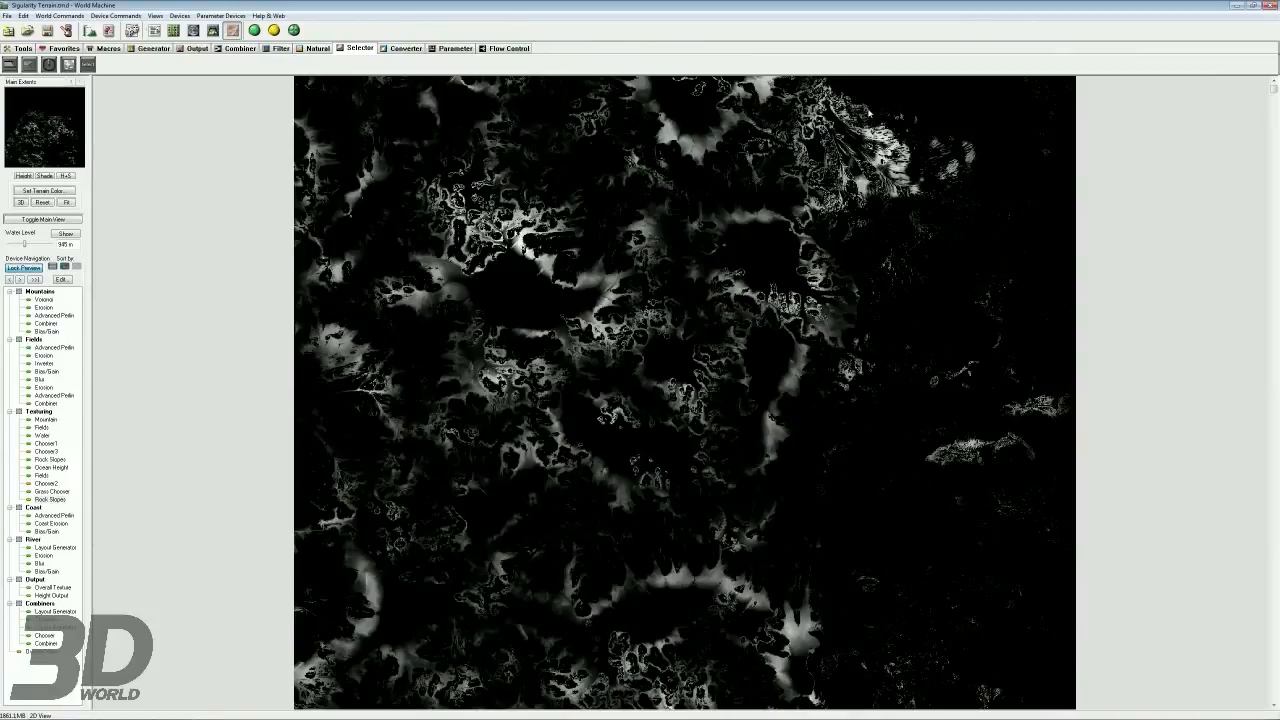
{"action": "mouse_move", "coordinate": [964, 191]}
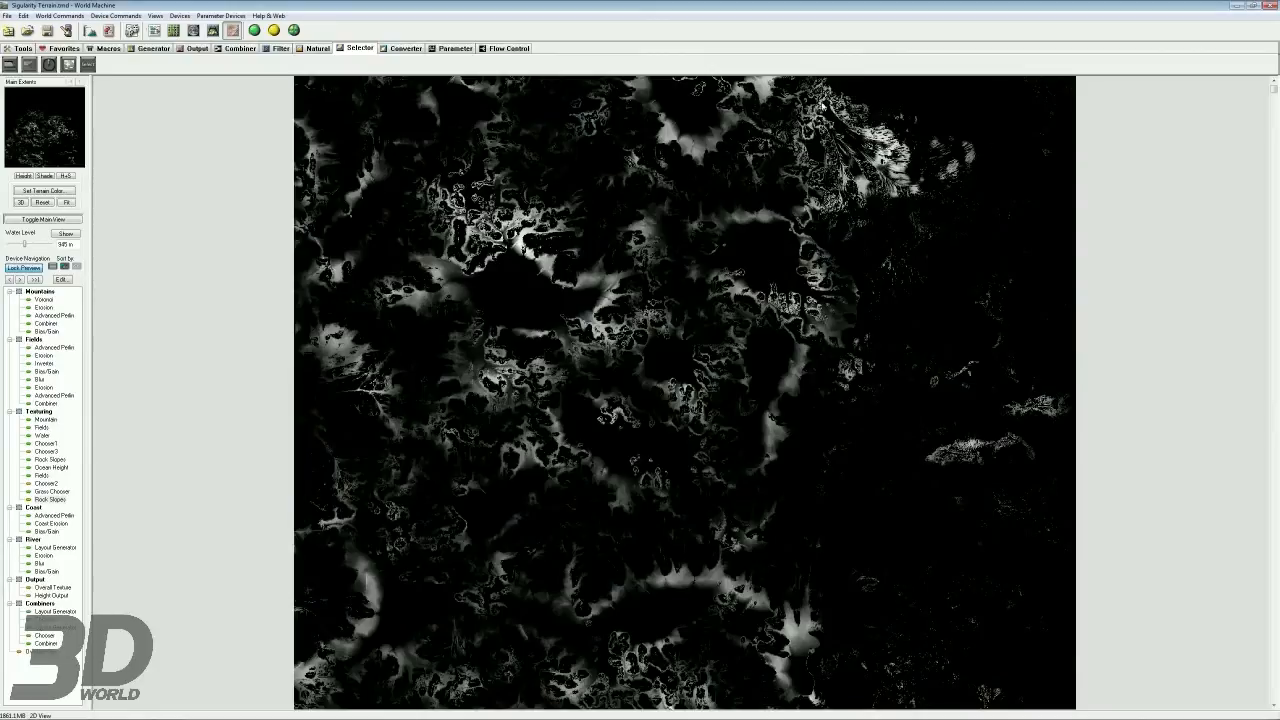
{"action": "mouse_move", "coordinate": [456, 401]}
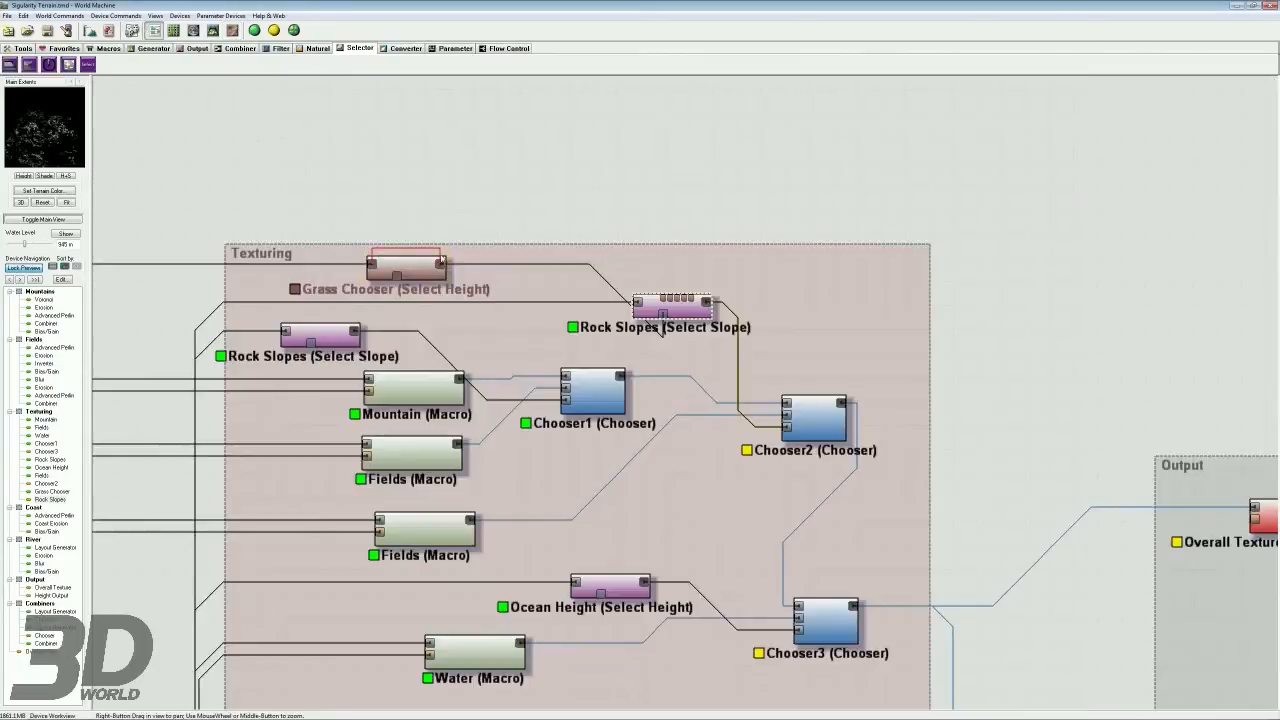
{"action": "left_click", "coordinate": [405, 263]}
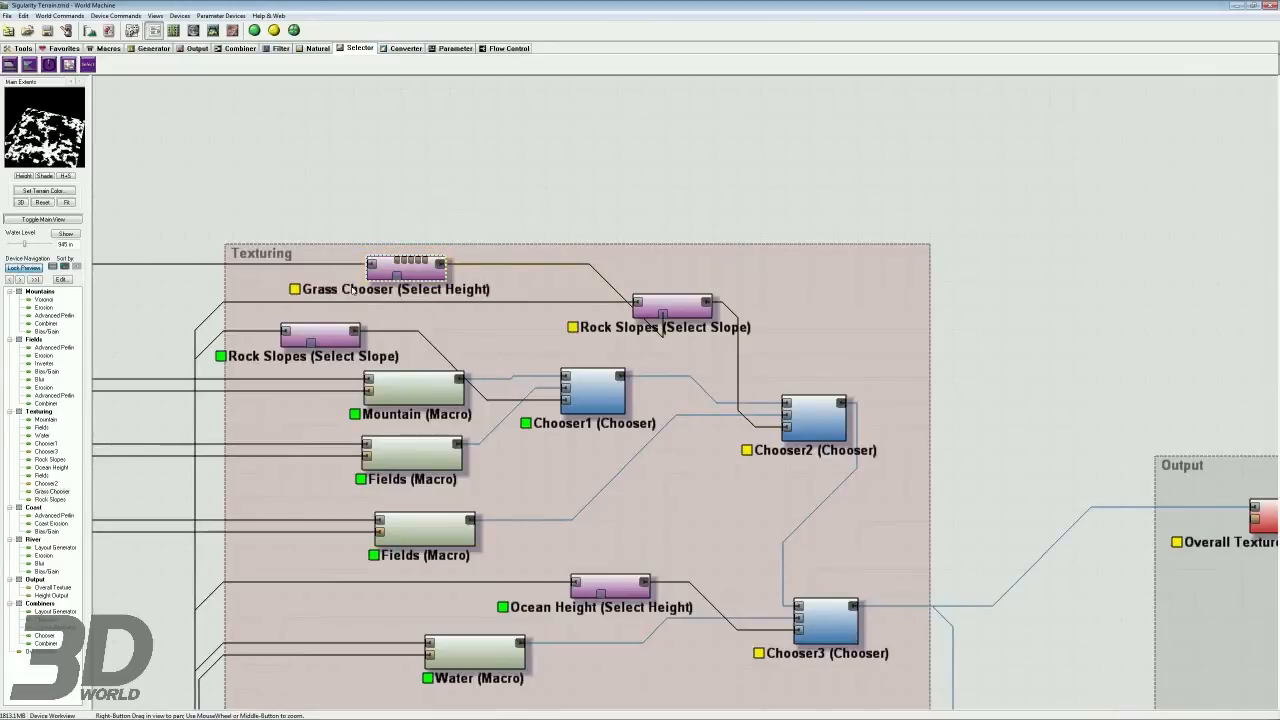
{"action": "double_click", "coordinate": [405, 267]}
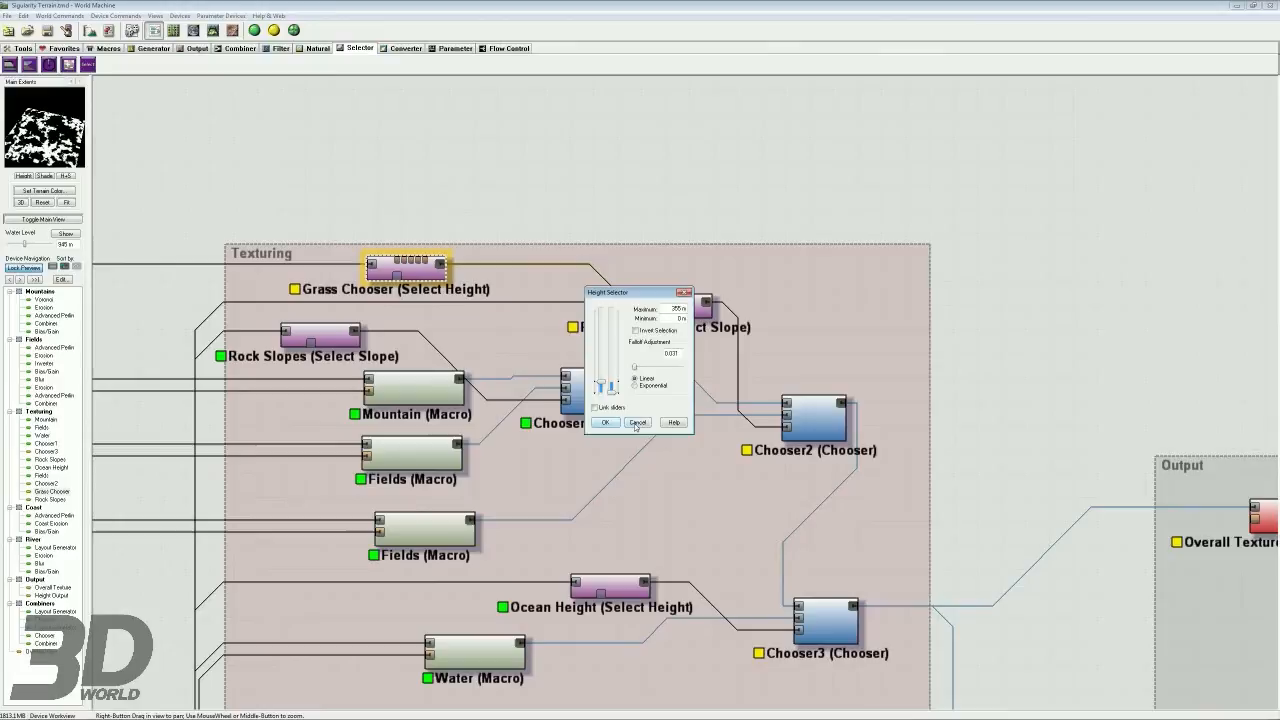
{"action": "left_click", "coordinate": [604, 422]}
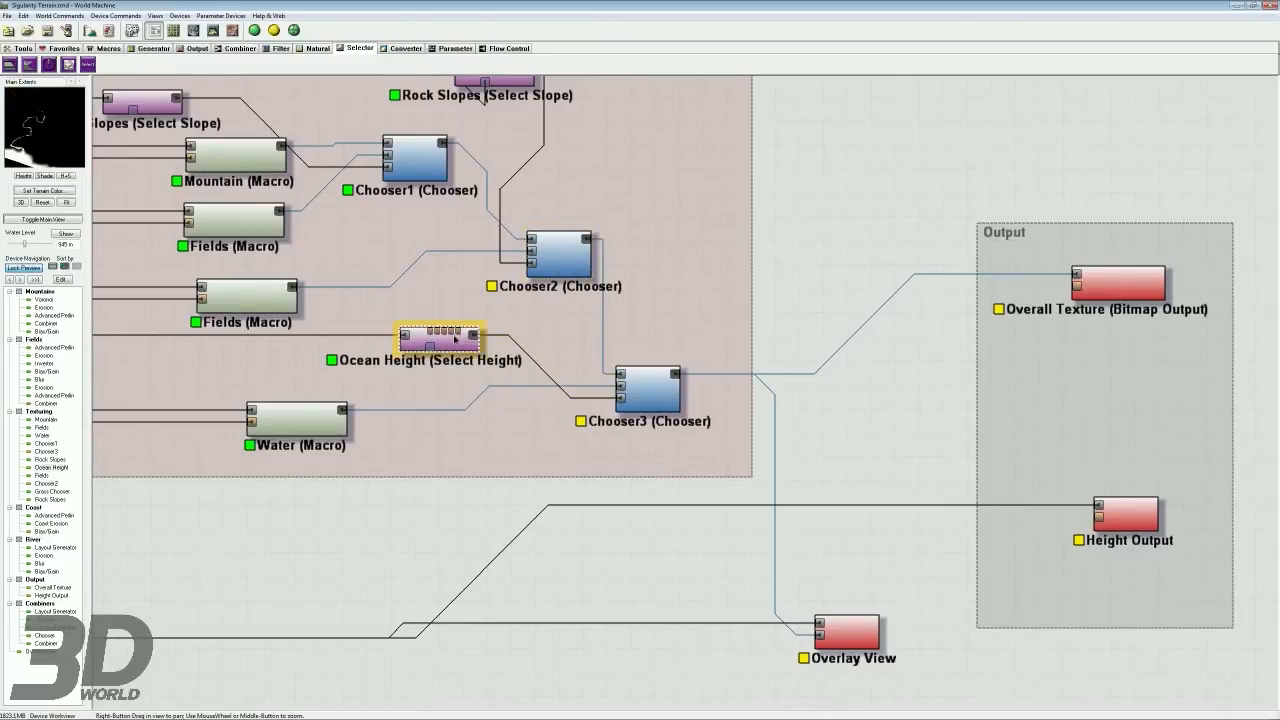
Lower the Ocean Height selection's maximum and lock the preview on Chooser3.
{"action": "double_click", "coordinate": [440, 337]}
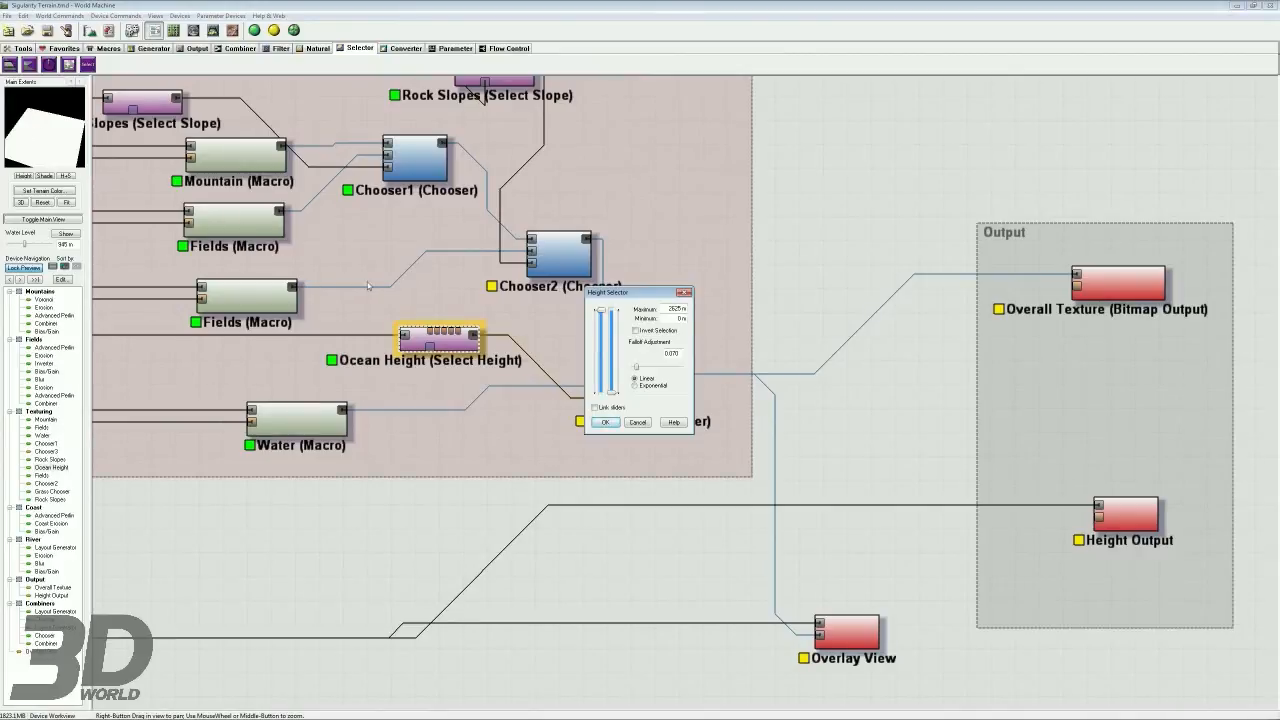
{"action": "left_click", "coordinate": [603, 422]}
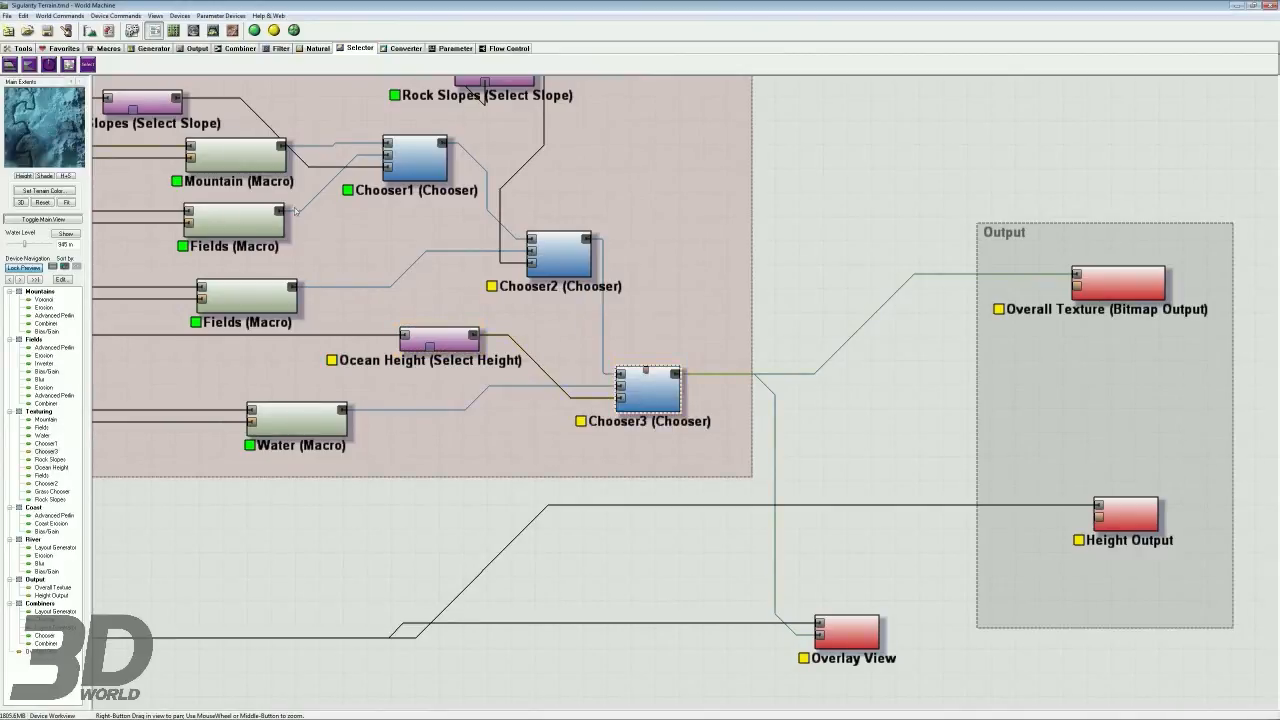
{"action": "left_click", "coordinate": [441, 338]}
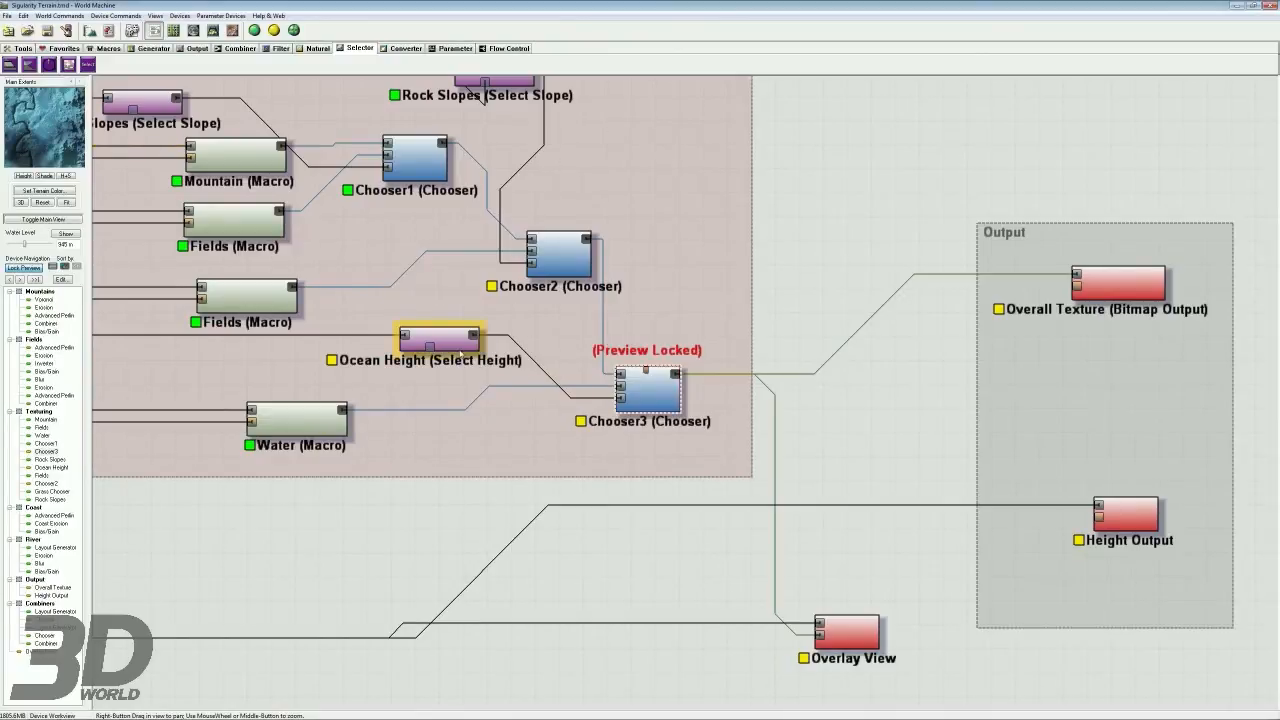
{"action": "double_click", "coordinate": [440, 338]}
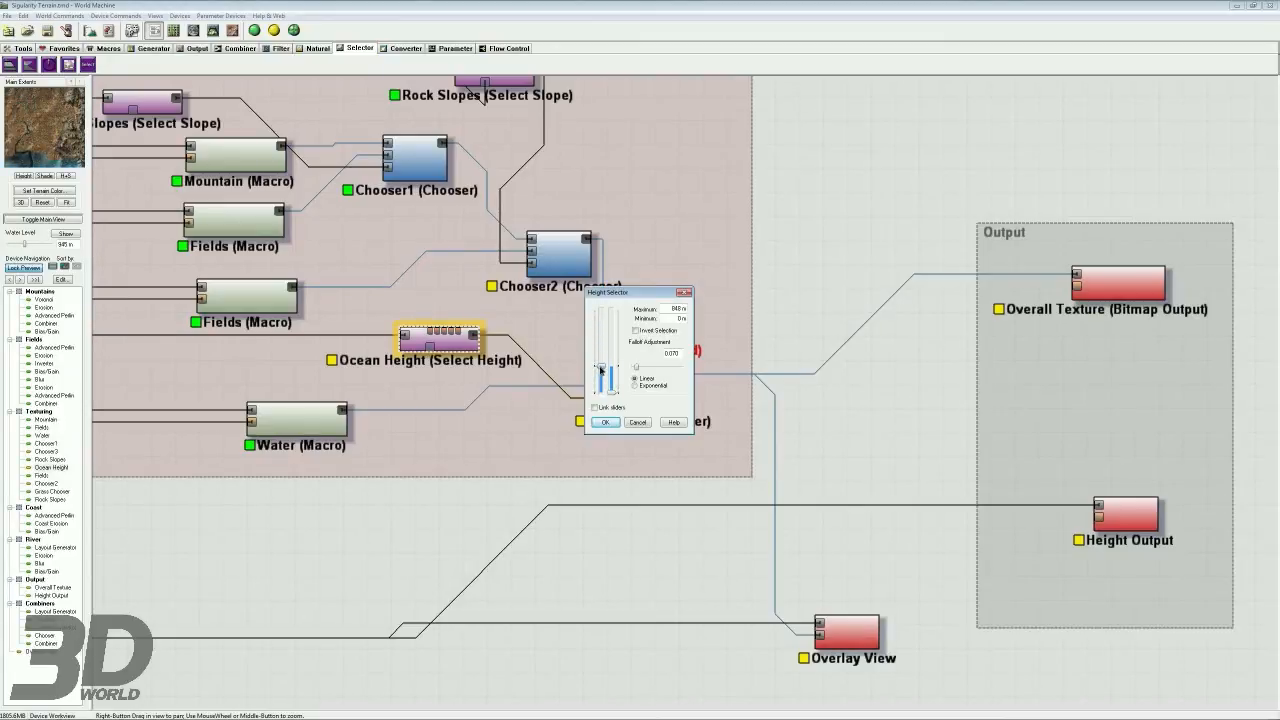
{"action": "left_click", "coordinate": [604, 421]}
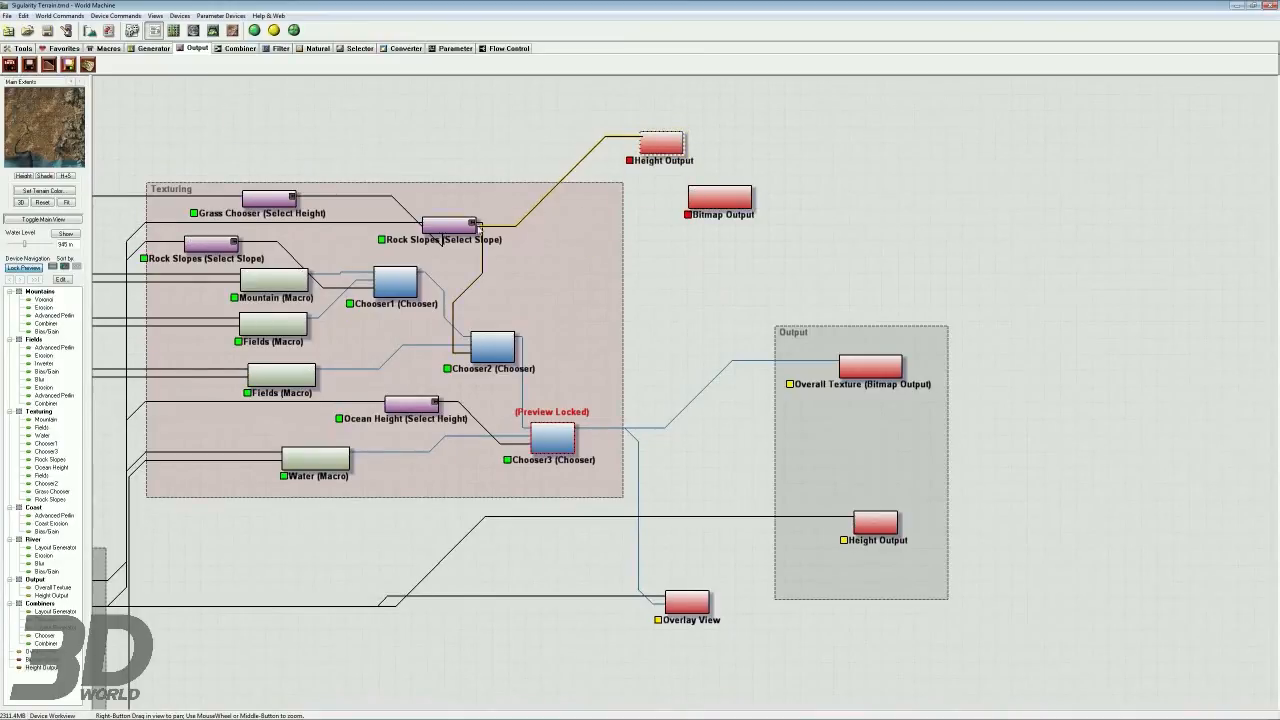
Remove the extra Bitmap Output device and pan the view toward the Output group.
{"action": "left_click", "coordinate": [720, 197]}
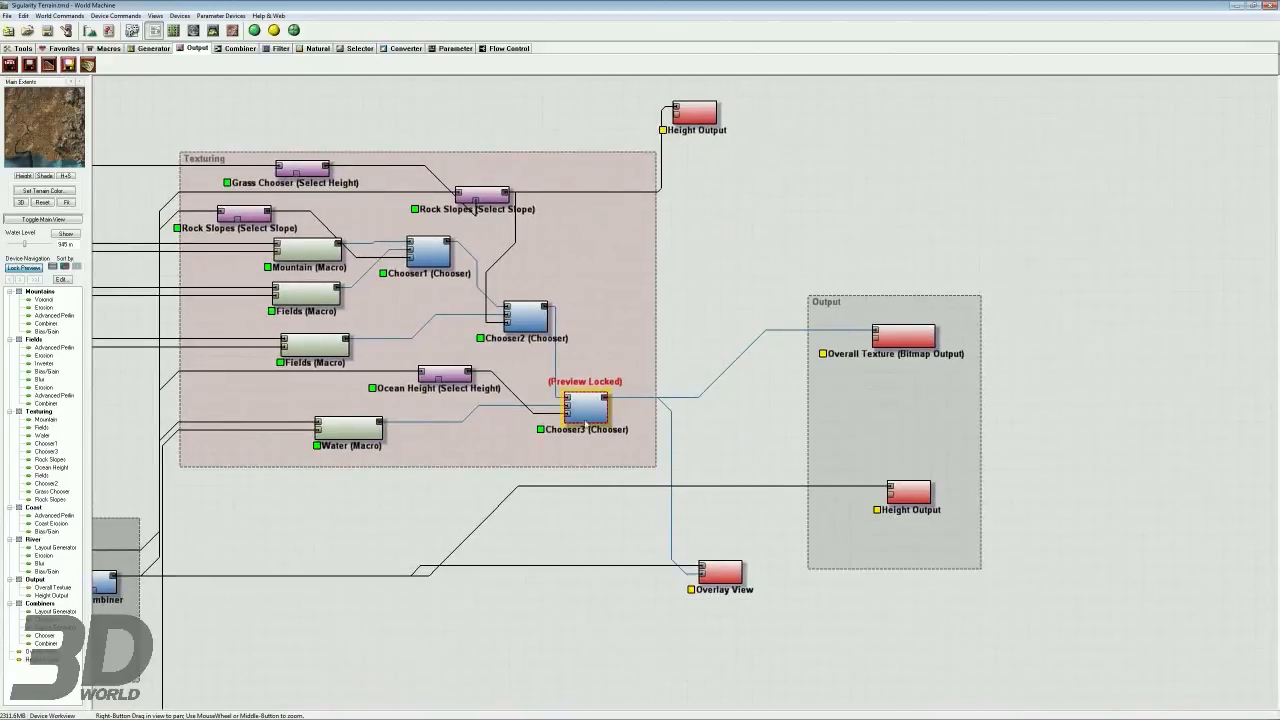
{"action": "left_click", "coordinate": [903, 335]}
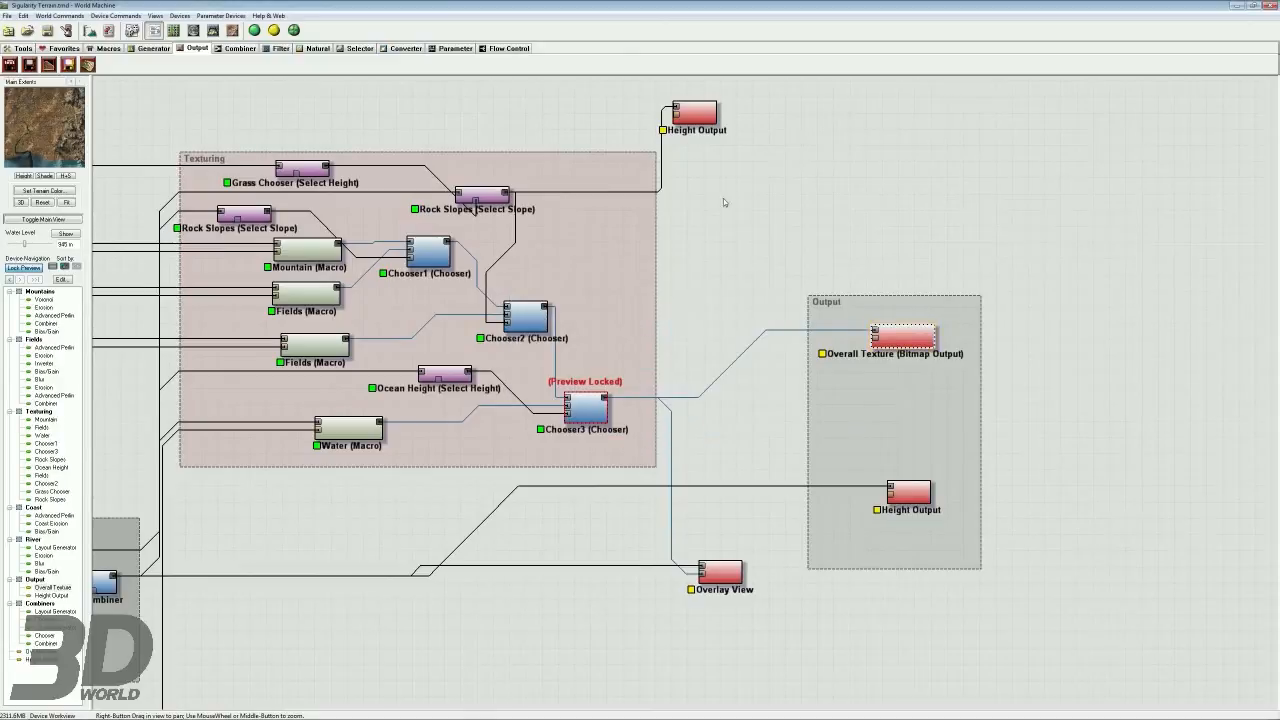
{"action": "left_click_drag", "start_coordinate": [694, 110], "coordinate": [868, 385]}
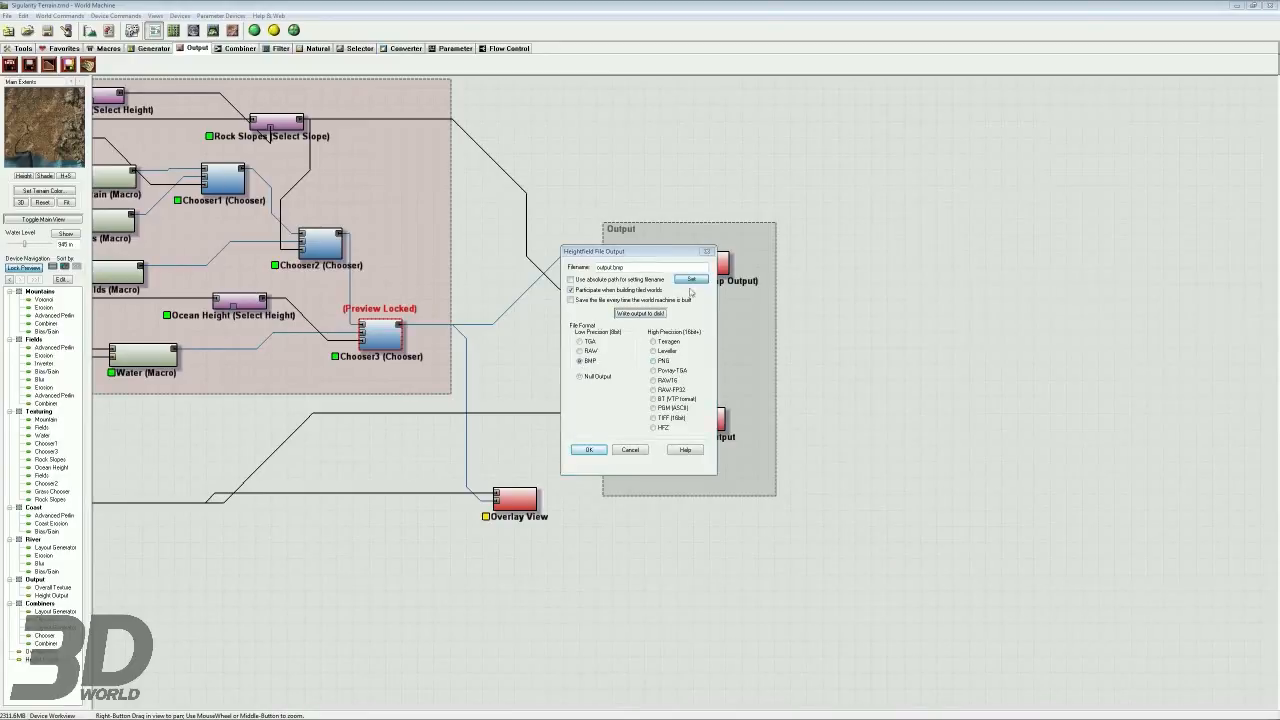
Write the slope map to the desktop as slope.bmp, then browse the drives for it.
{"action": "left_click", "coordinate": [691, 279]}
{"action": "type", "text": "slopet.bmp"}
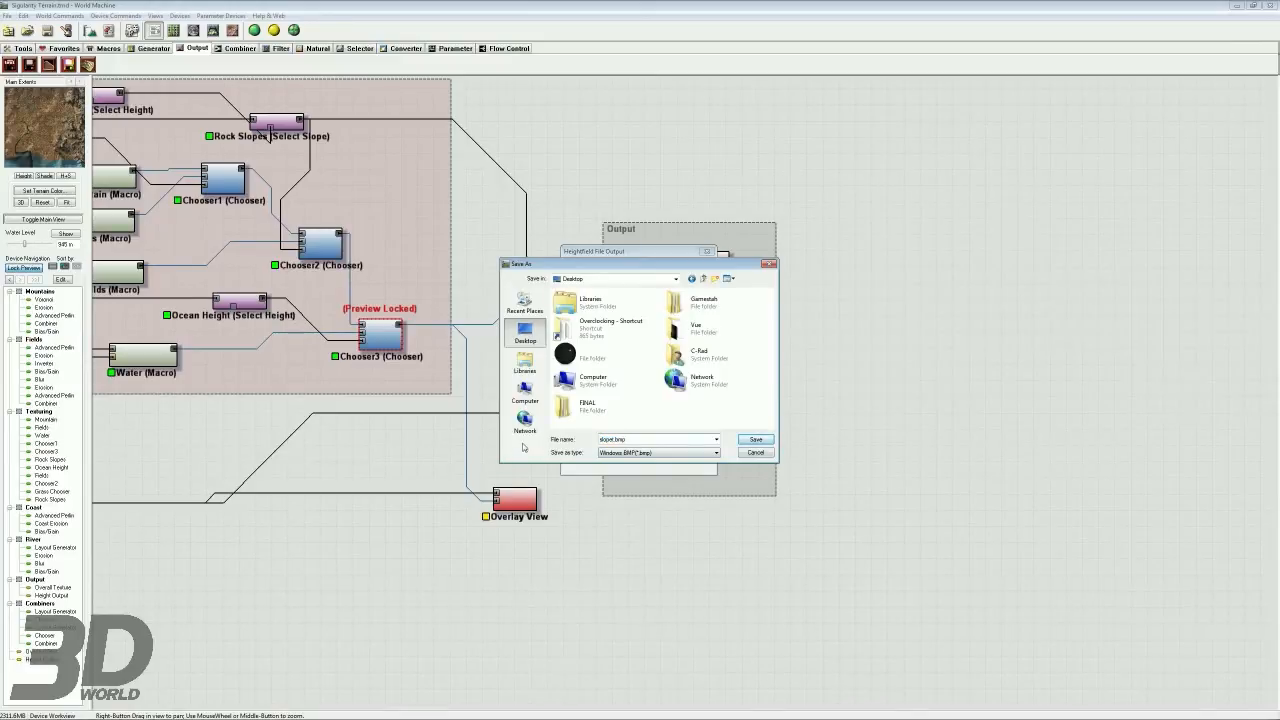
{"action": "left_click", "coordinate": [755, 440]}
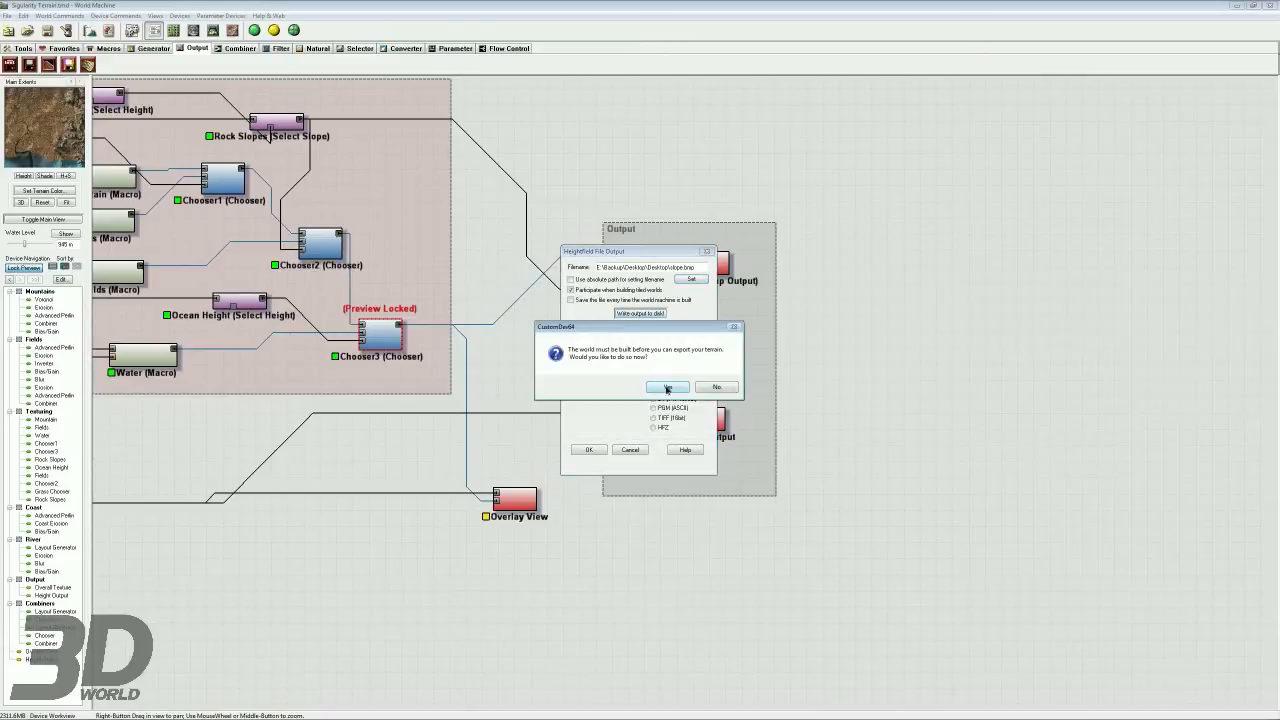
{"action": "left_click", "coordinate": [667, 387]}
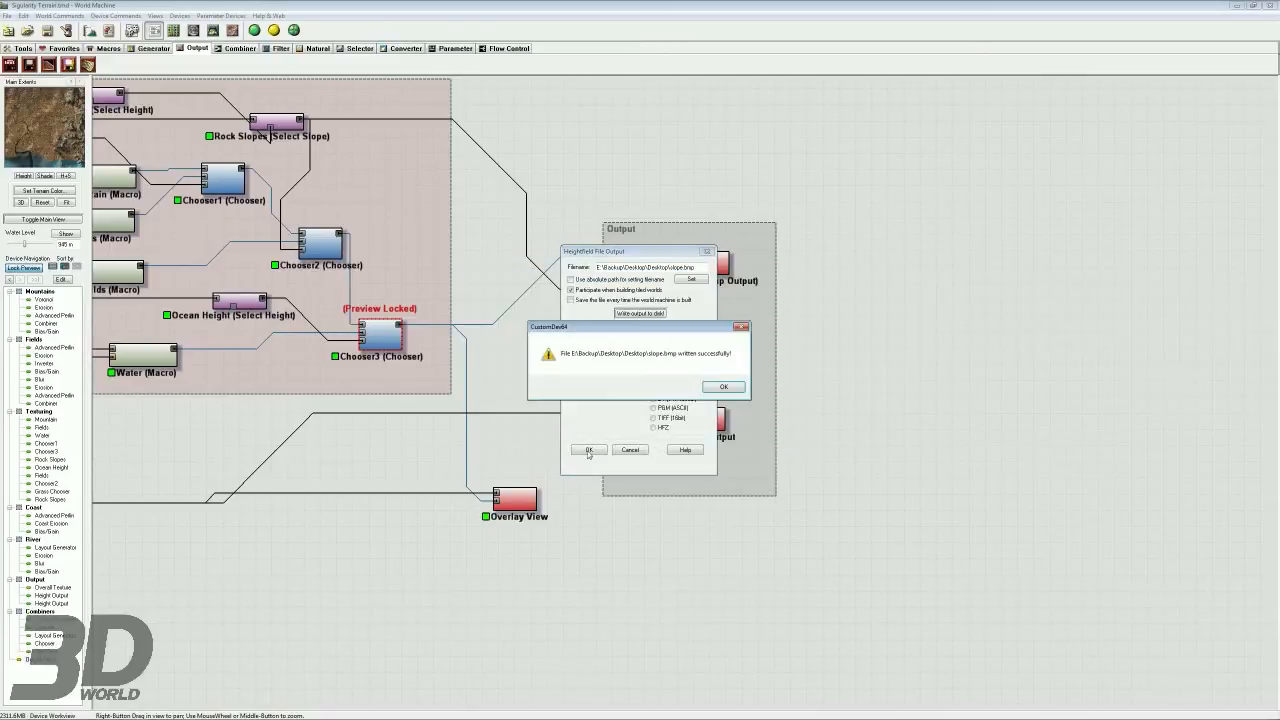
{"action": "left_click", "coordinate": [723, 387]}
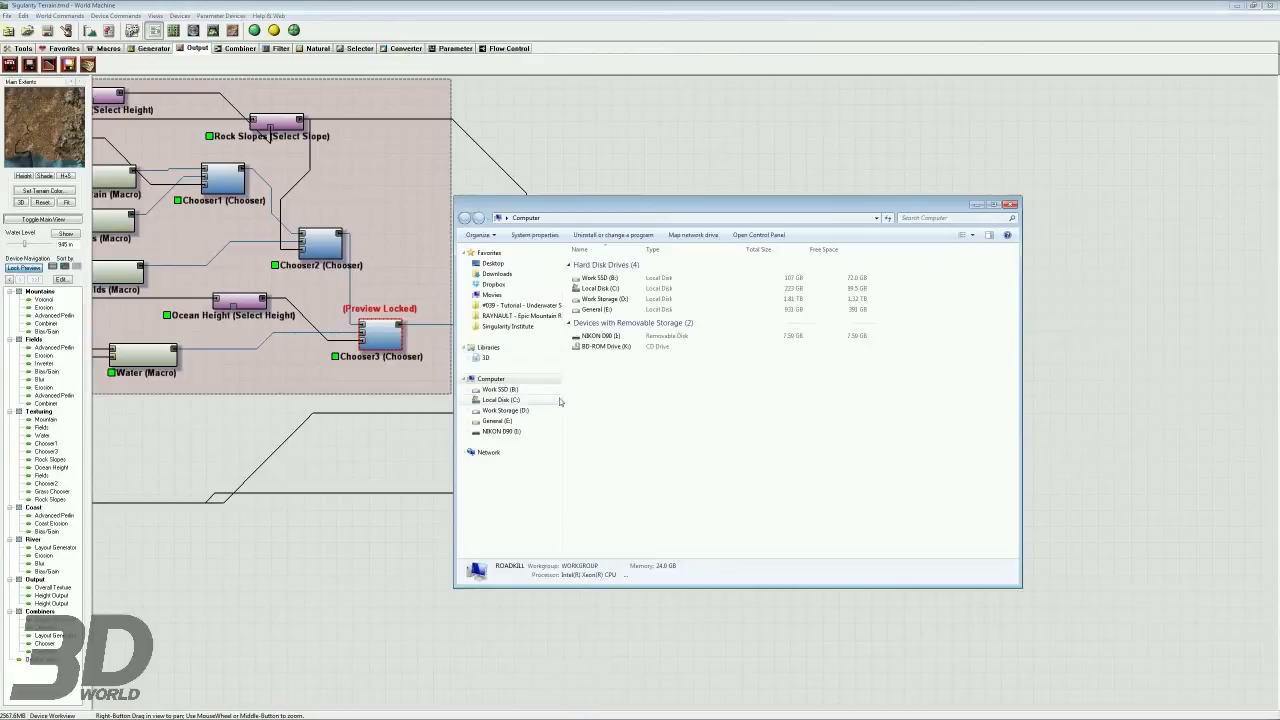
{"action": "left_click", "coordinate": [493, 263]}
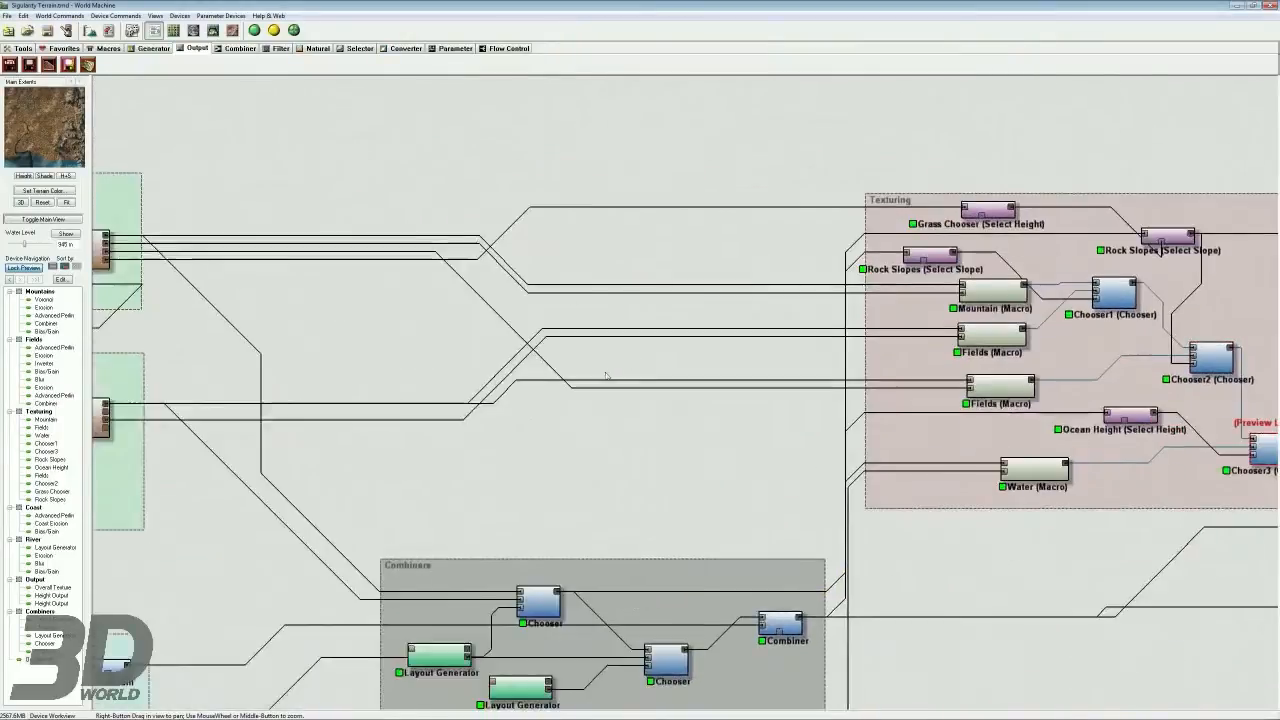
{"action": "scroll", "scroll_direction": "down", "scroll_amount": 3}
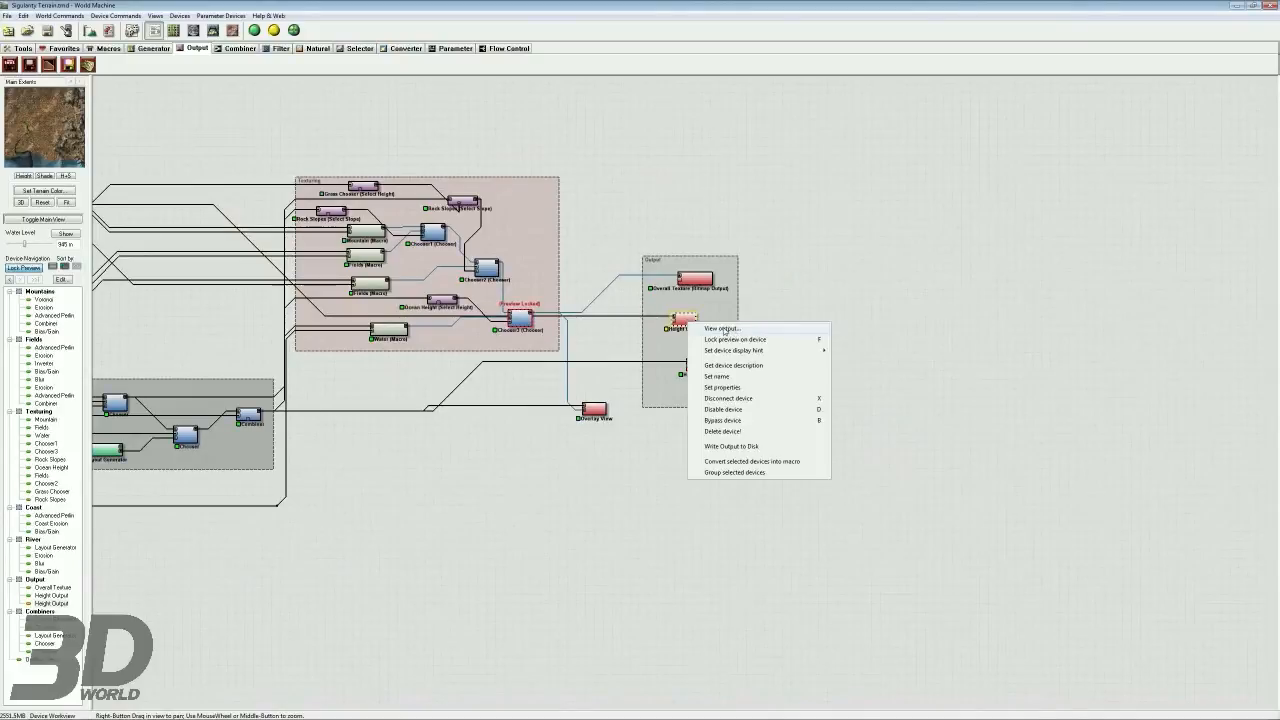
{"action": "left_click", "coordinate": [721, 329]}
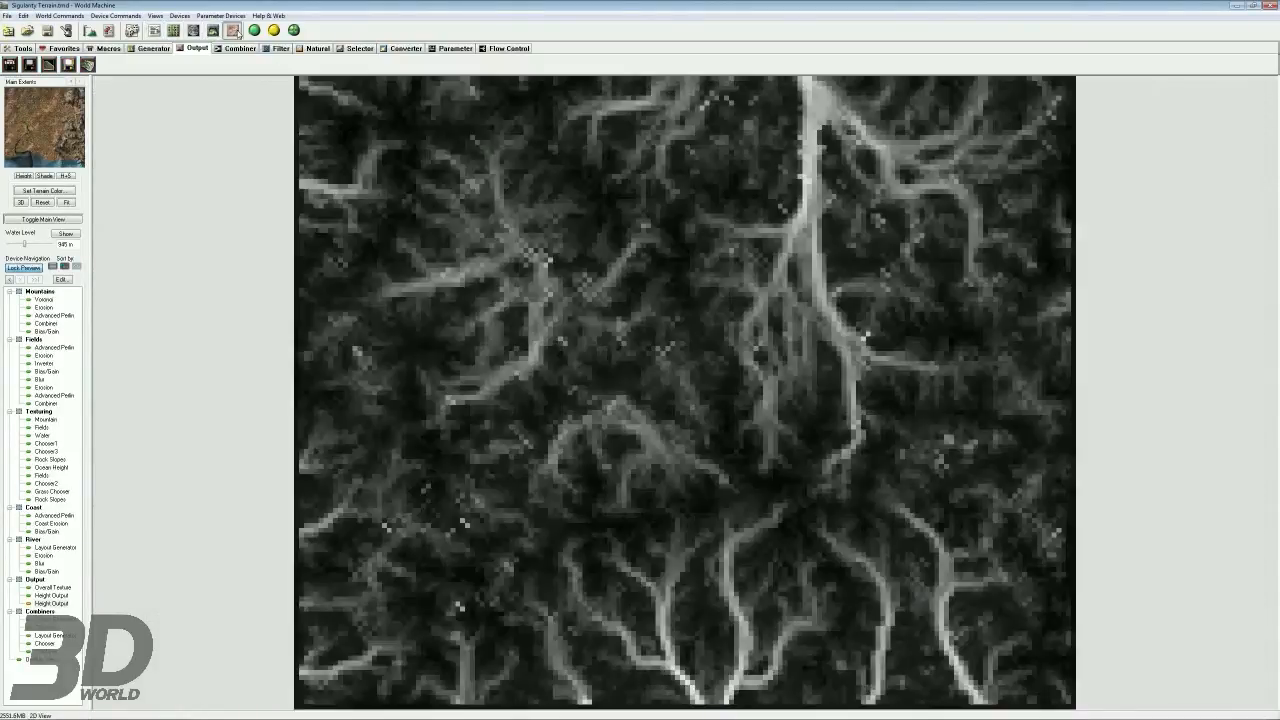
{"action": "left_click", "coordinate": [233, 30]}
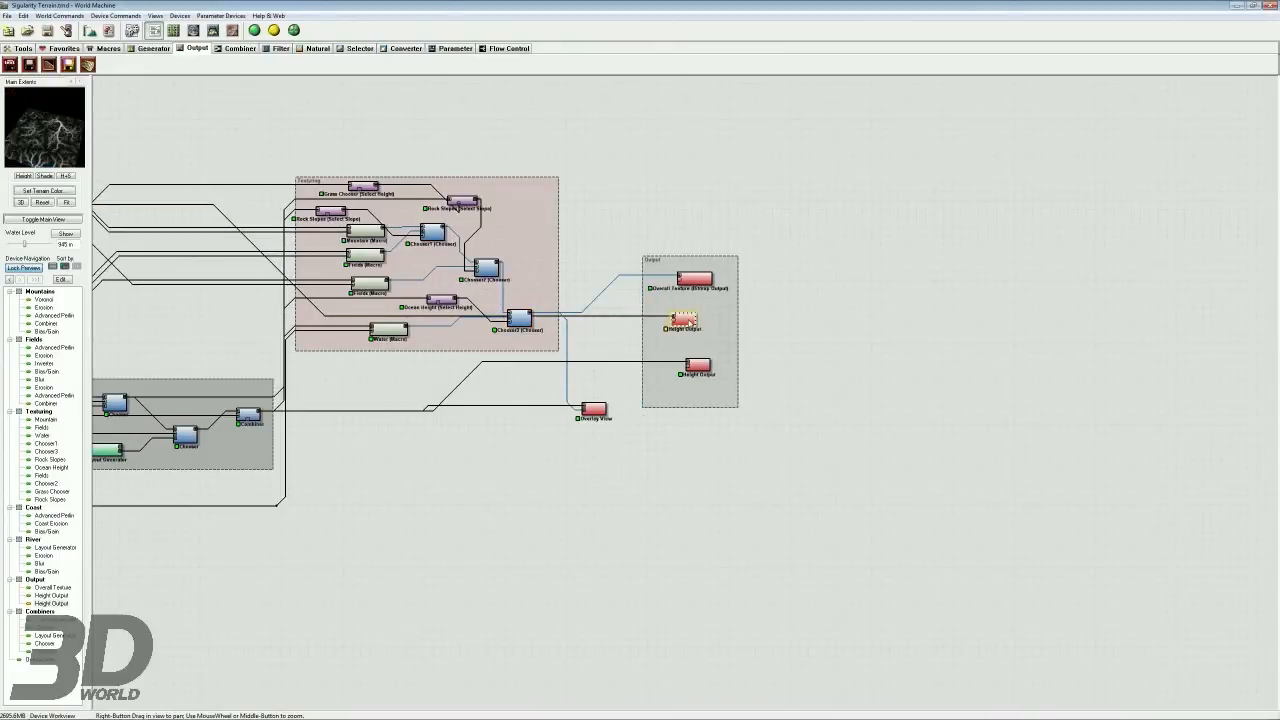
{"action": "left_click", "coordinate": [253, 30]}
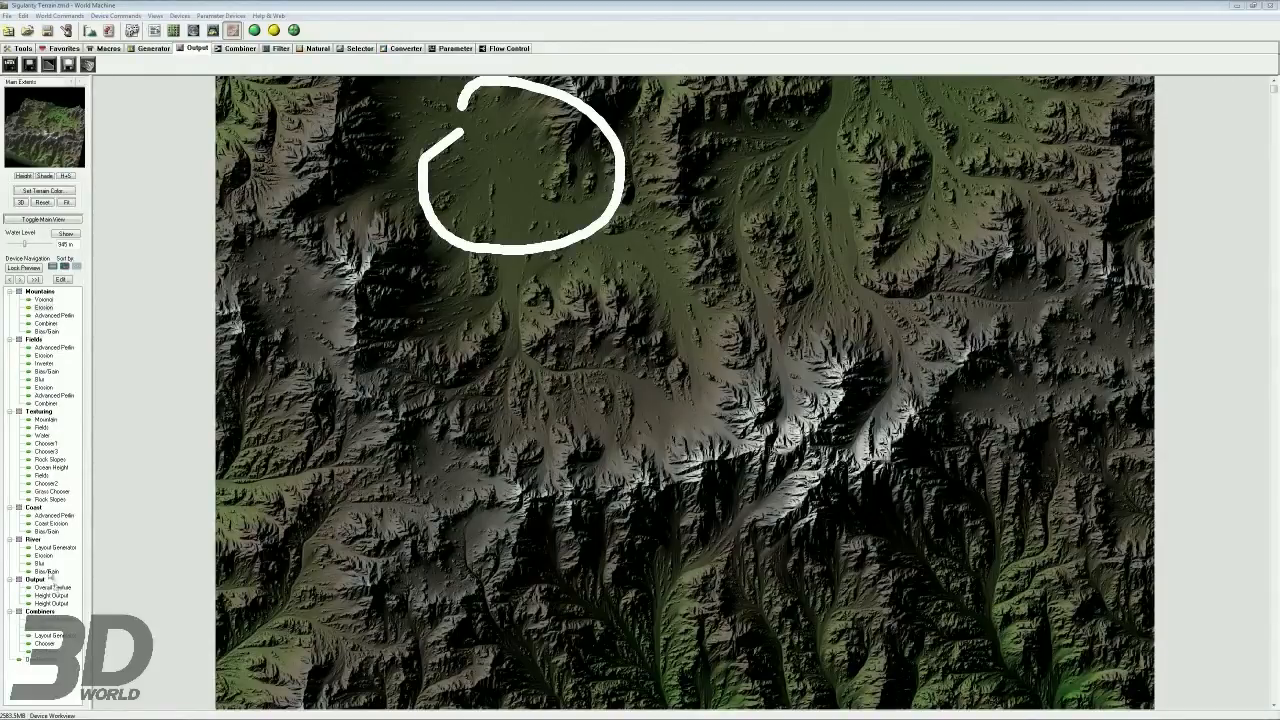
{"action": "left_click", "coordinate": [51, 603]}
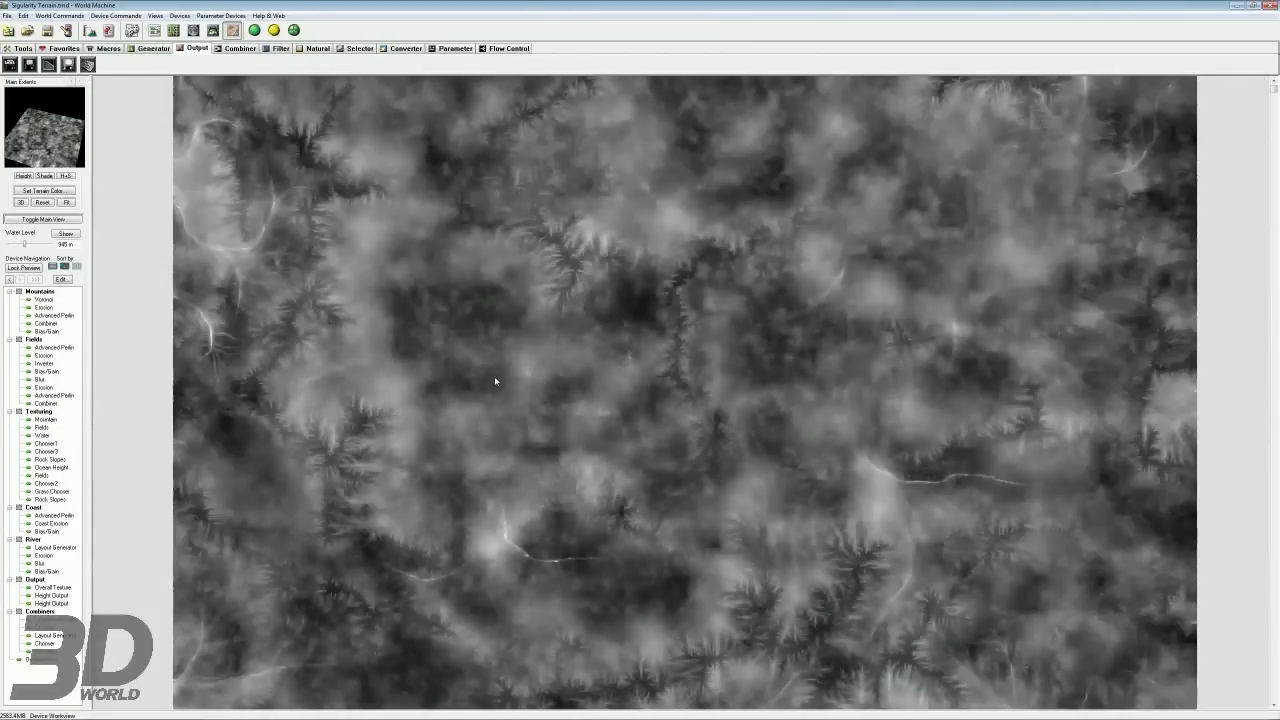
{"action": "mouse_move", "coordinate": [543, 288]}
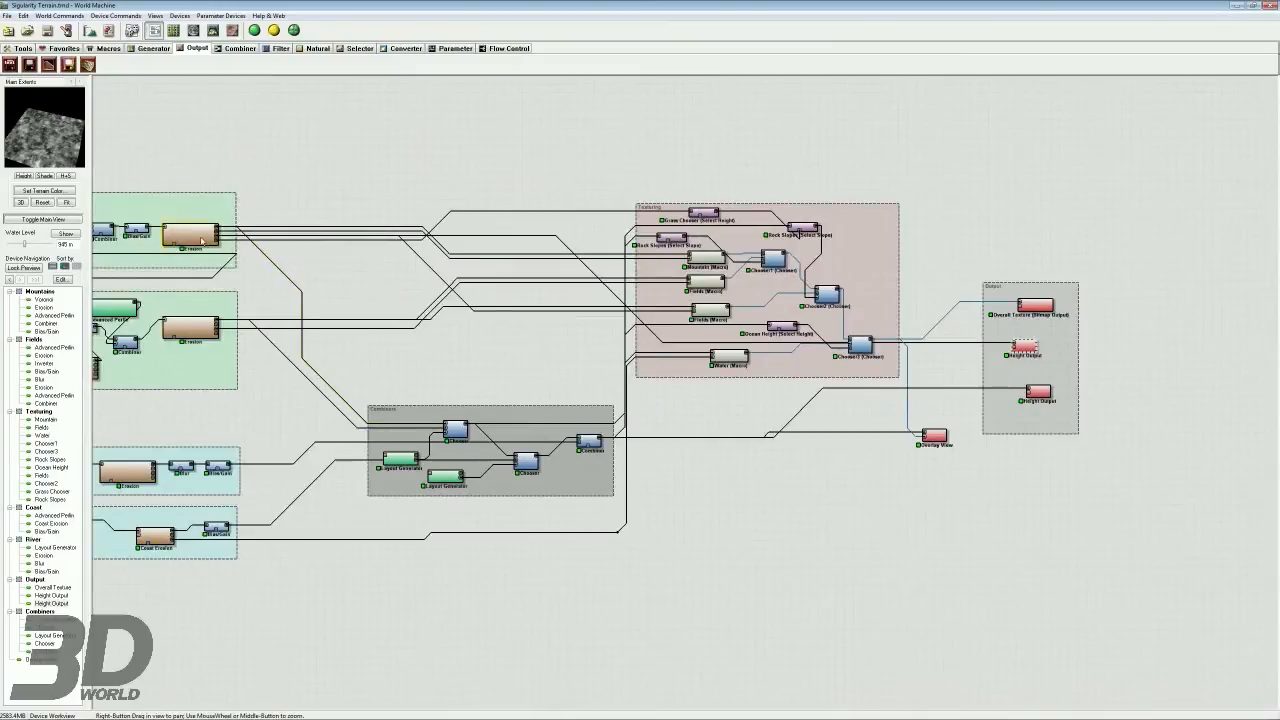
Read the Basic Coverage entry in the macro library, then bring up the Mountain macro's device options.
{"action": "left_click", "coordinate": [190, 235]}
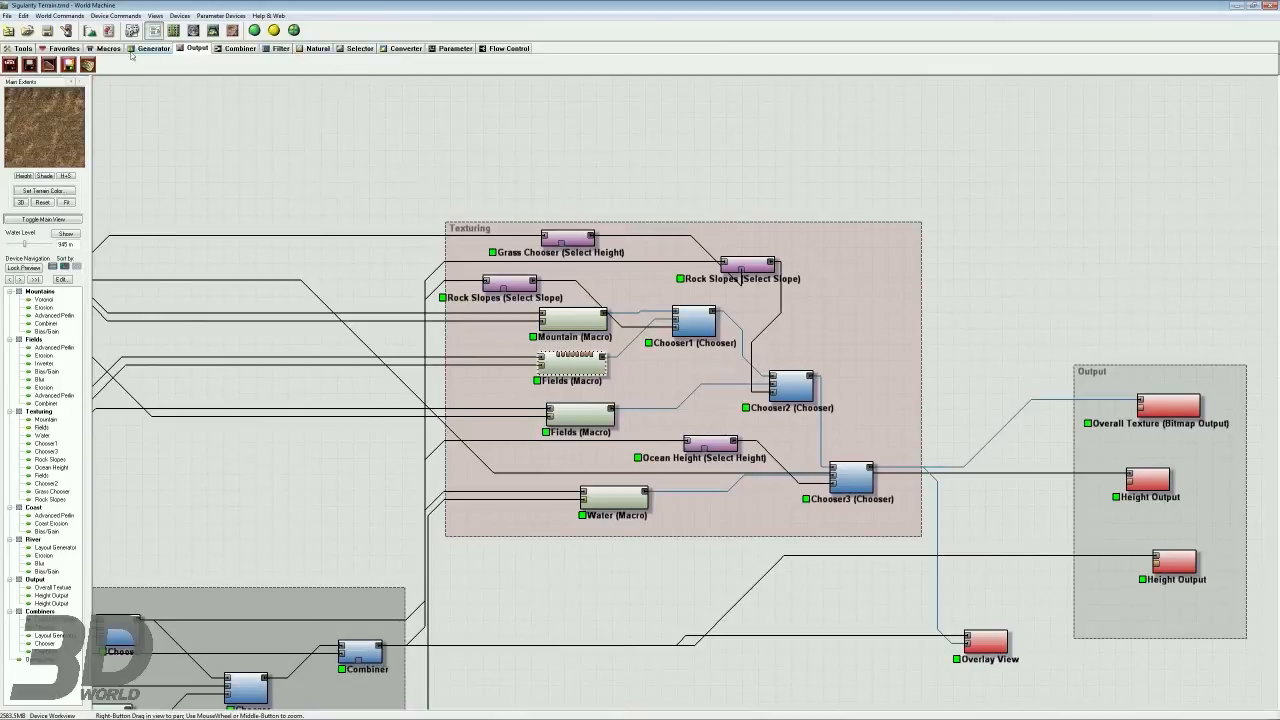
{"action": "left_click", "coordinate": [105, 48]}
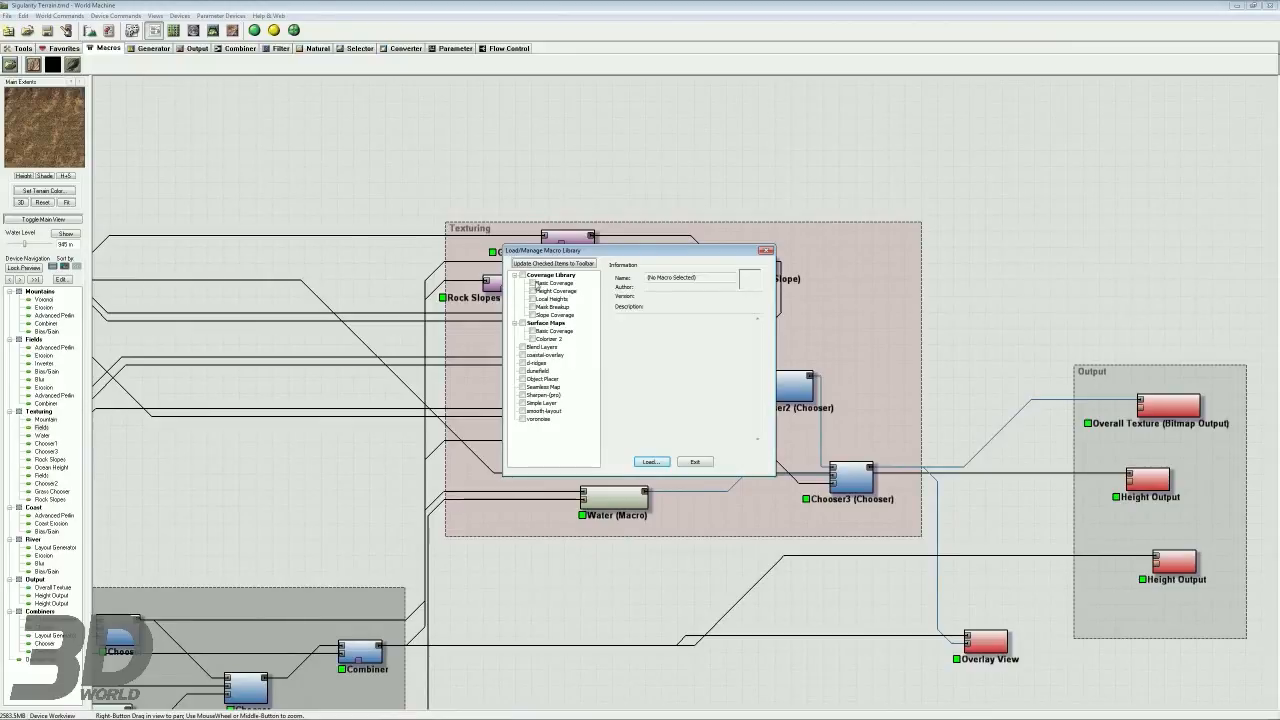
{"action": "left_click", "coordinate": [552, 282]}
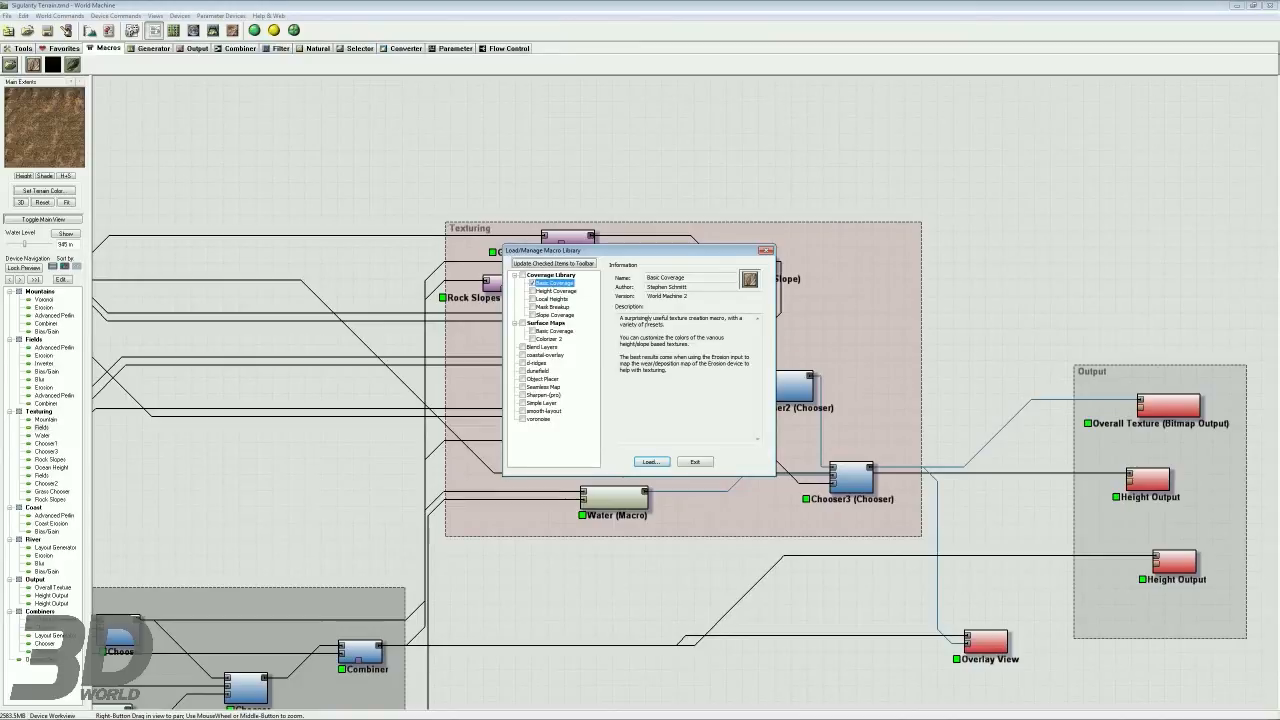
{"action": "left_click", "coordinate": [521, 283]}
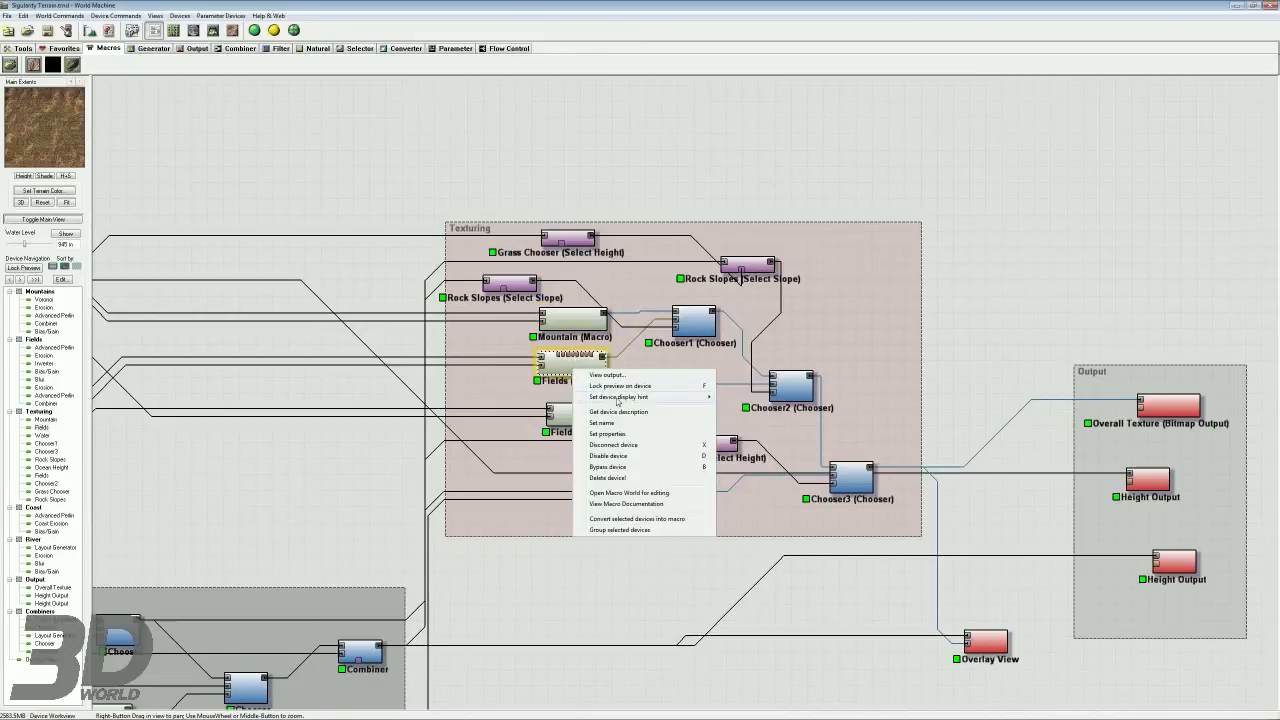
{"action": "mouse_move", "coordinate": [632, 480]}
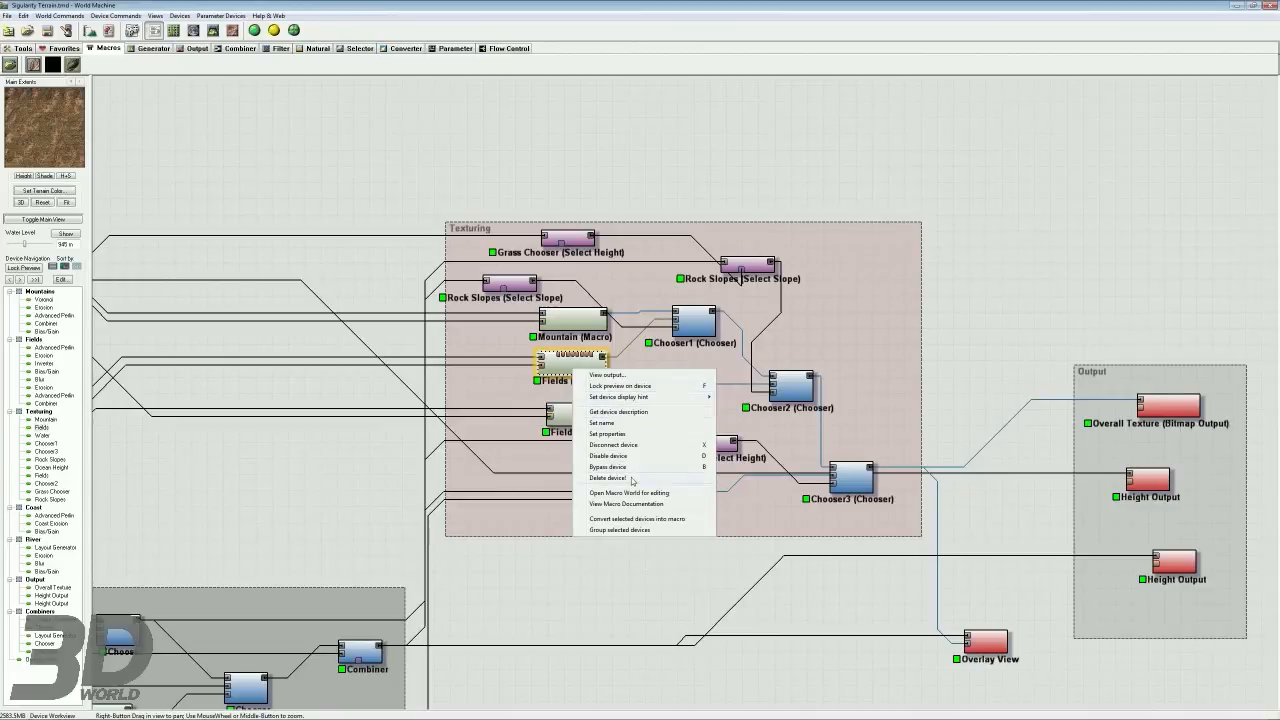
{"action": "left_click", "coordinate": [617, 412]}
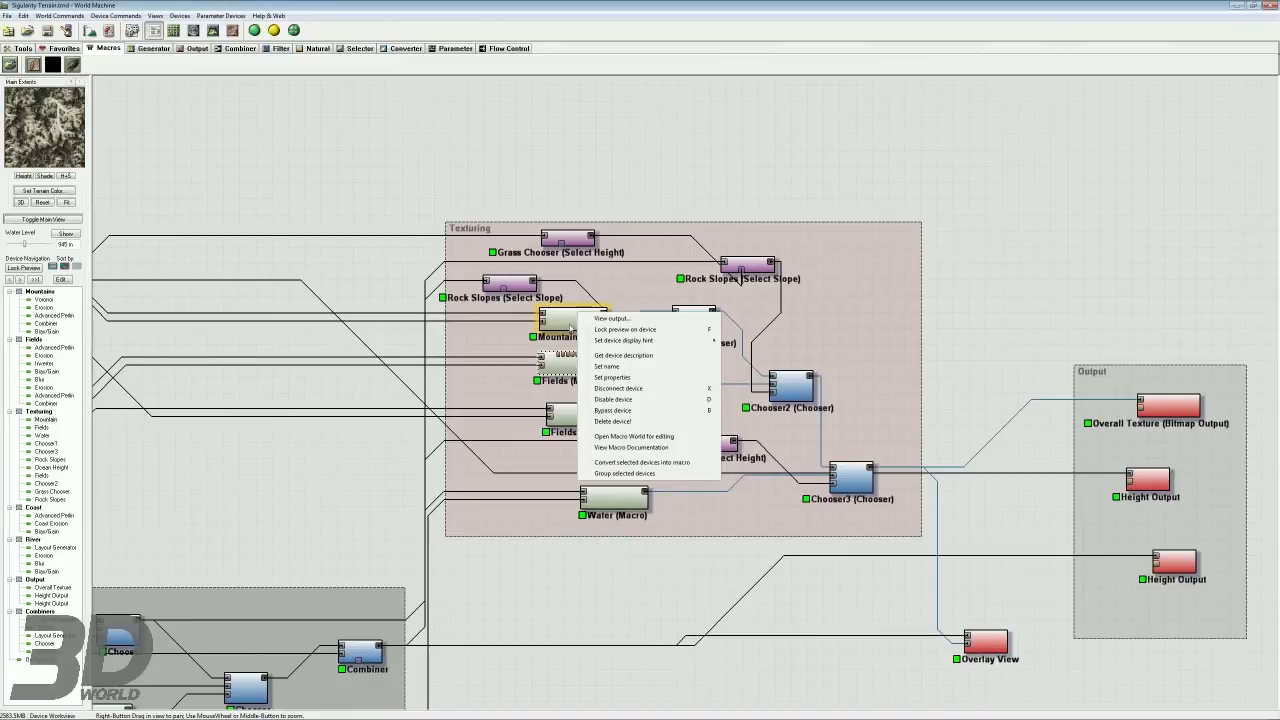
{"action": "left_click", "coordinate": [612, 377]}
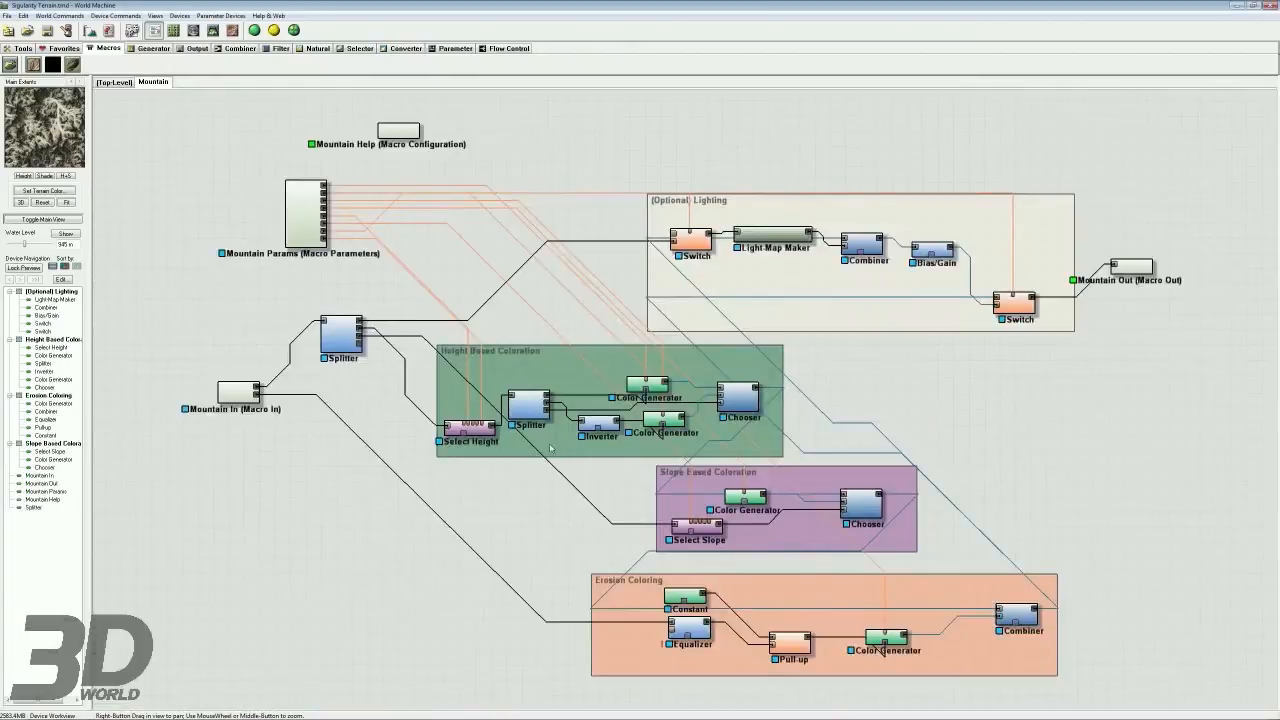
{"action": "scroll", "scroll_direction": "down", "scroll_amount": 3}
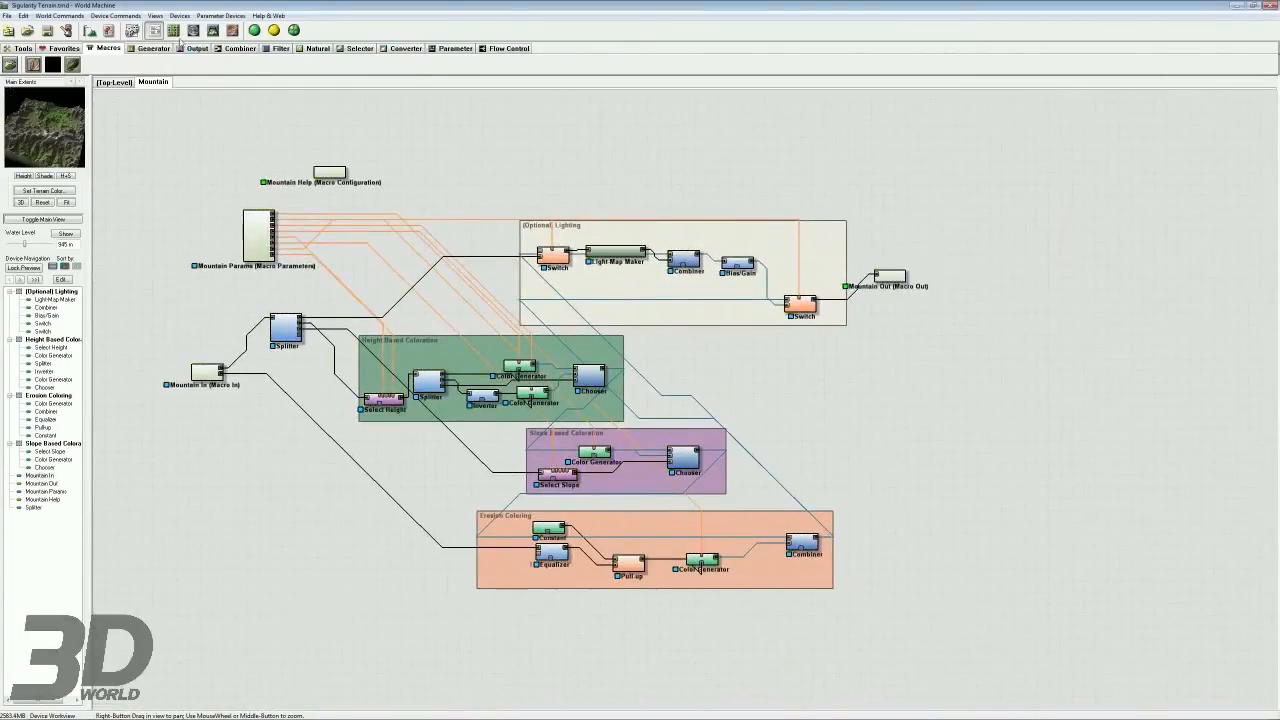
{"action": "left_click", "coordinate": [112, 82]}
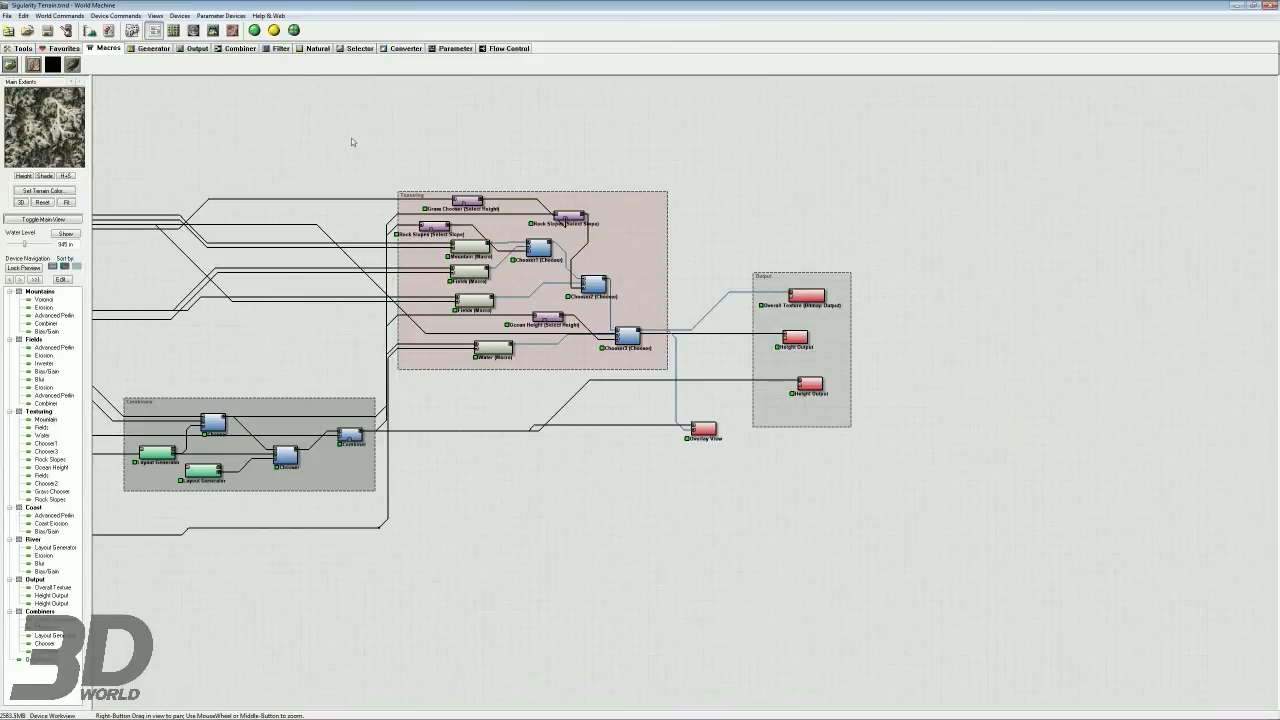
{"action": "mouse_move", "coordinate": [349, 167]}
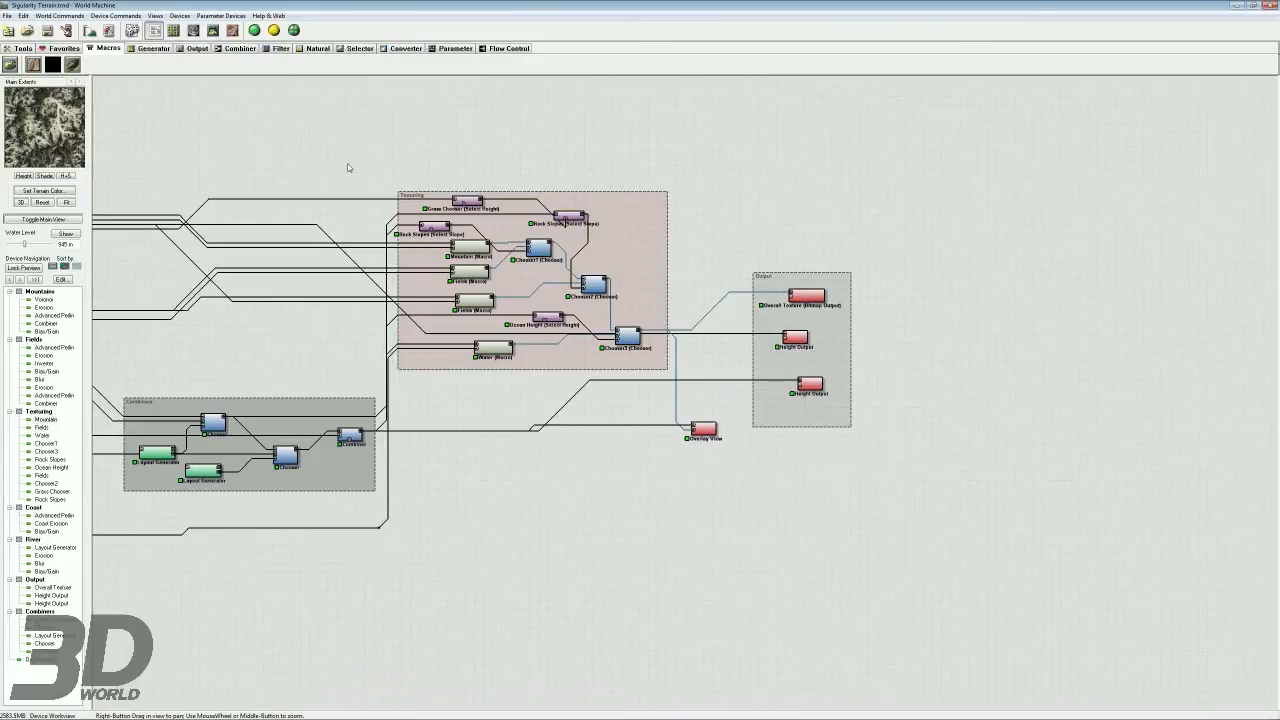
{"action": "mouse_move", "coordinate": [350, 185]}
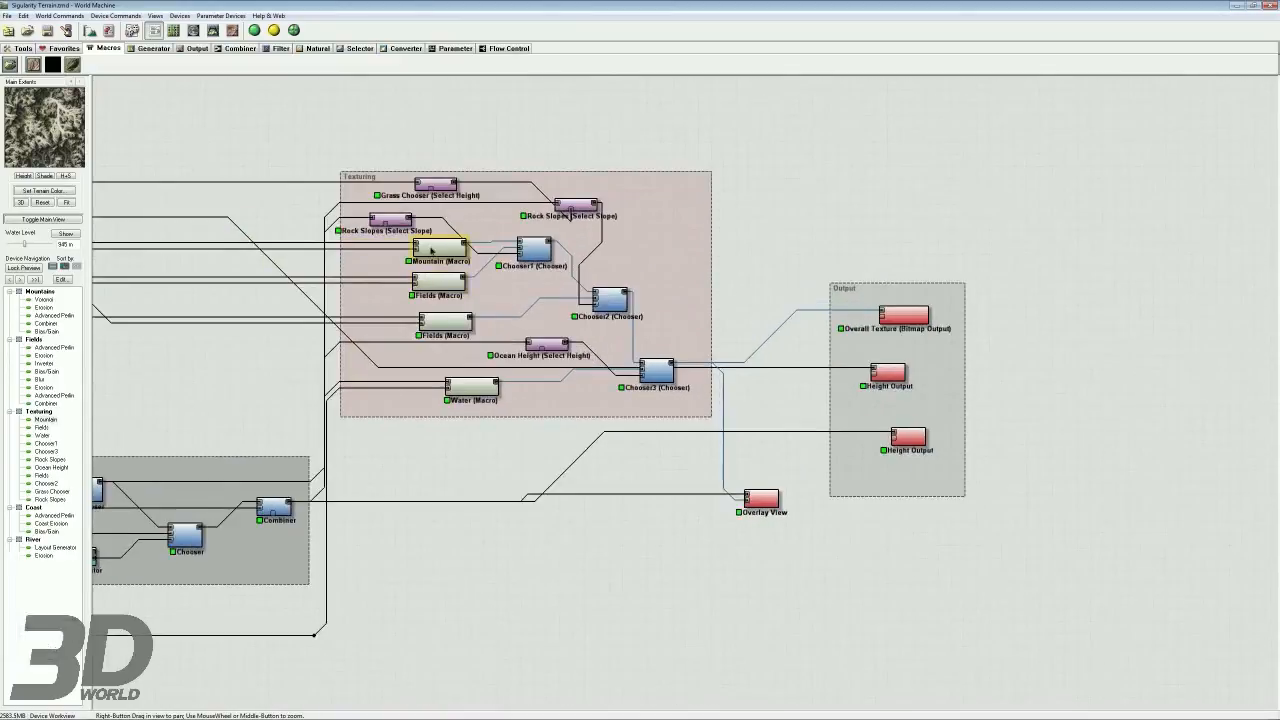
Raise Mountain's Height Cutoff to about 0.47, apply the Snowy/Dusting preset, then fine-tune the cutoff.
{"action": "double_click", "coordinate": [434, 251]}
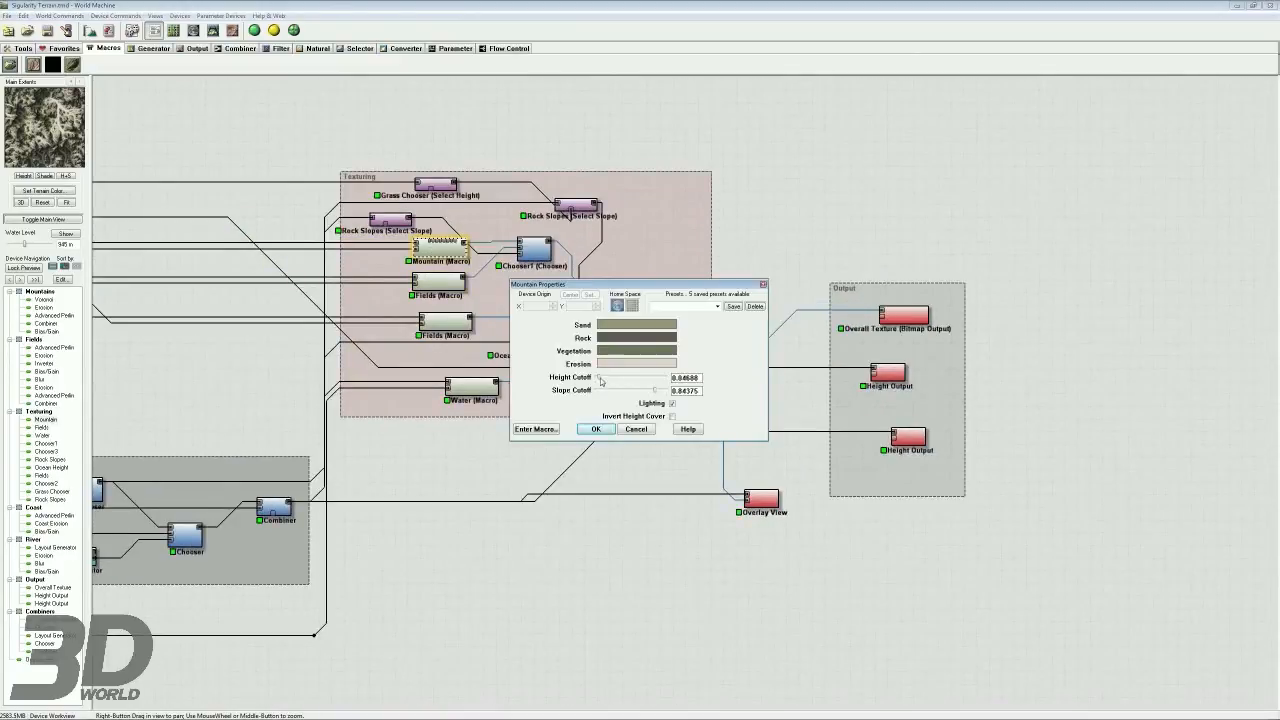
{"action": "left_click_drag", "start_coordinate": [600, 377], "coordinate": [628, 377]}
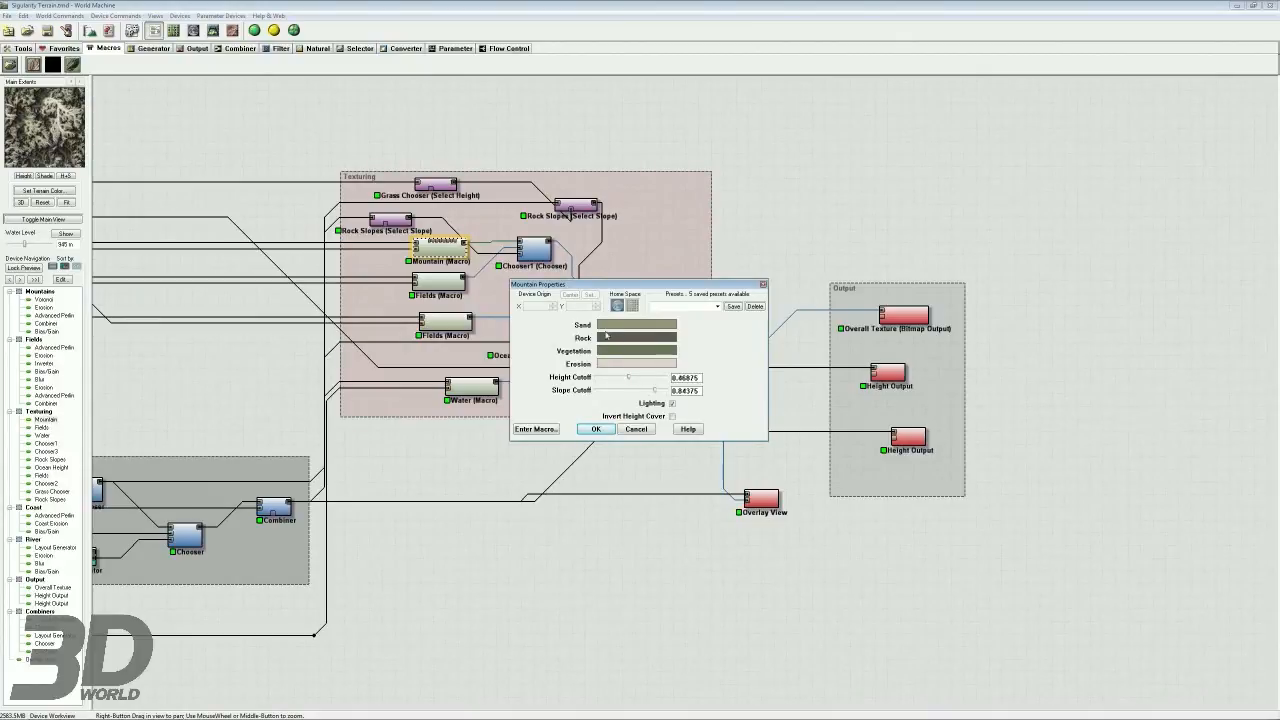
{"action": "left_click", "coordinate": [718, 306]}
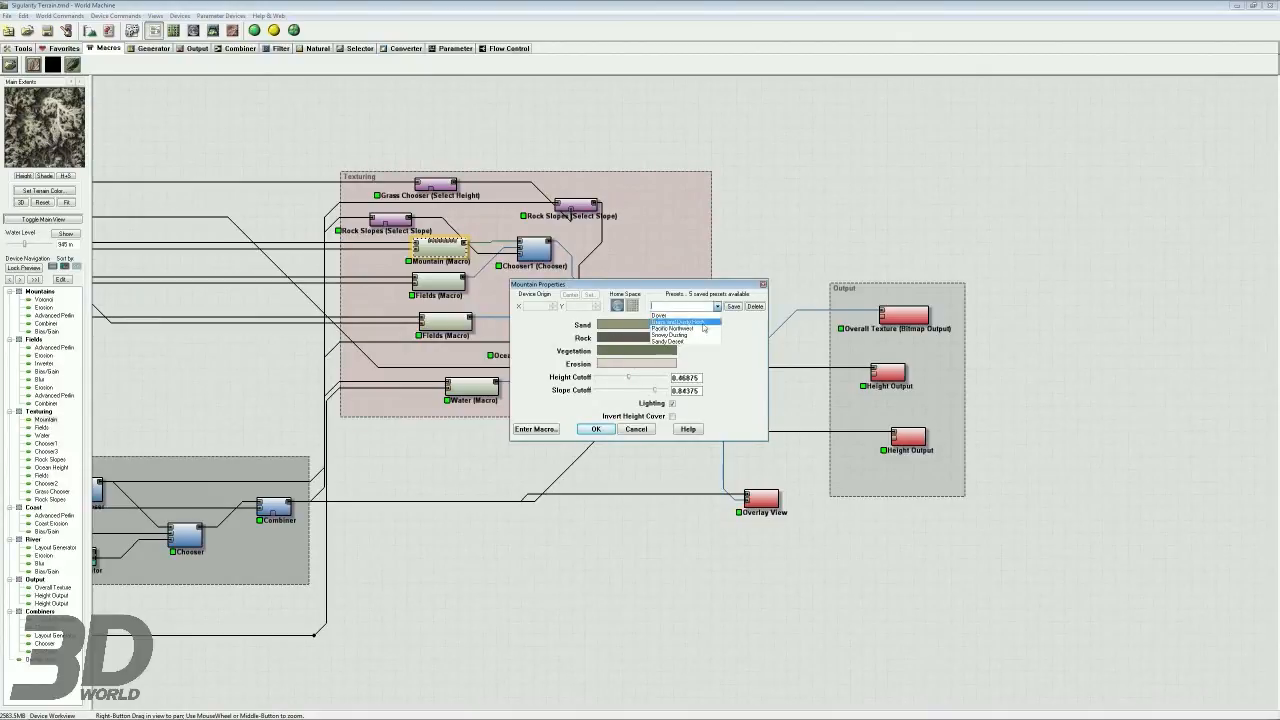
{"action": "left_click", "coordinate": [665, 315]}
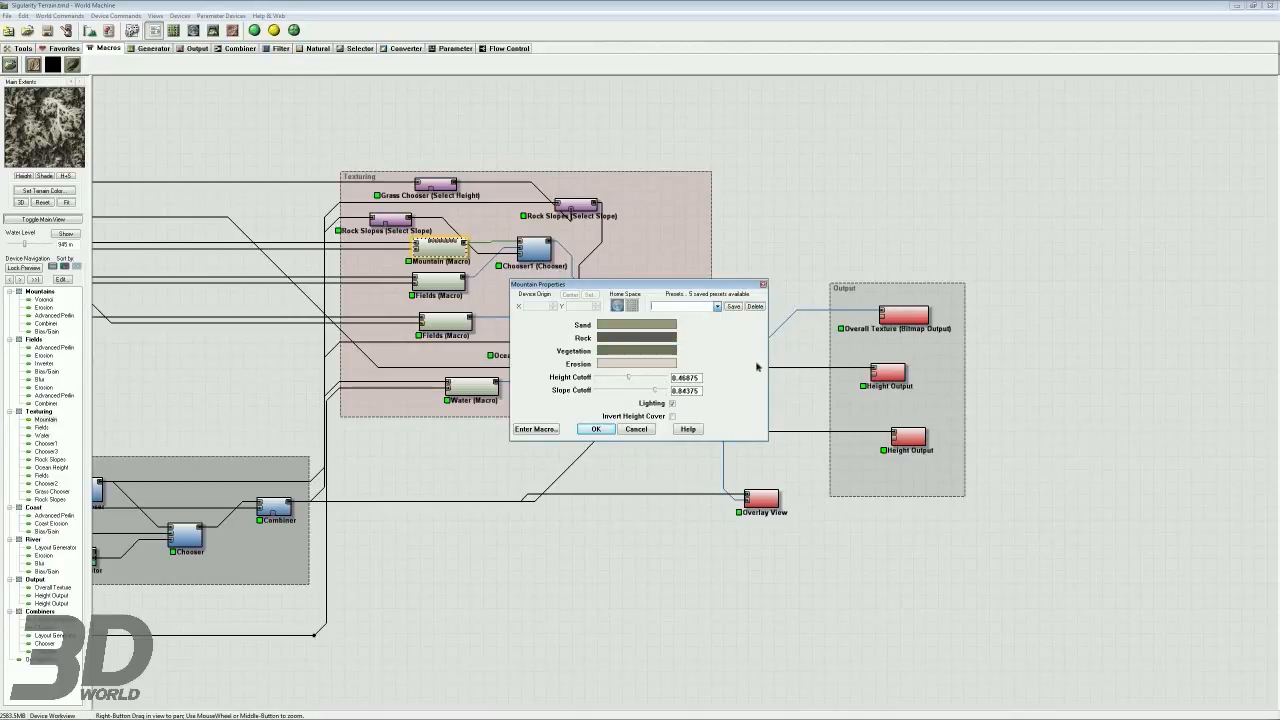
{"action": "left_click", "coordinate": [715, 306]}
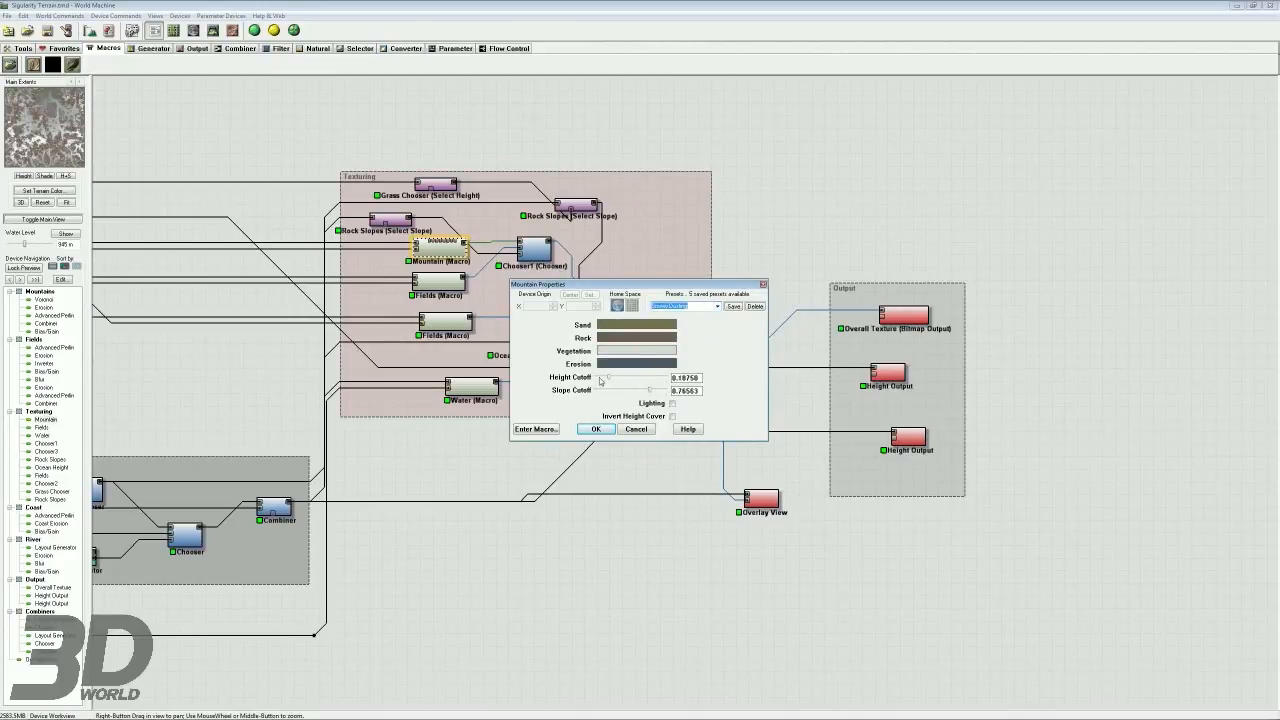
{"action": "left_click", "coordinate": [683, 306]}
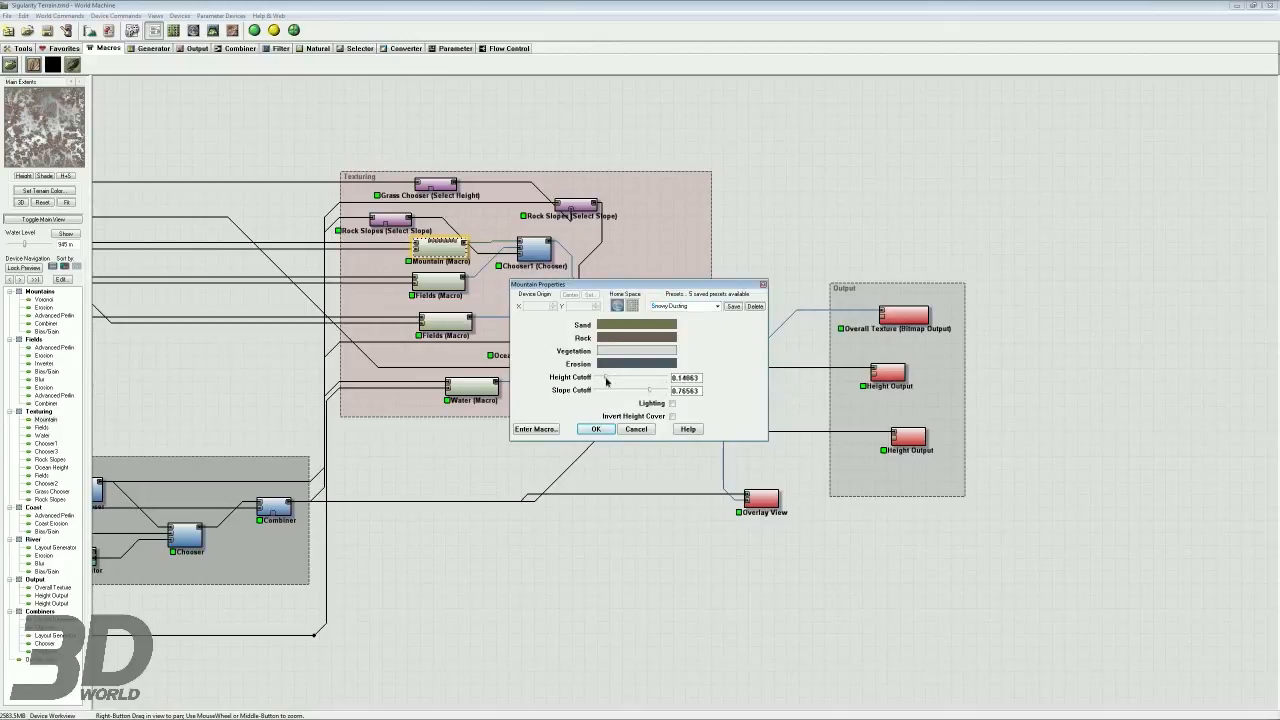
{"action": "left_click_drag", "start_coordinate": [608, 378], "coordinate": [650, 378]}
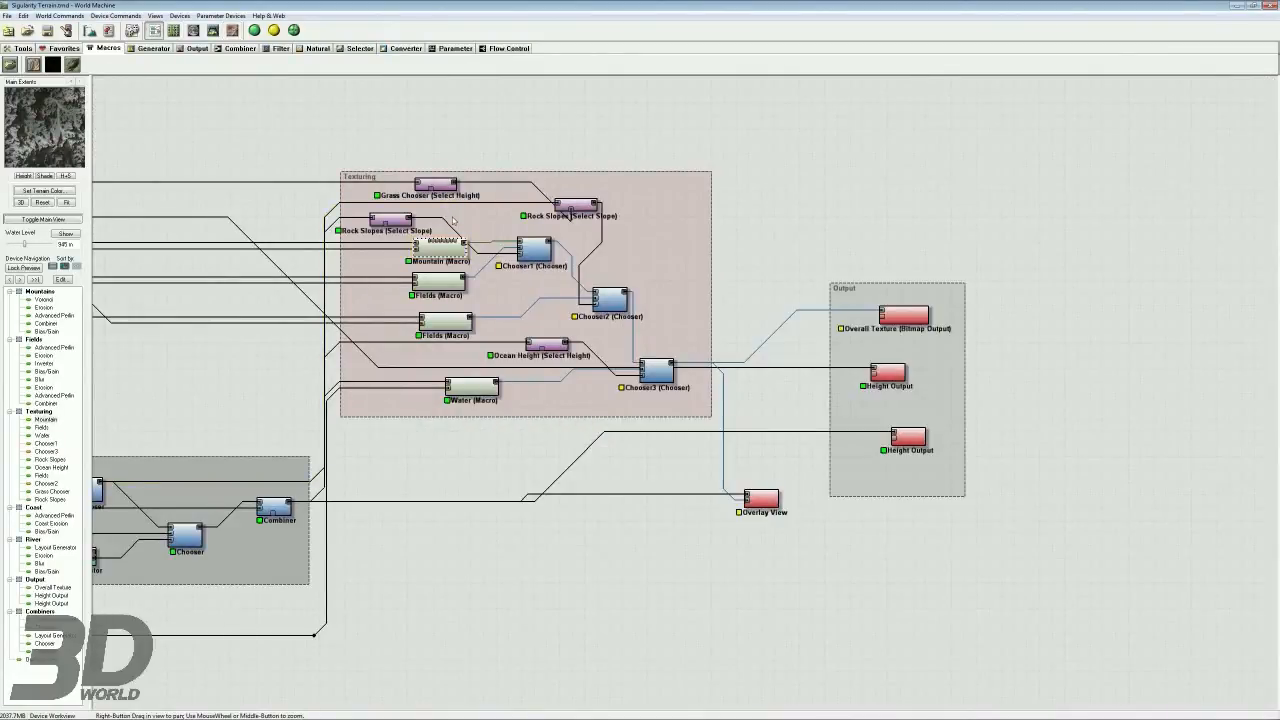
{"action": "mouse_move", "coordinate": [453, 221]}
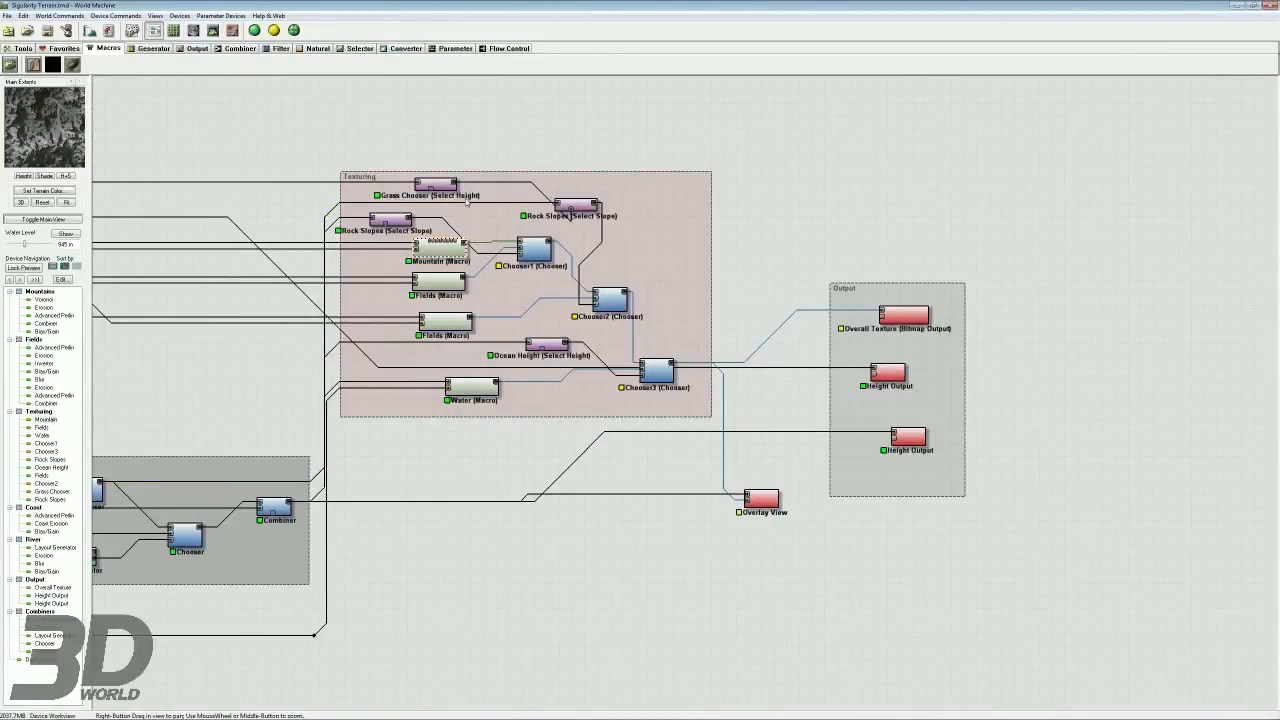